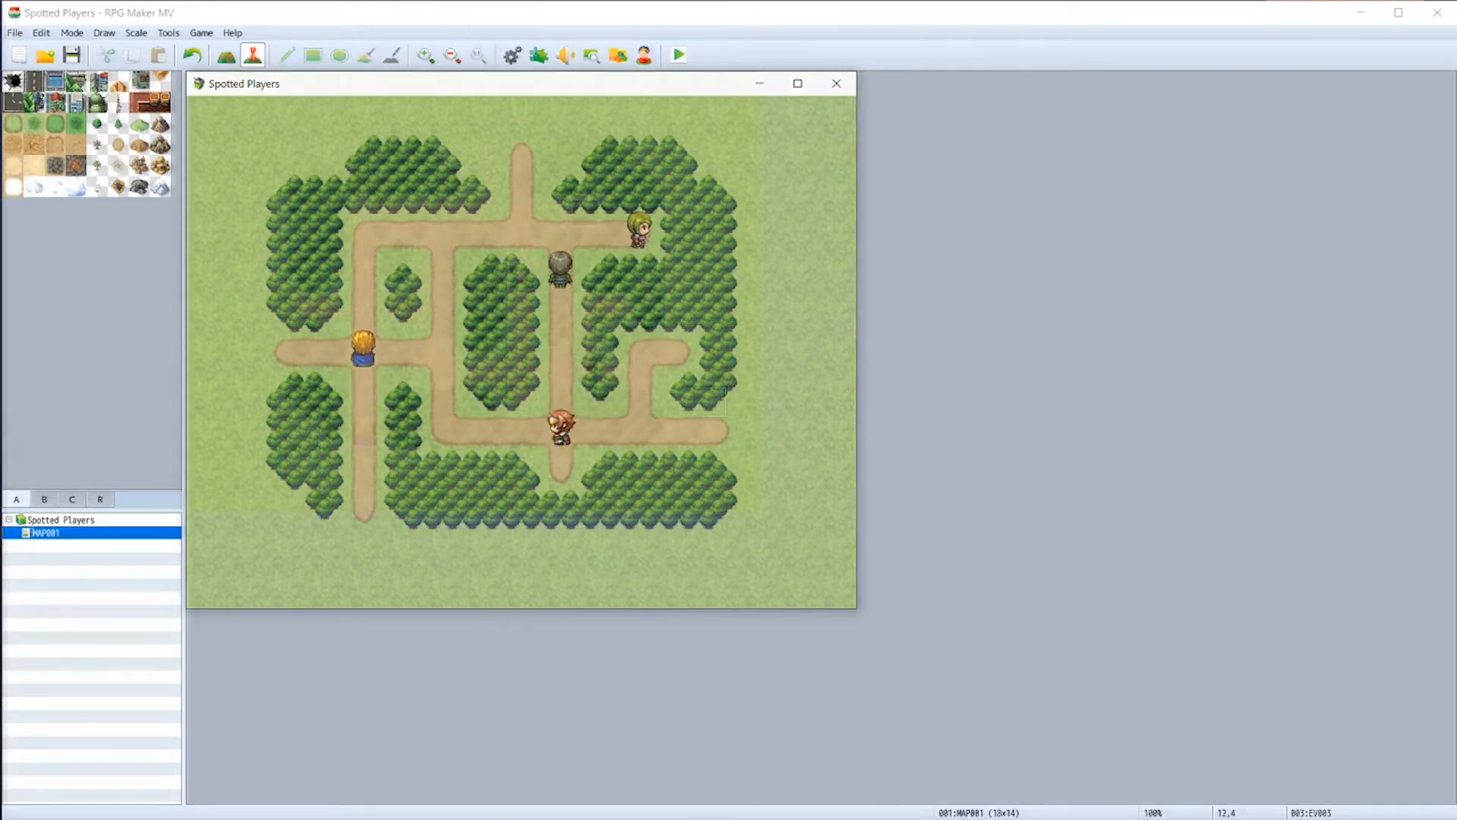
# - Close the playtest window of the maze map to return to the map editor
pyautogui.click(835, 82)
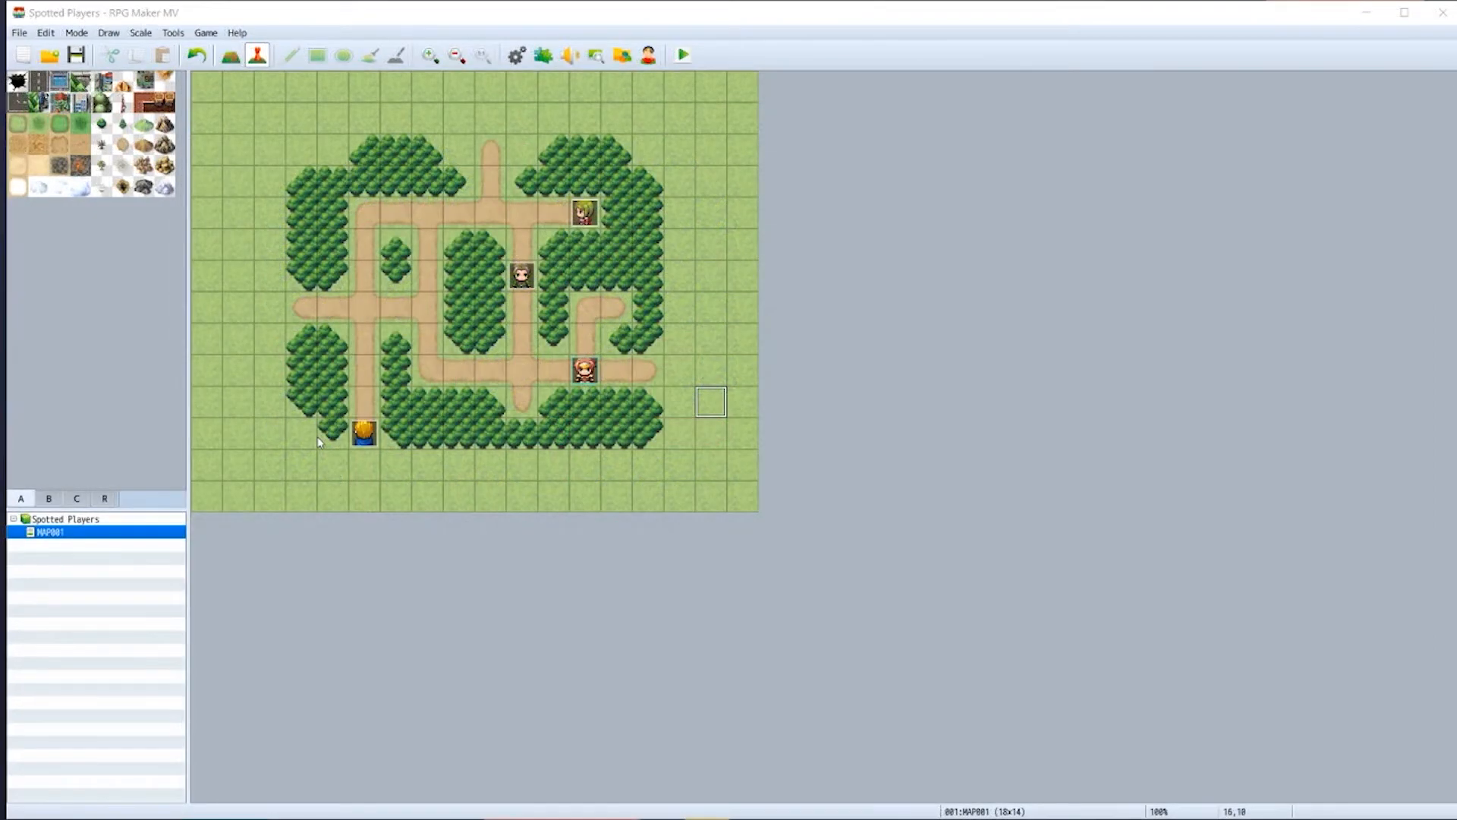
pyautogui.moveTo(555, 110)
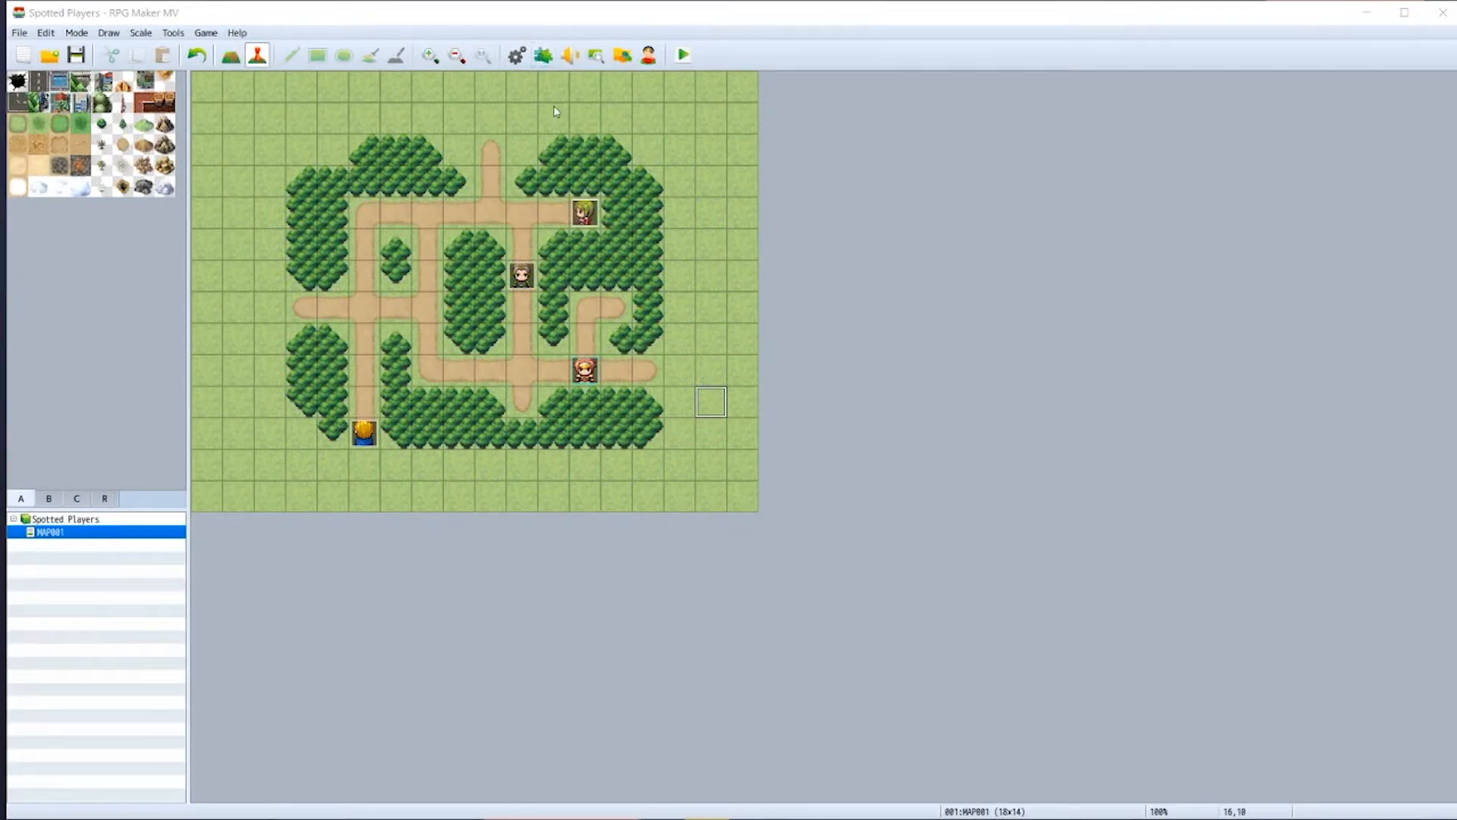
pyautogui.click(544, 55)
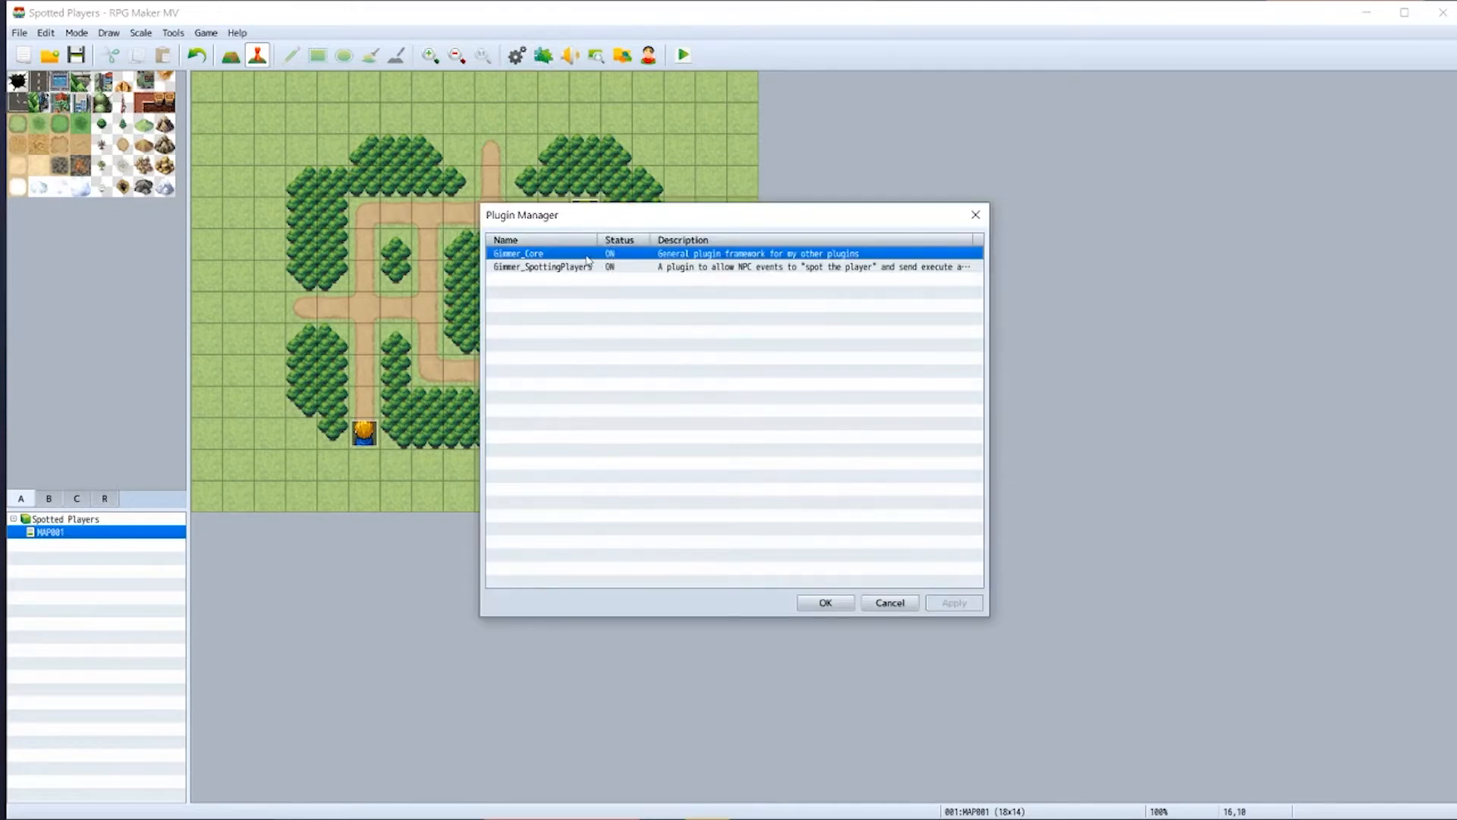
pyautogui.click(544, 267)
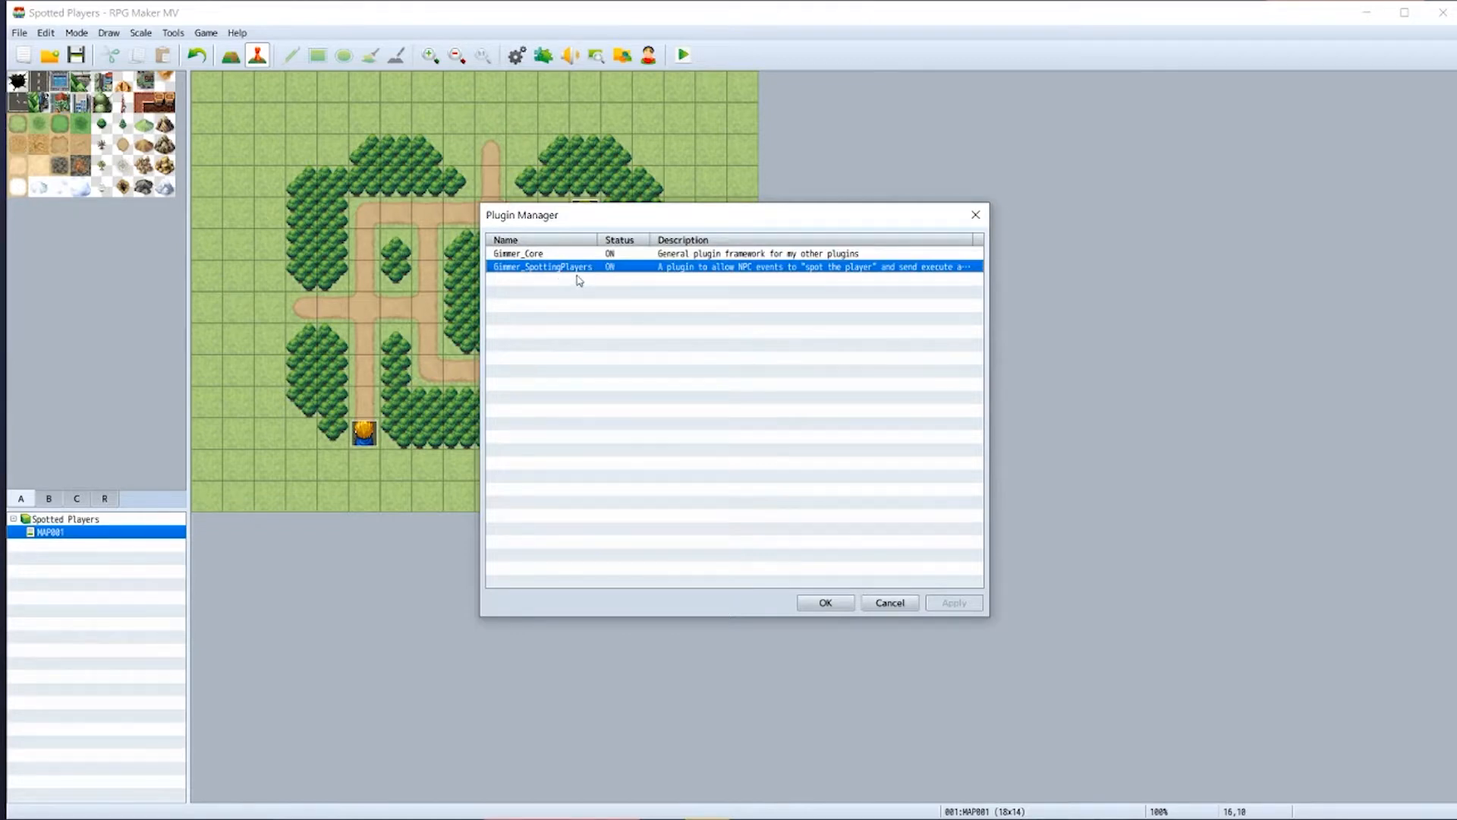
pyautogui.moveTo(581, 252)
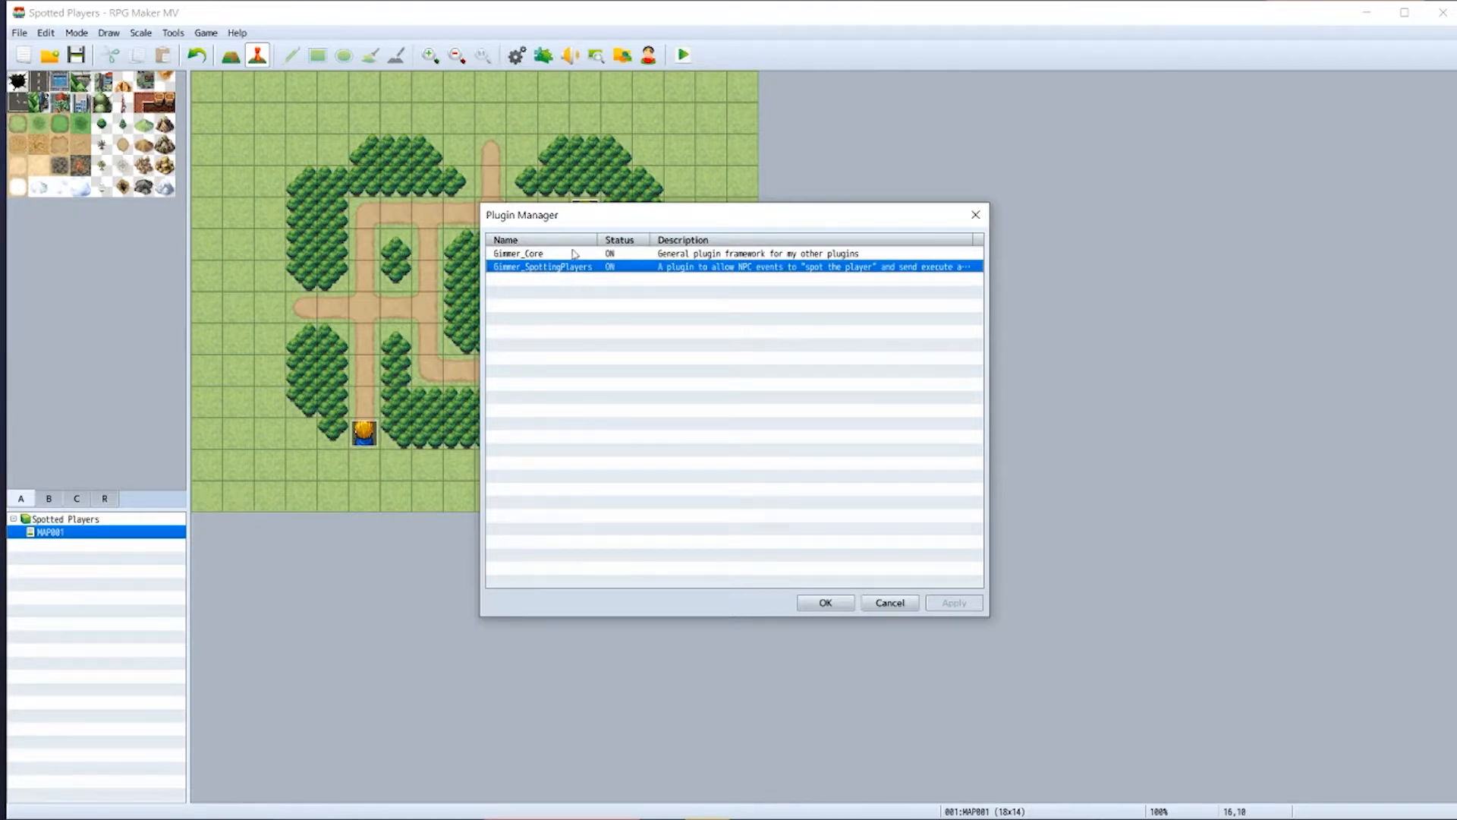
pyautogui.click(549, 252)
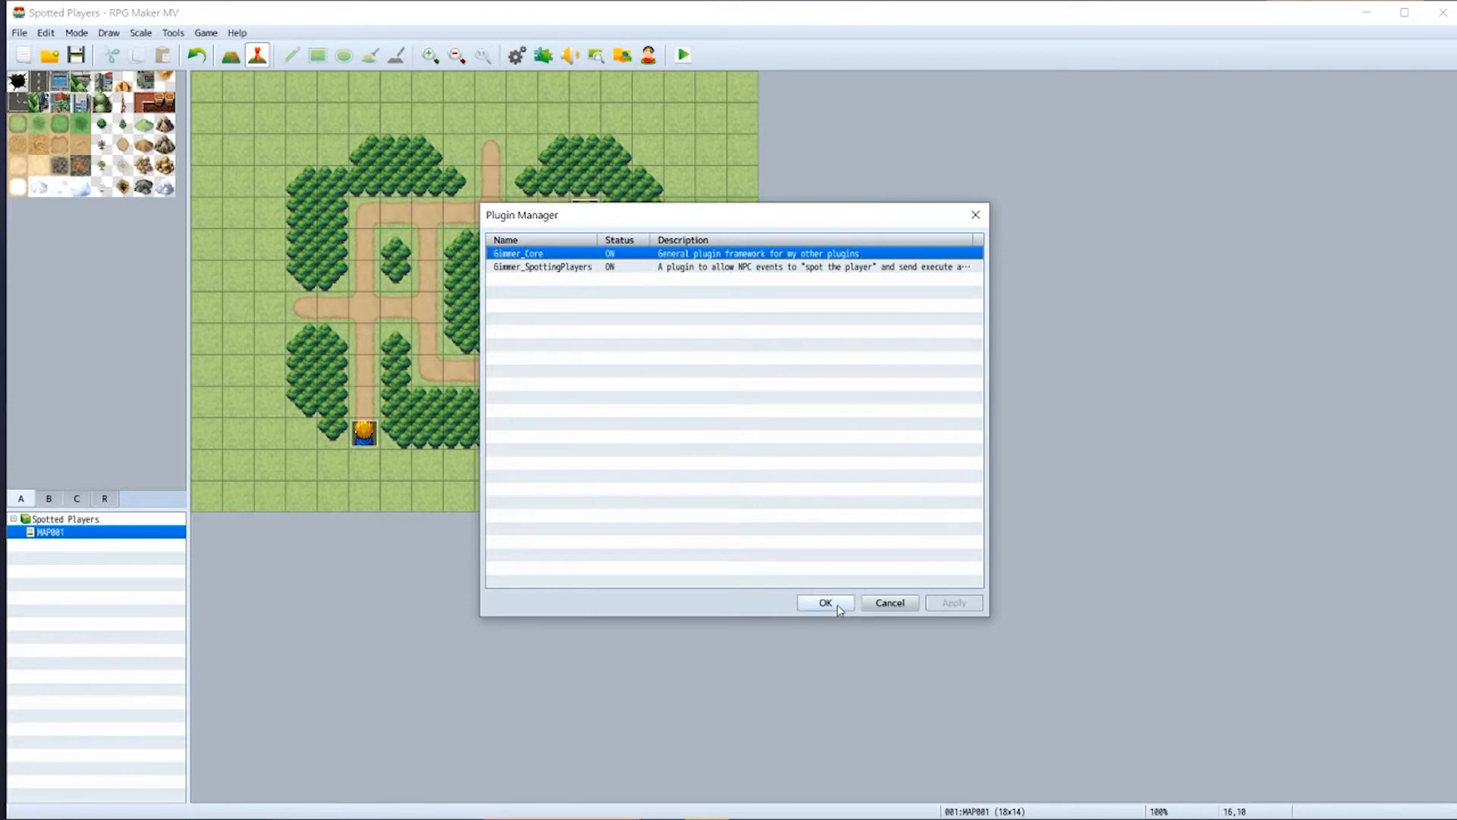
pyautogui.click(826, 603)
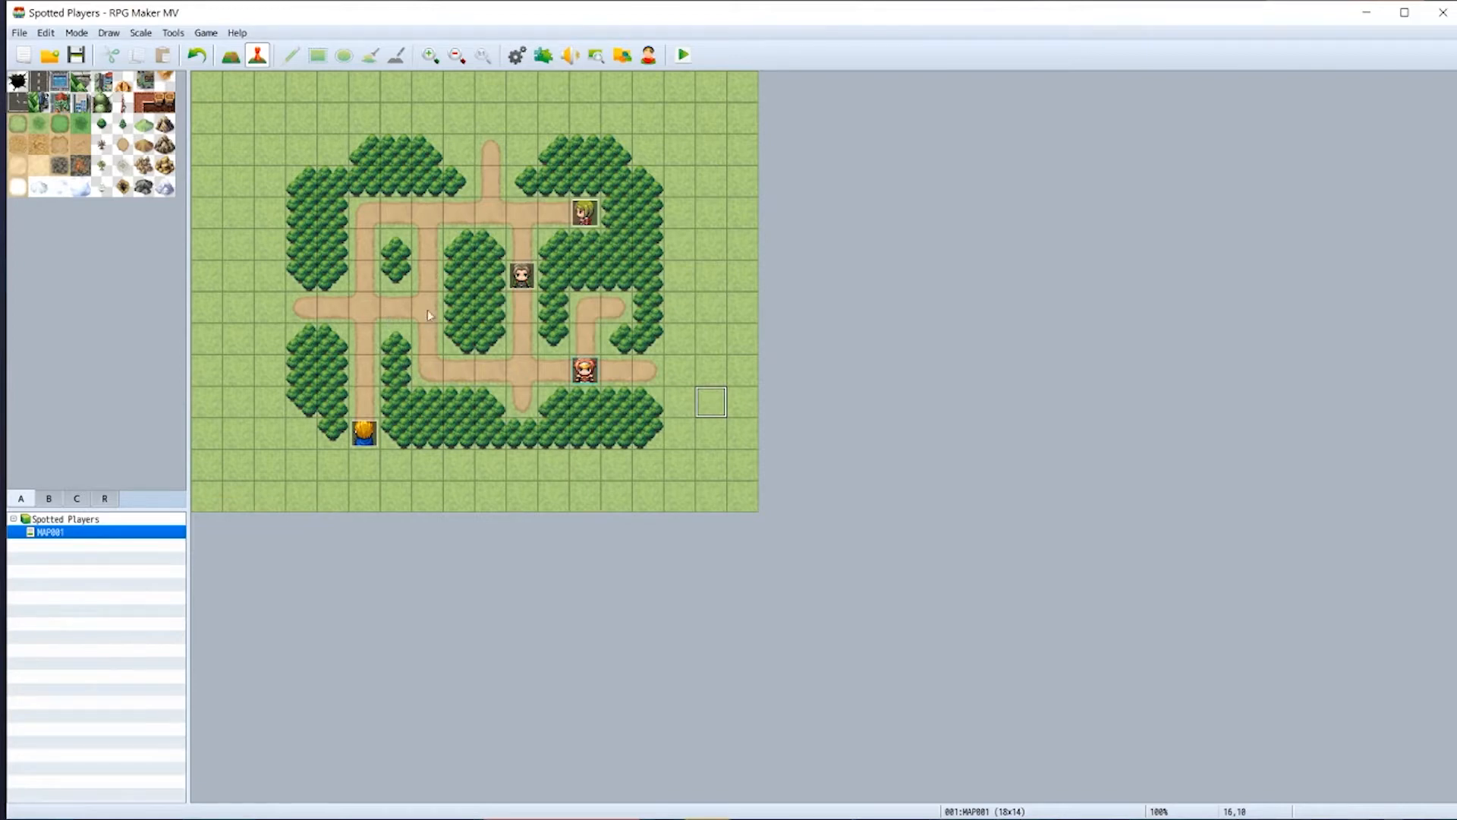
pyautogui.moveTo(408, 340)
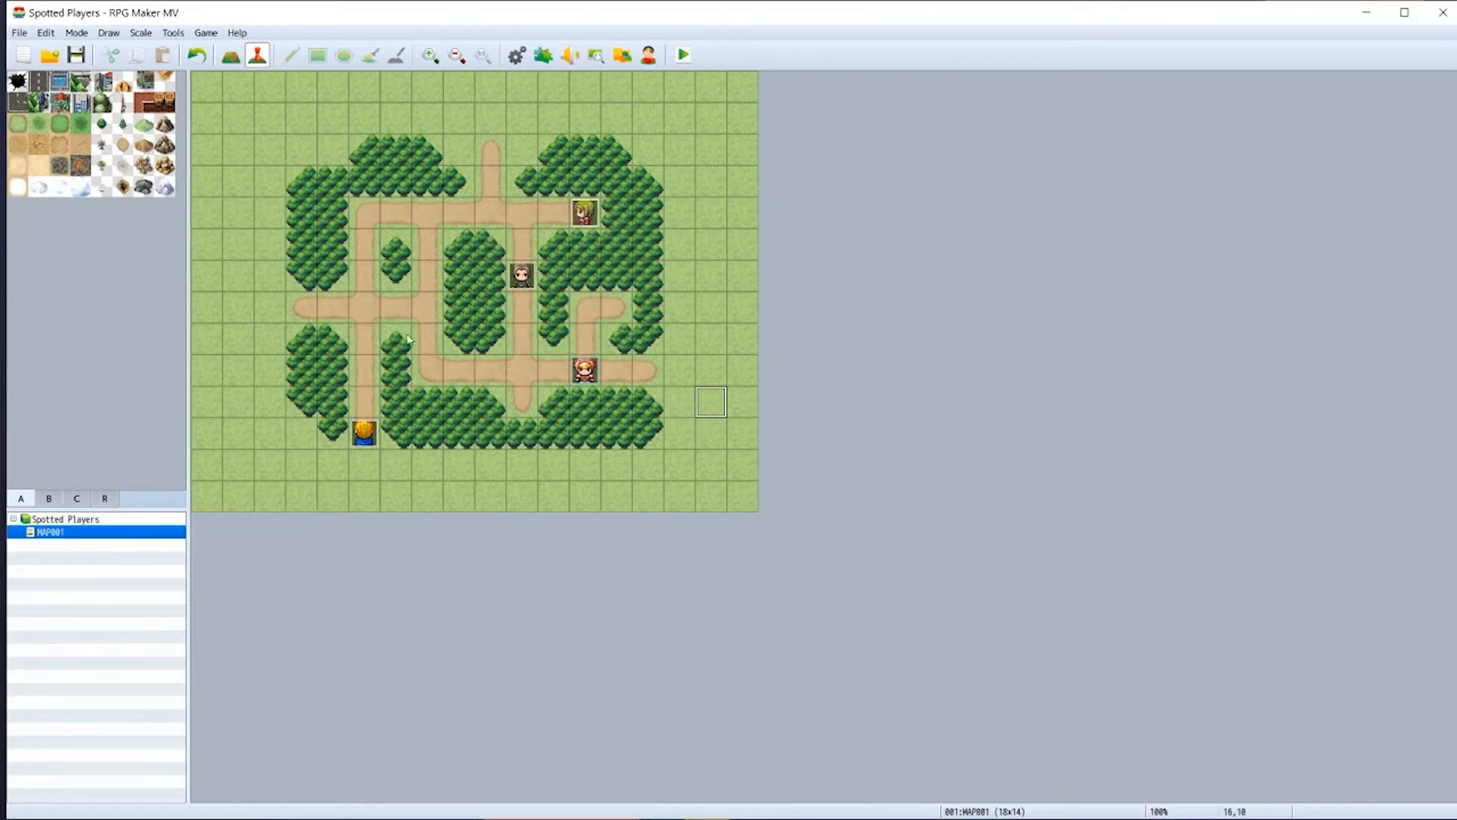
pyautogui.moveTo(288, 339)
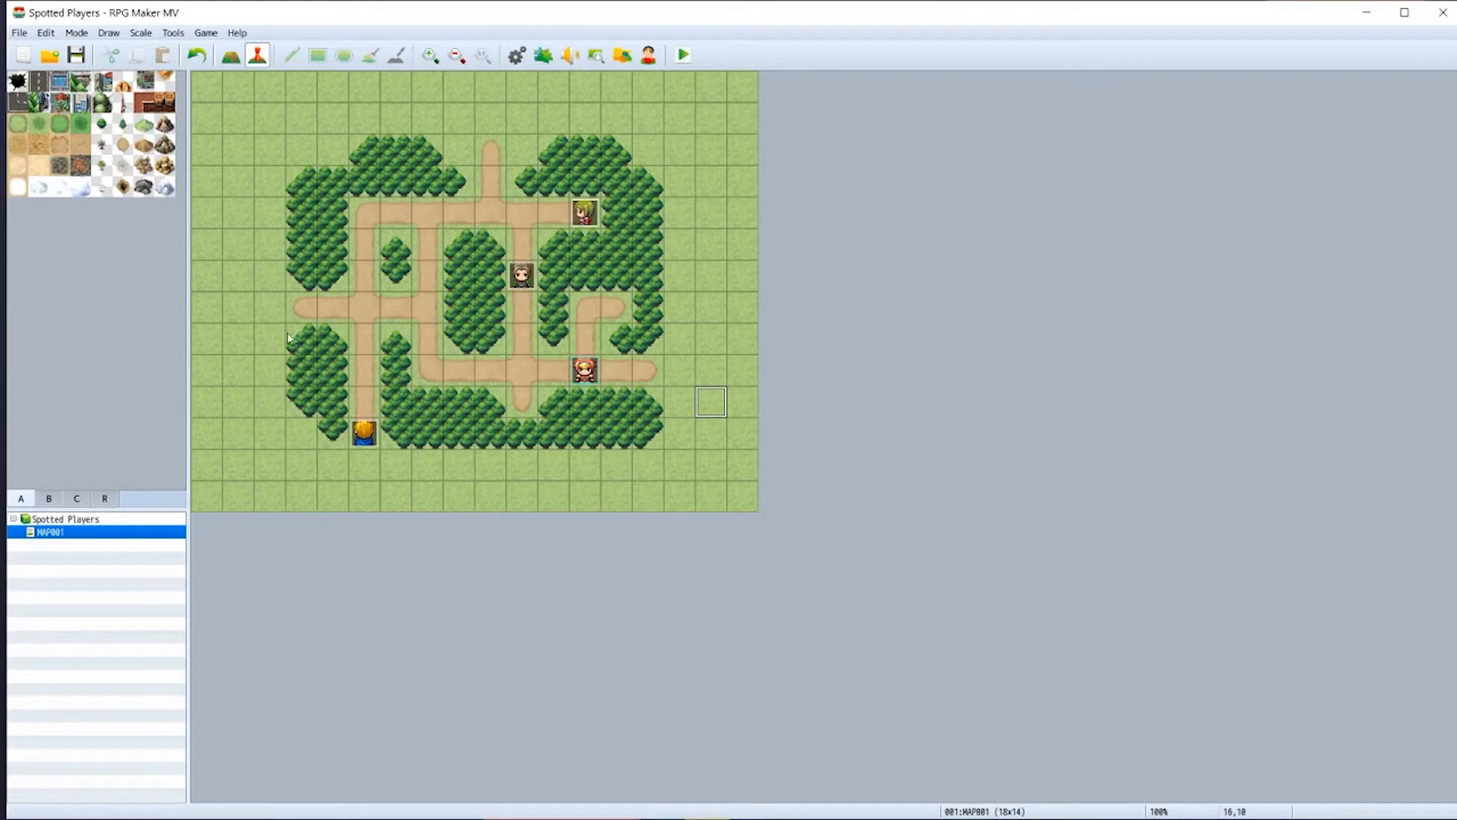
pyautogui.moveTo(495, 337)
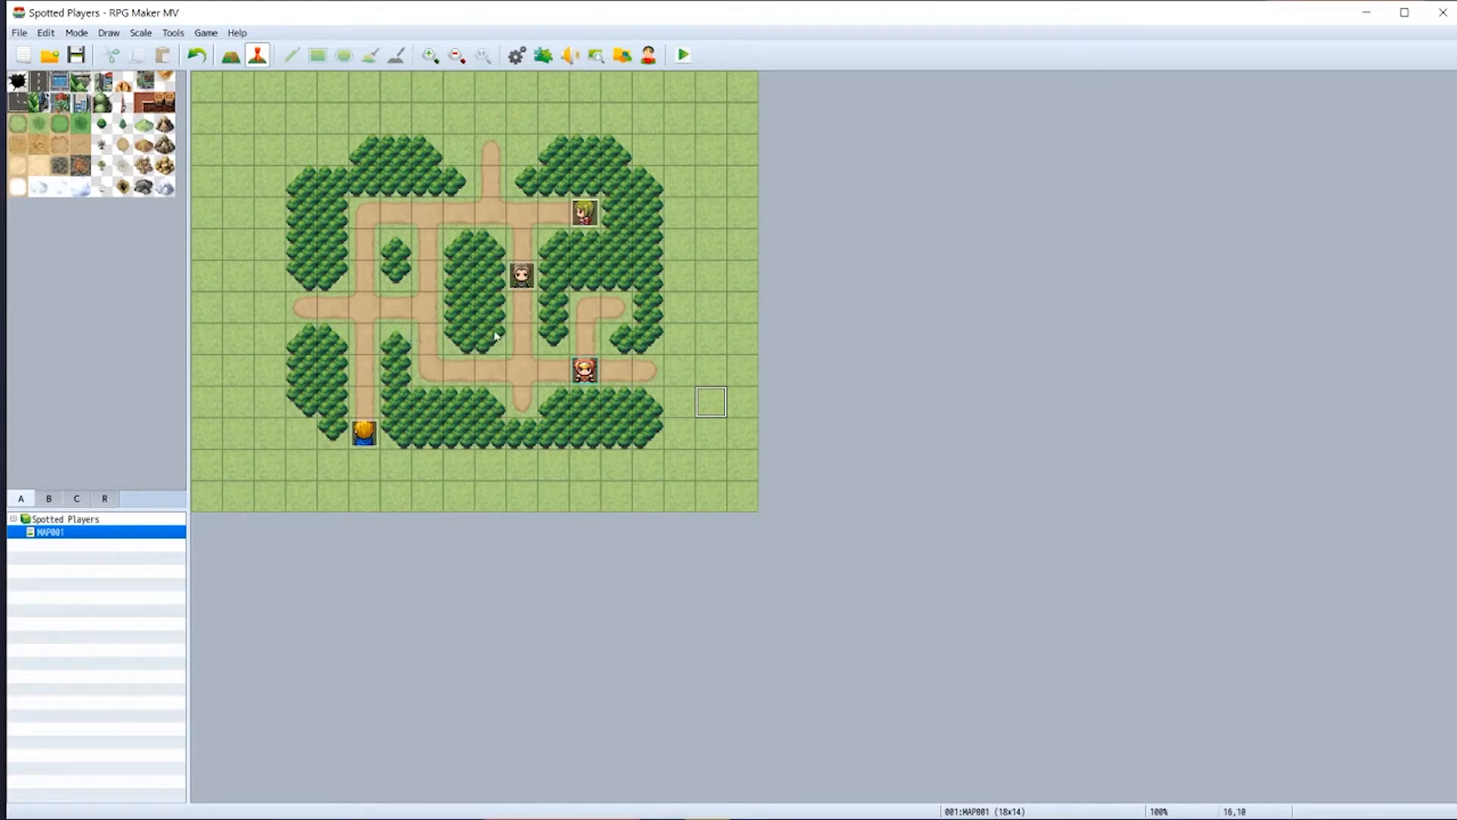
# - Peek at the blue-haired NPC's event, then bring up the game Database
pyautogui.doubleClick(363, 434)
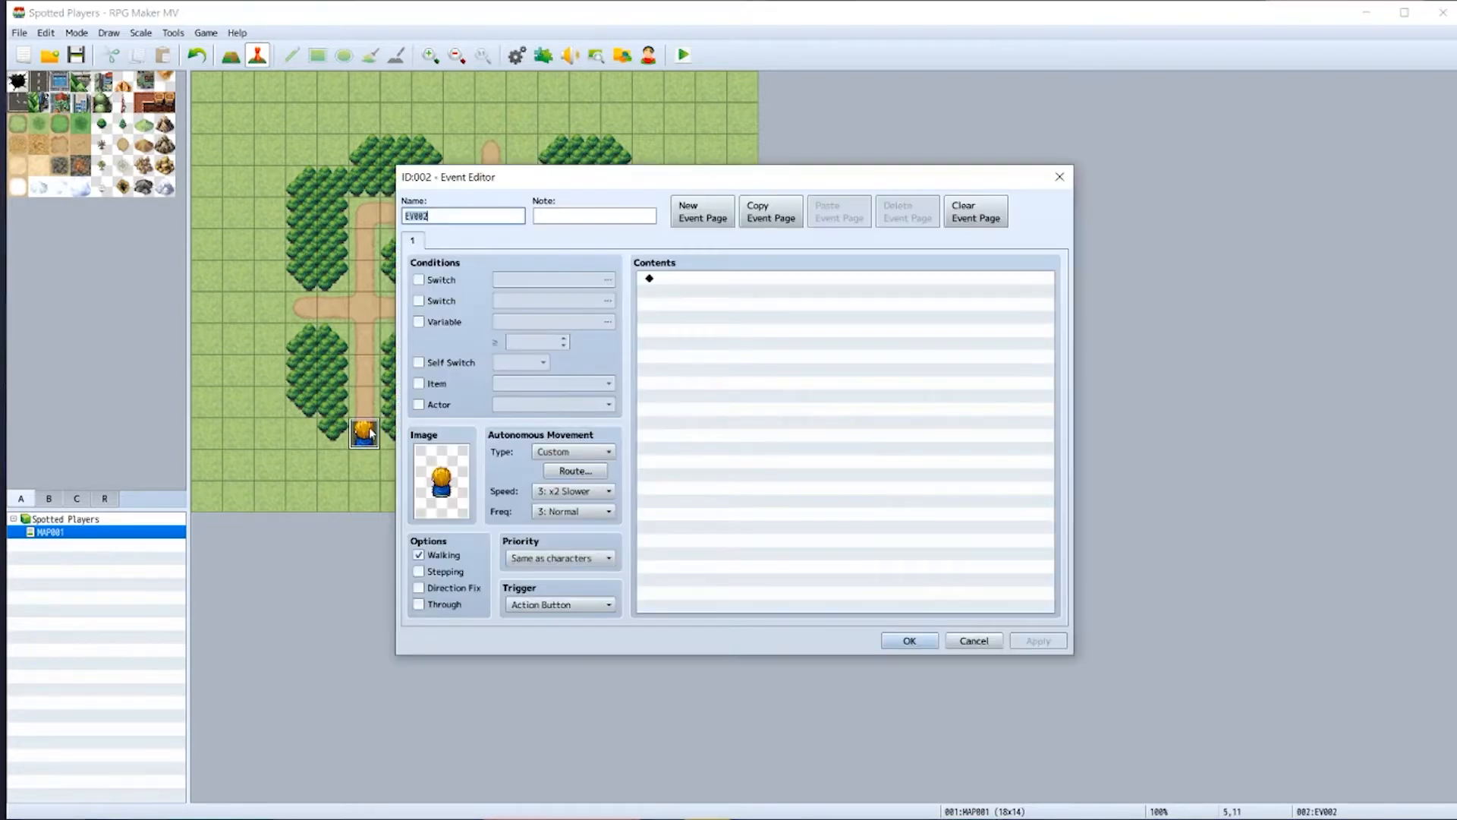
pyautogui.click(574, 470)
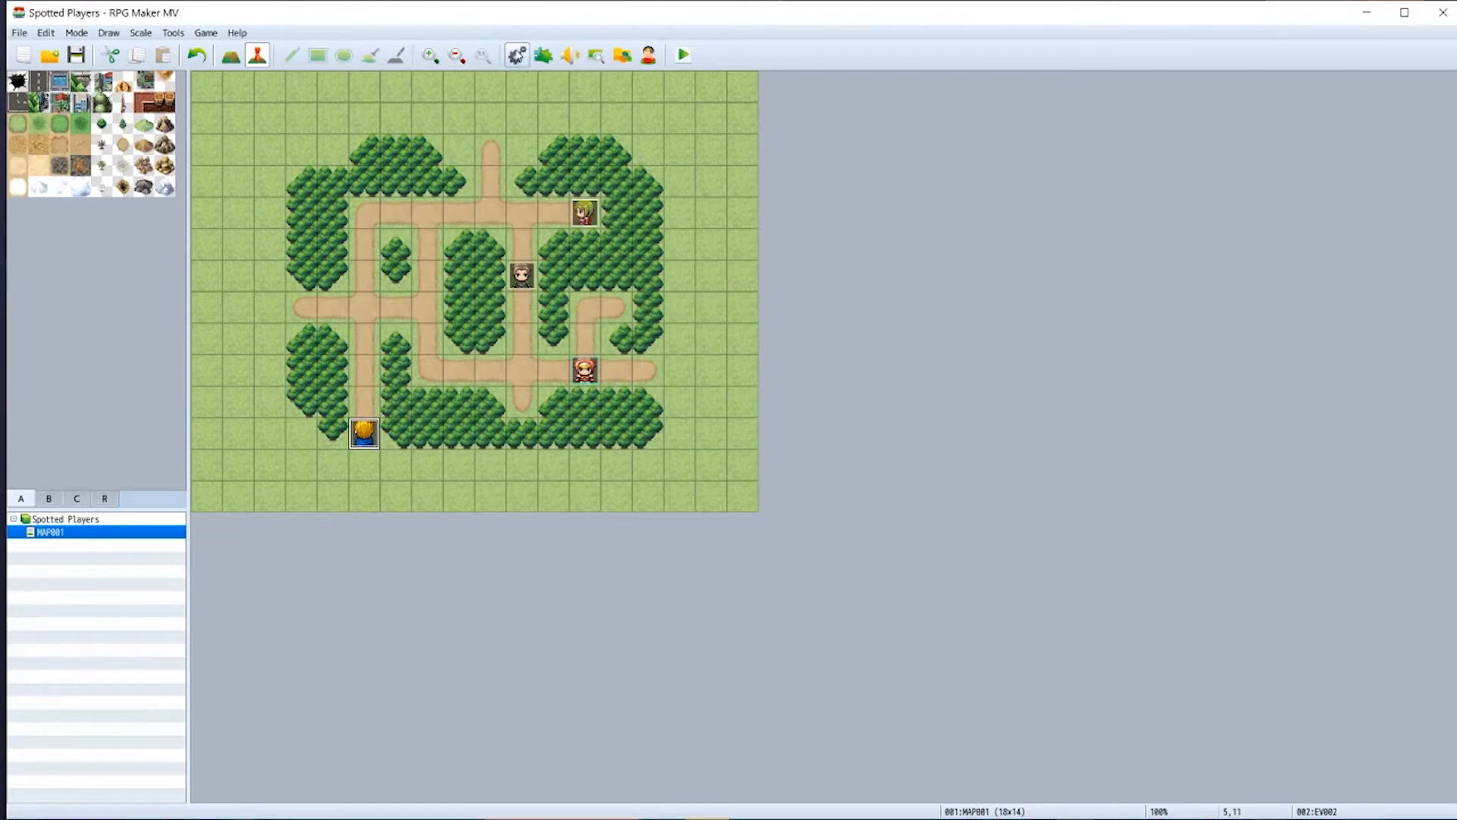
pyautogui.click(516, 54)
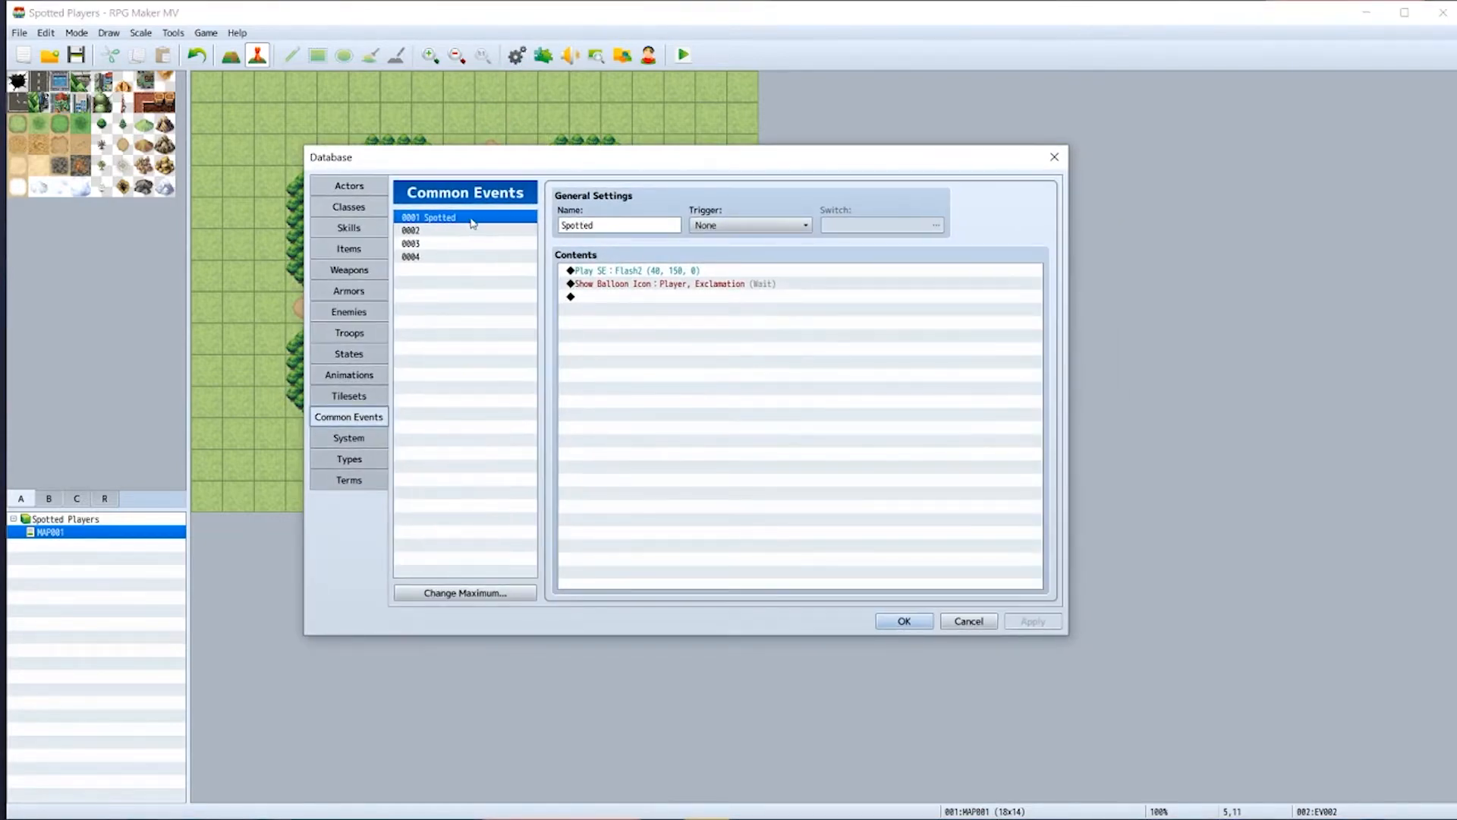
pyautogui.click(620, 224)
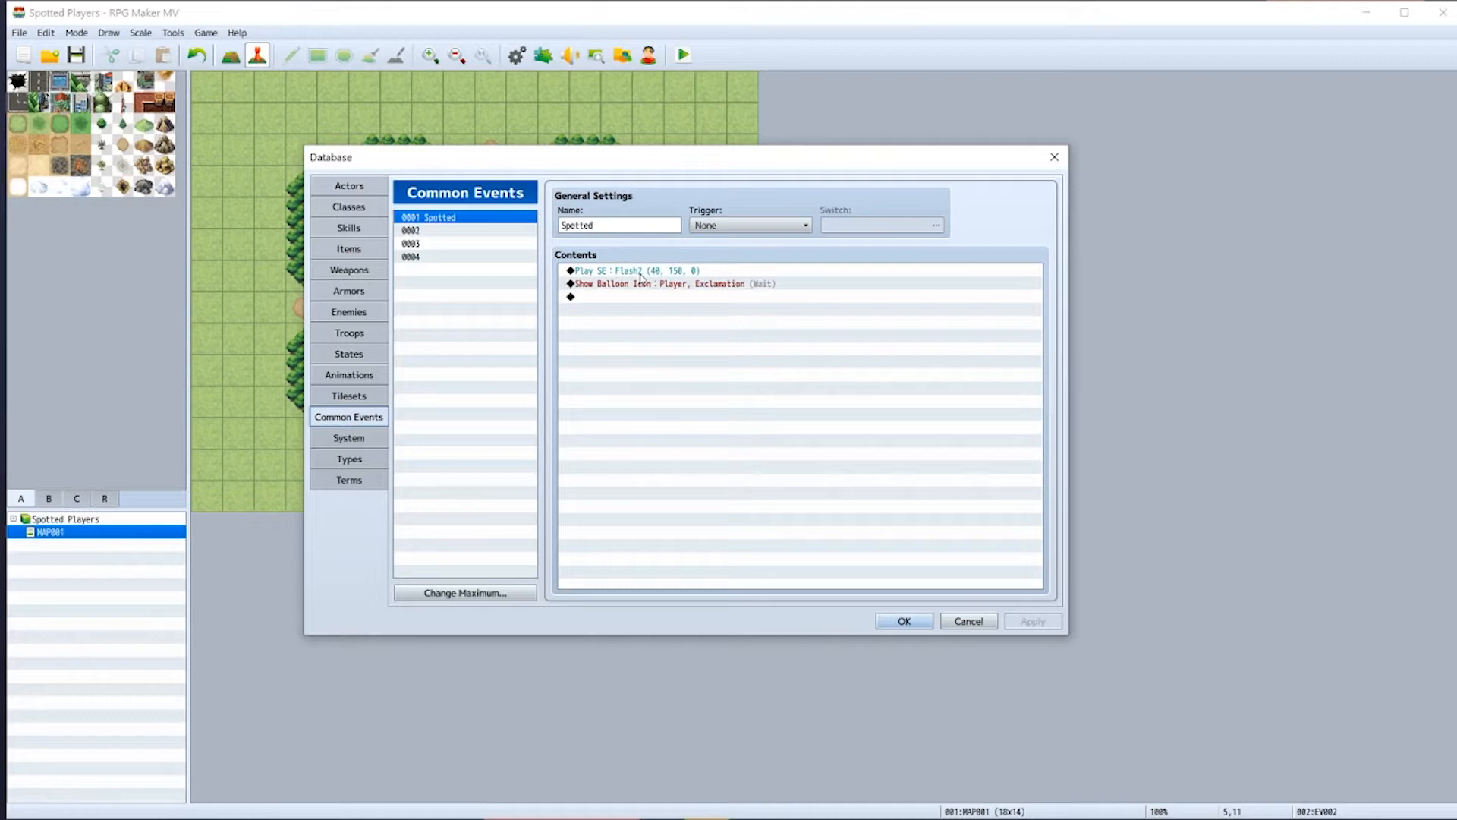
pyautogui.moveTo(645, 272)
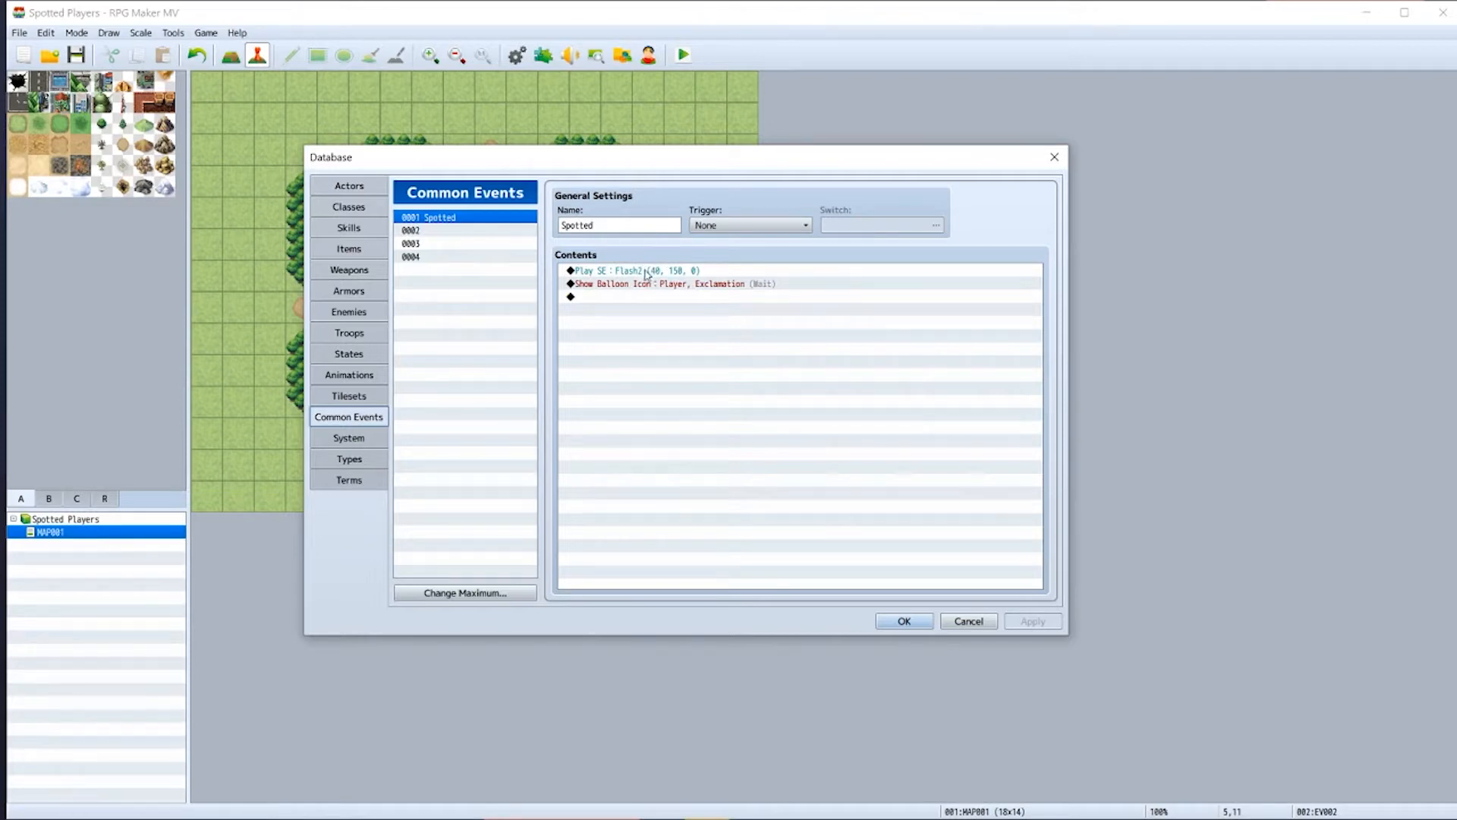
pyautogui.click(643, 270)
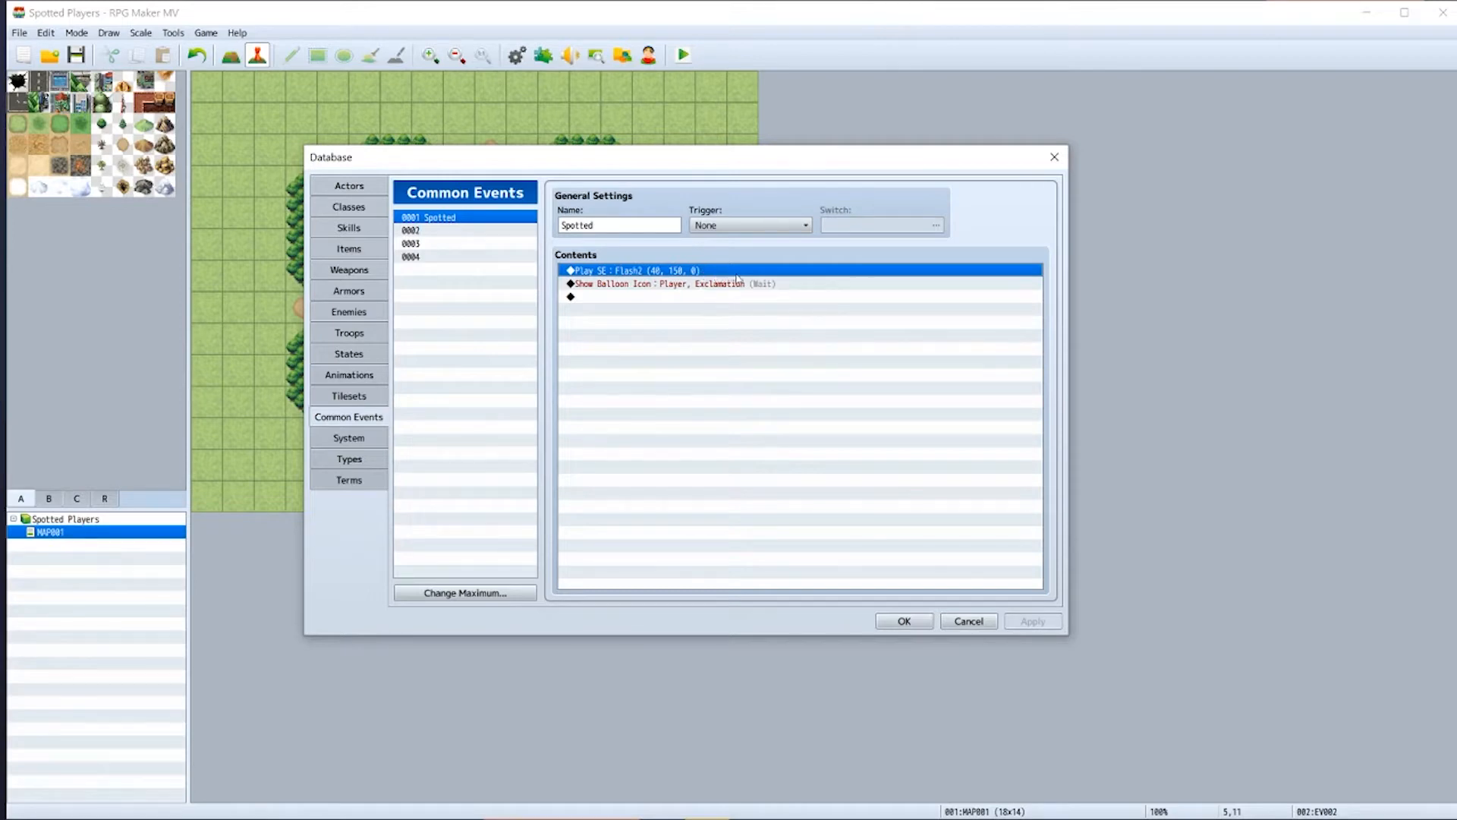
pyautogui.click(647, 284)
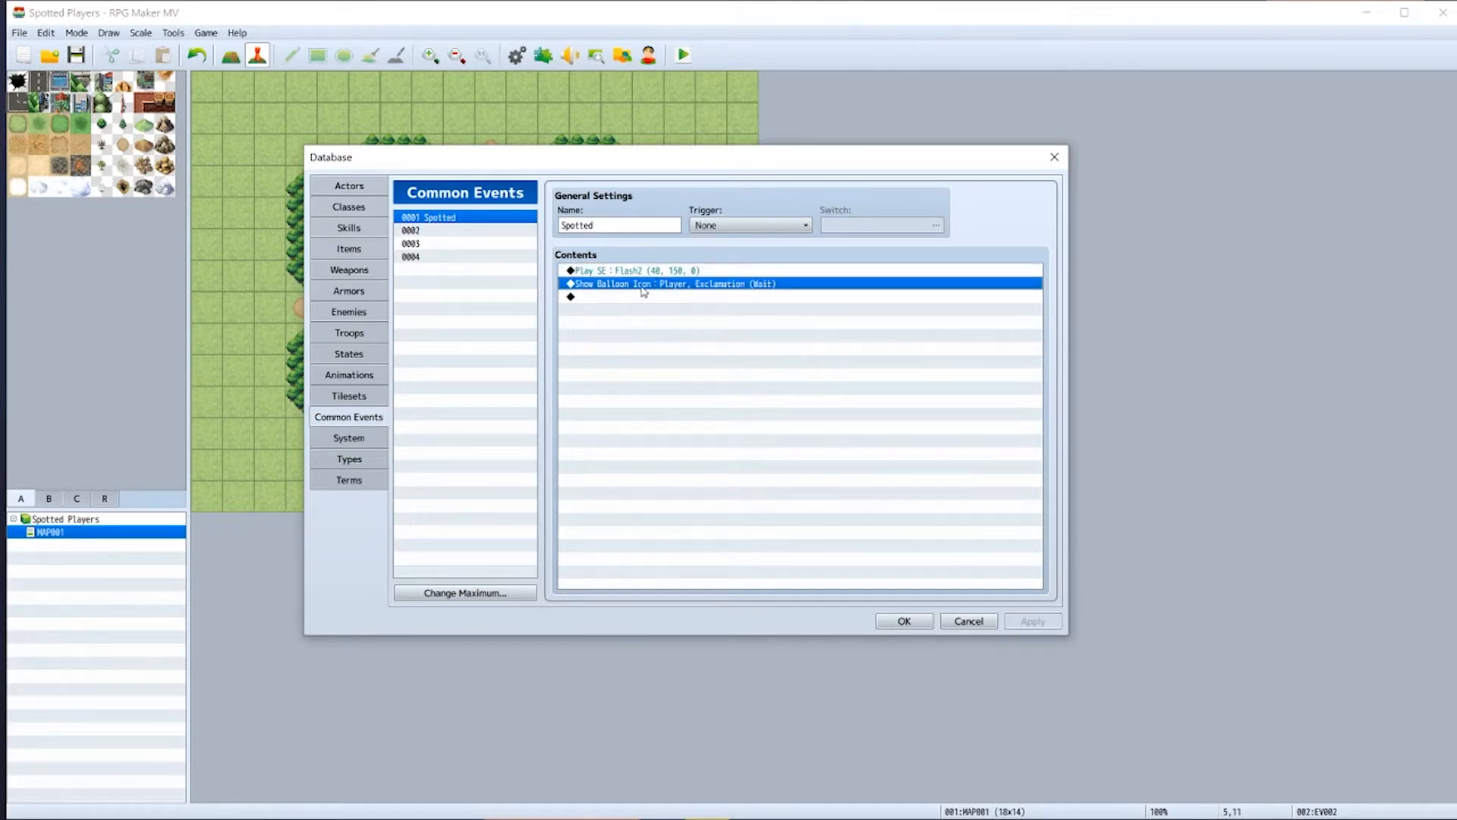
pyautogui.click(680, 296)
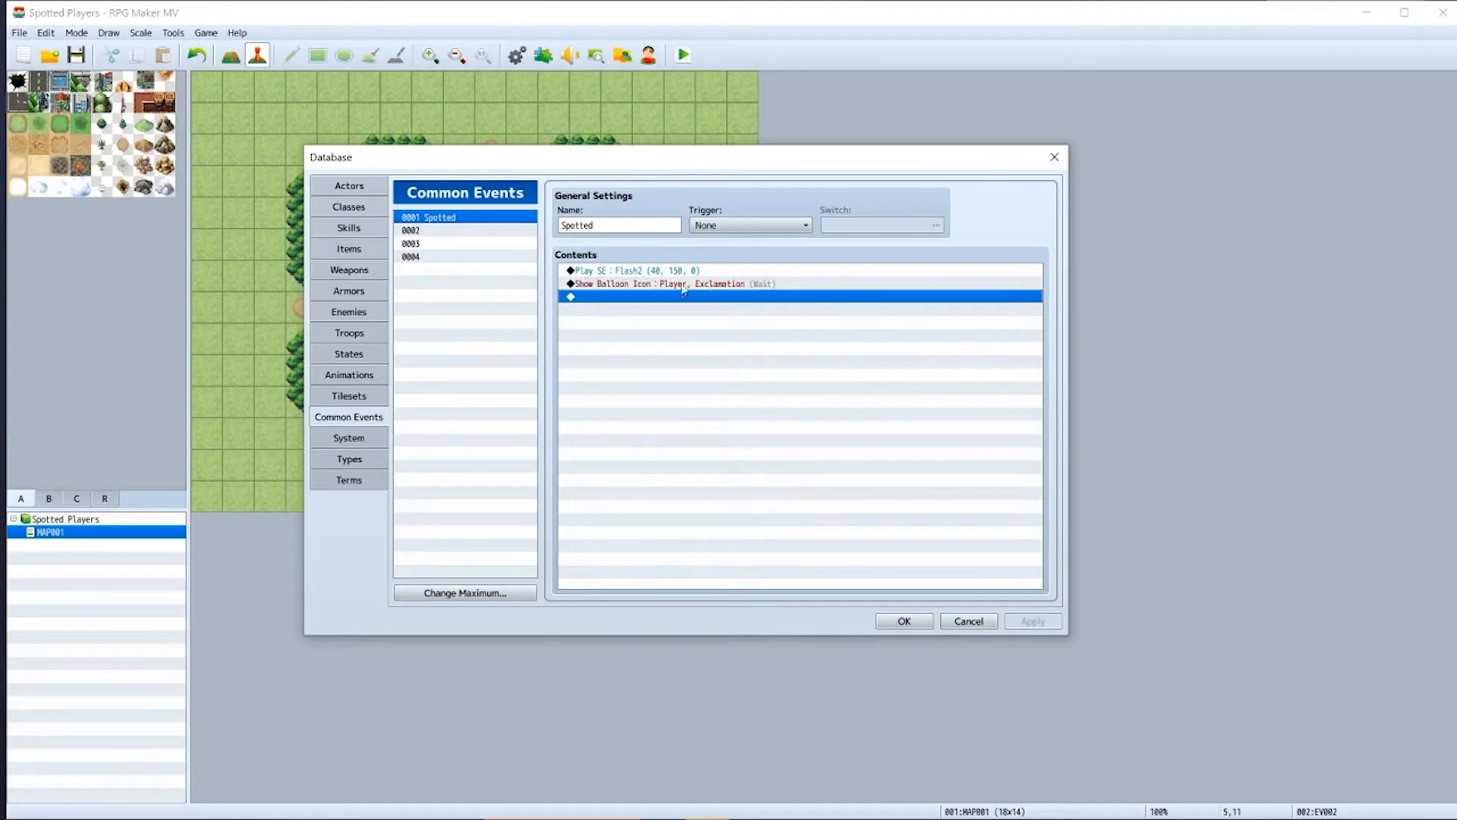
pyautogui.moveTo(688, 301)
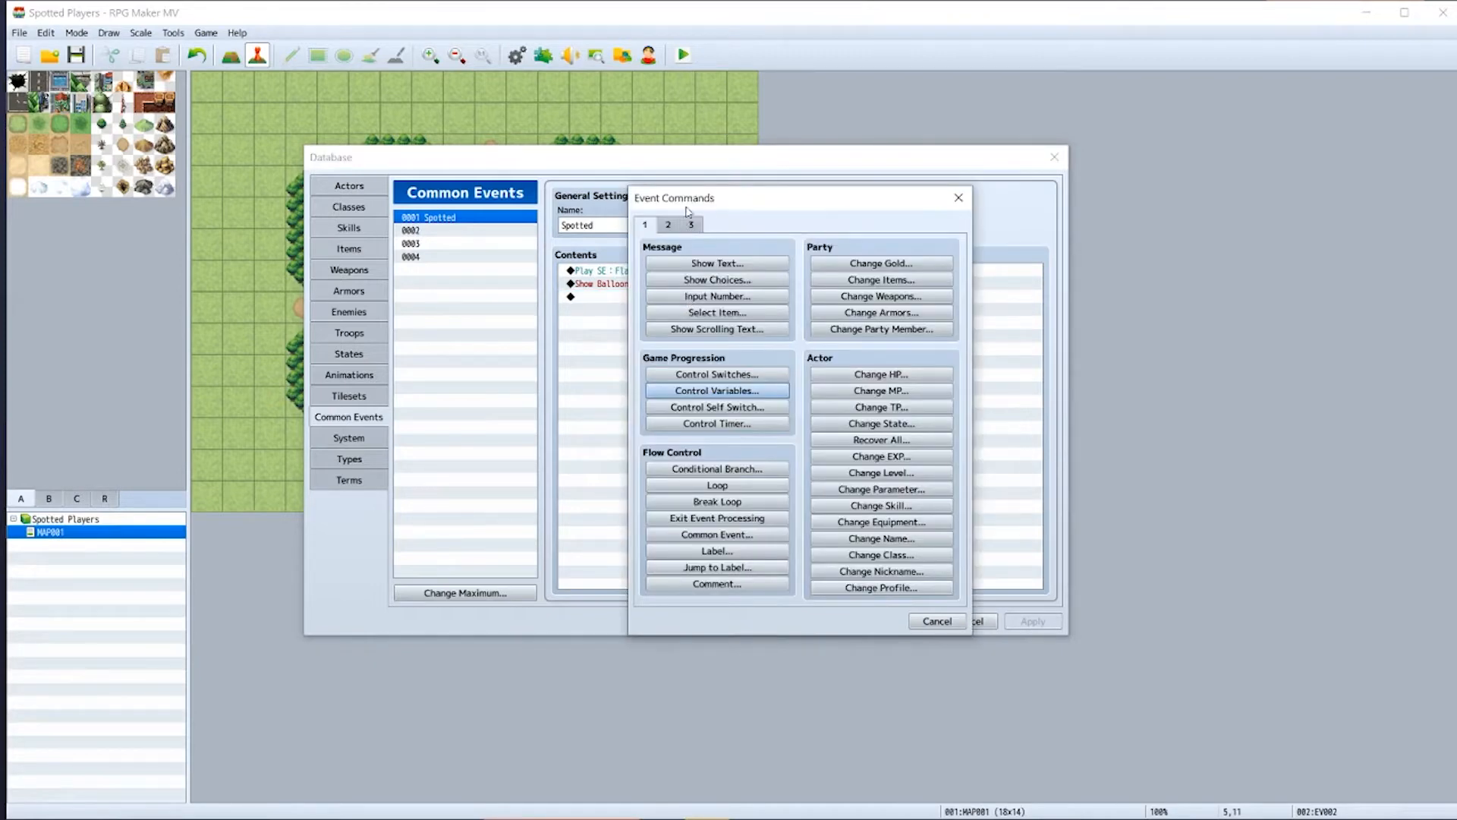
# - Add a Transfer Player command to Spotted using the Map-ID variable as destination map
pyautogui.click(685, 221)
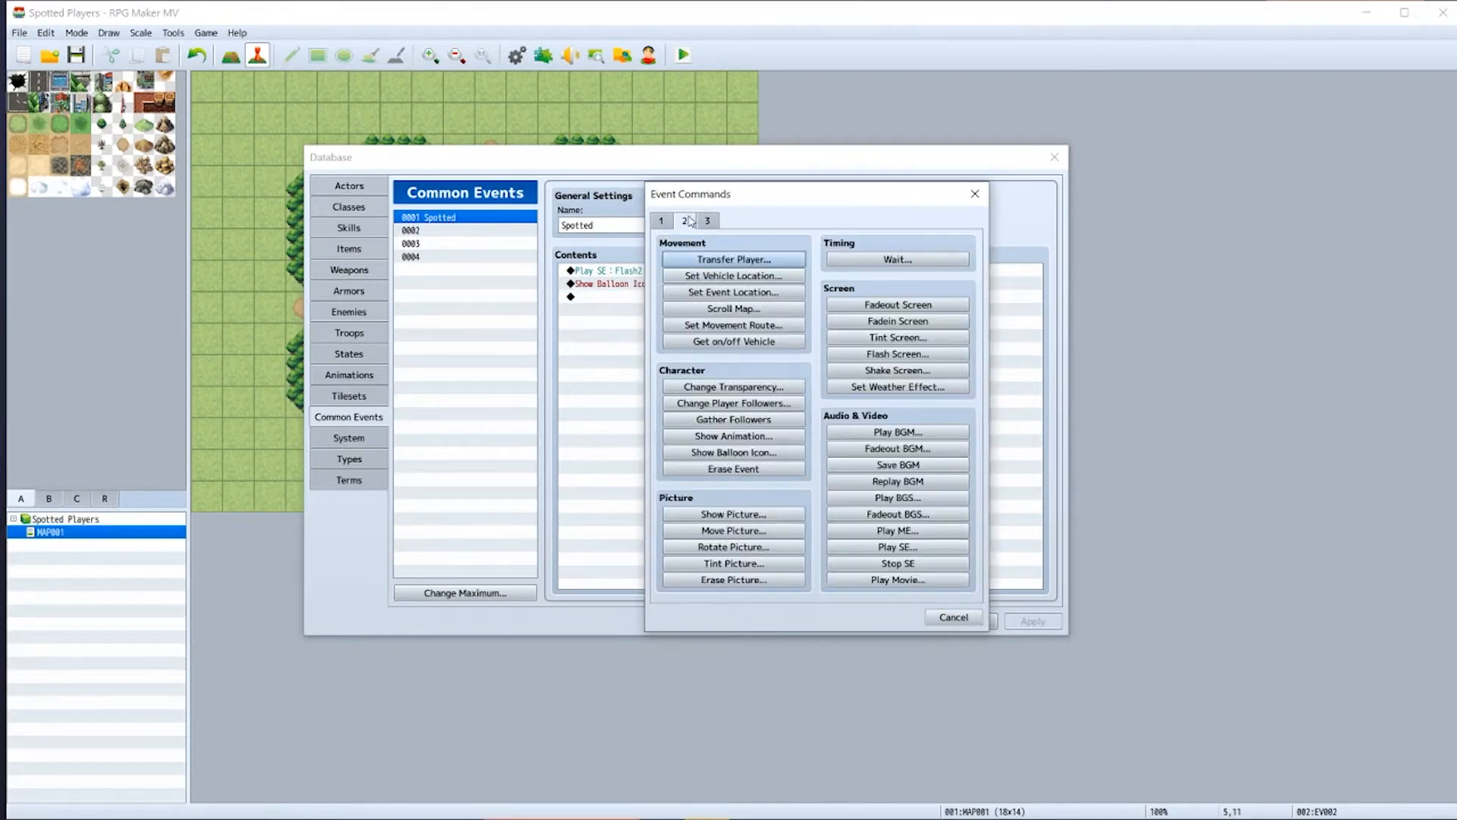
pyautogui.click(734, 258)
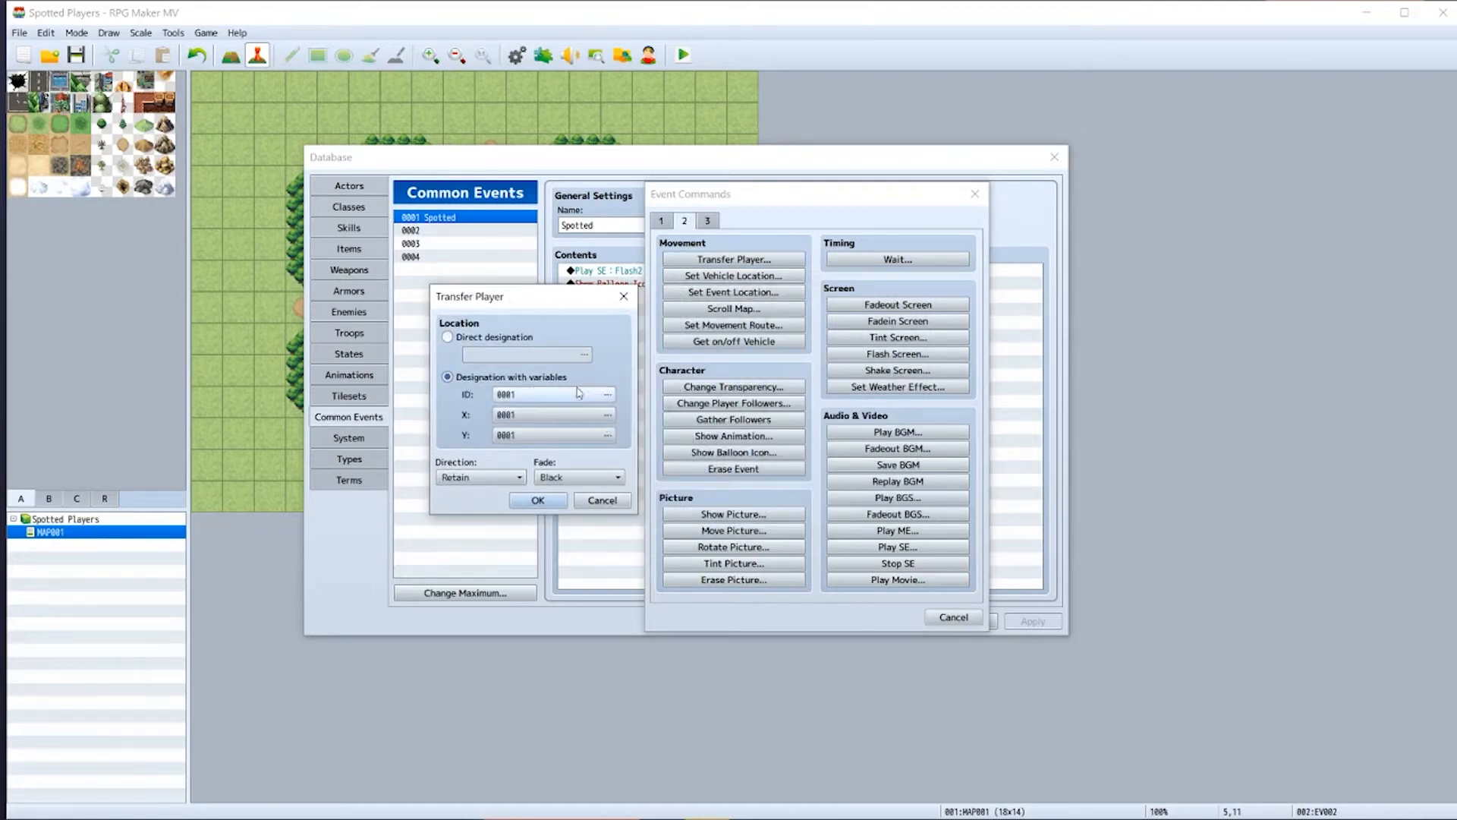
pyautogui.click(607, 395)
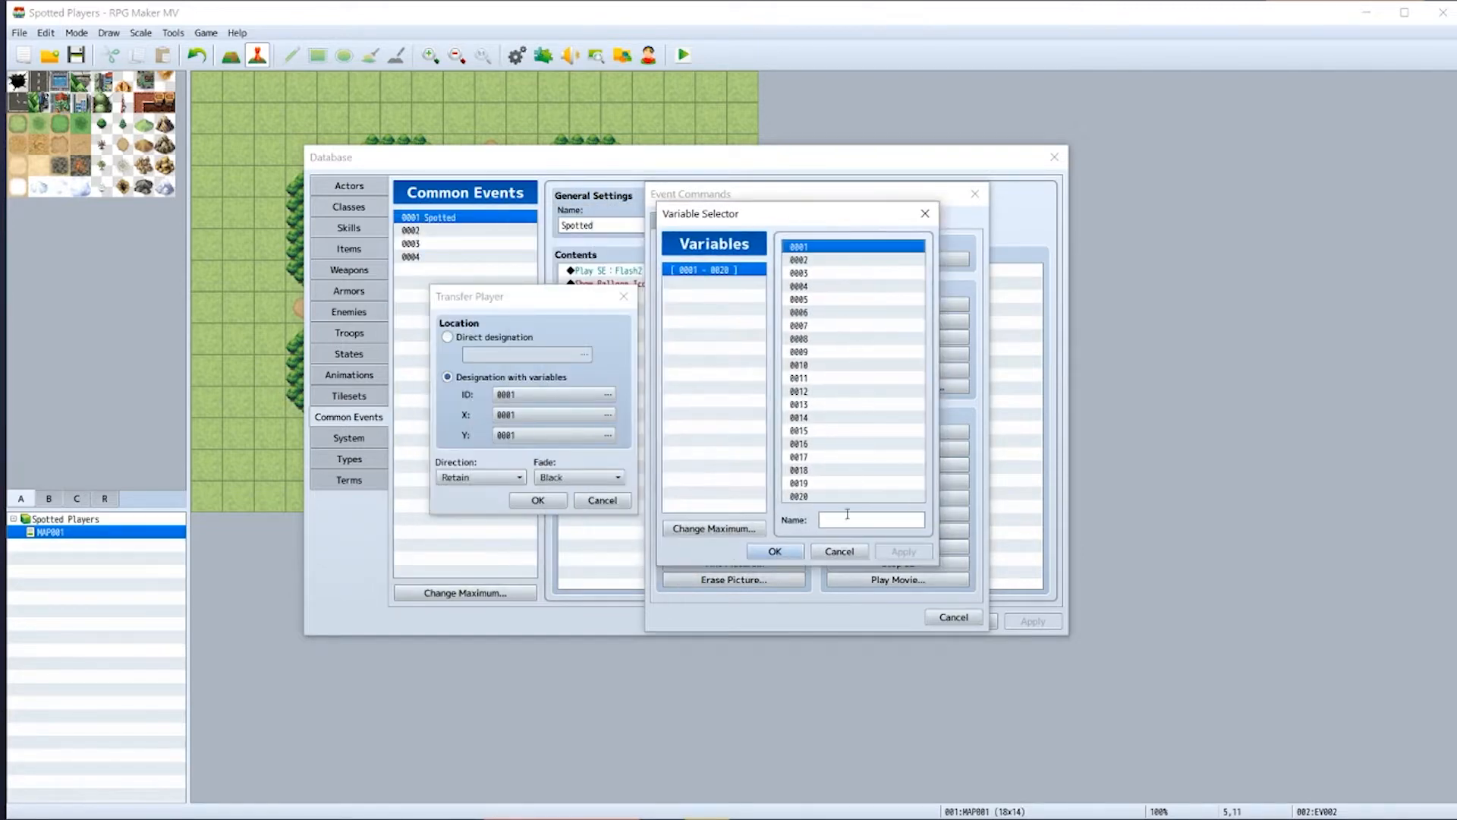
pyautogui.write('Map-ID')
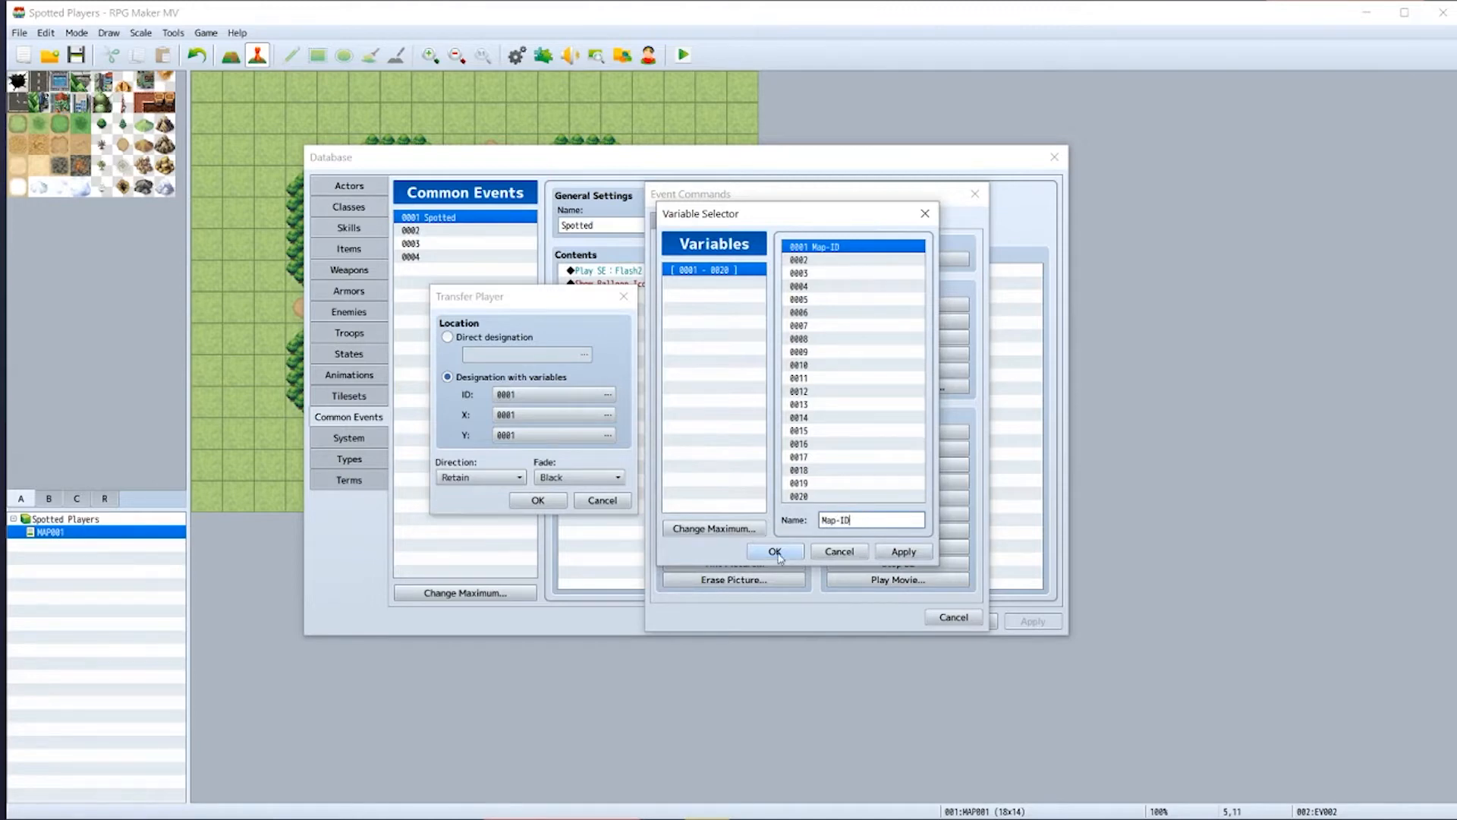
pyautogui.click(775, 551)
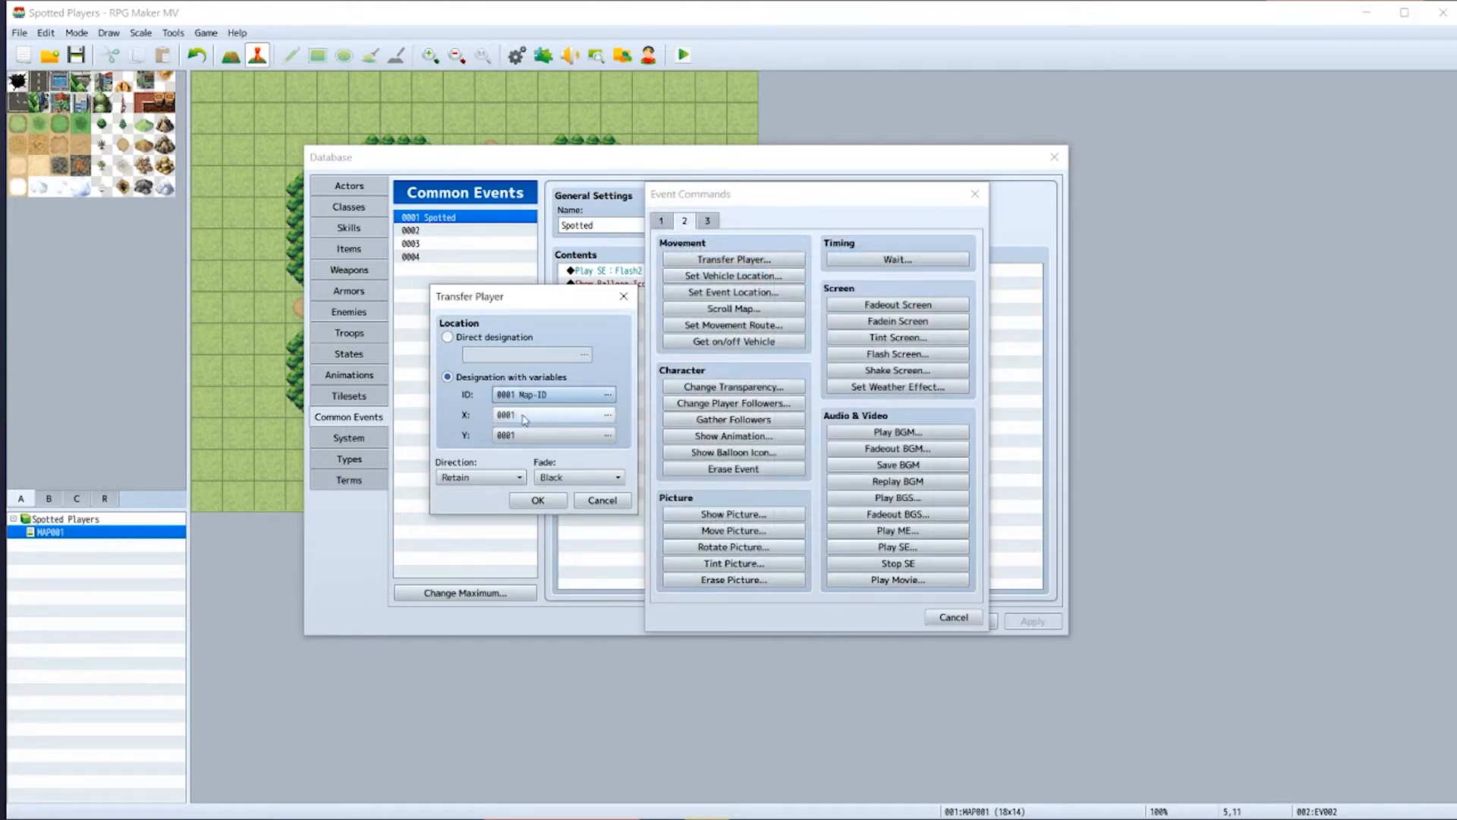
# - Name variable 0002 and use Player-X and Player-Y for the X and Y coordinates
pyautogui.click(607, 395)
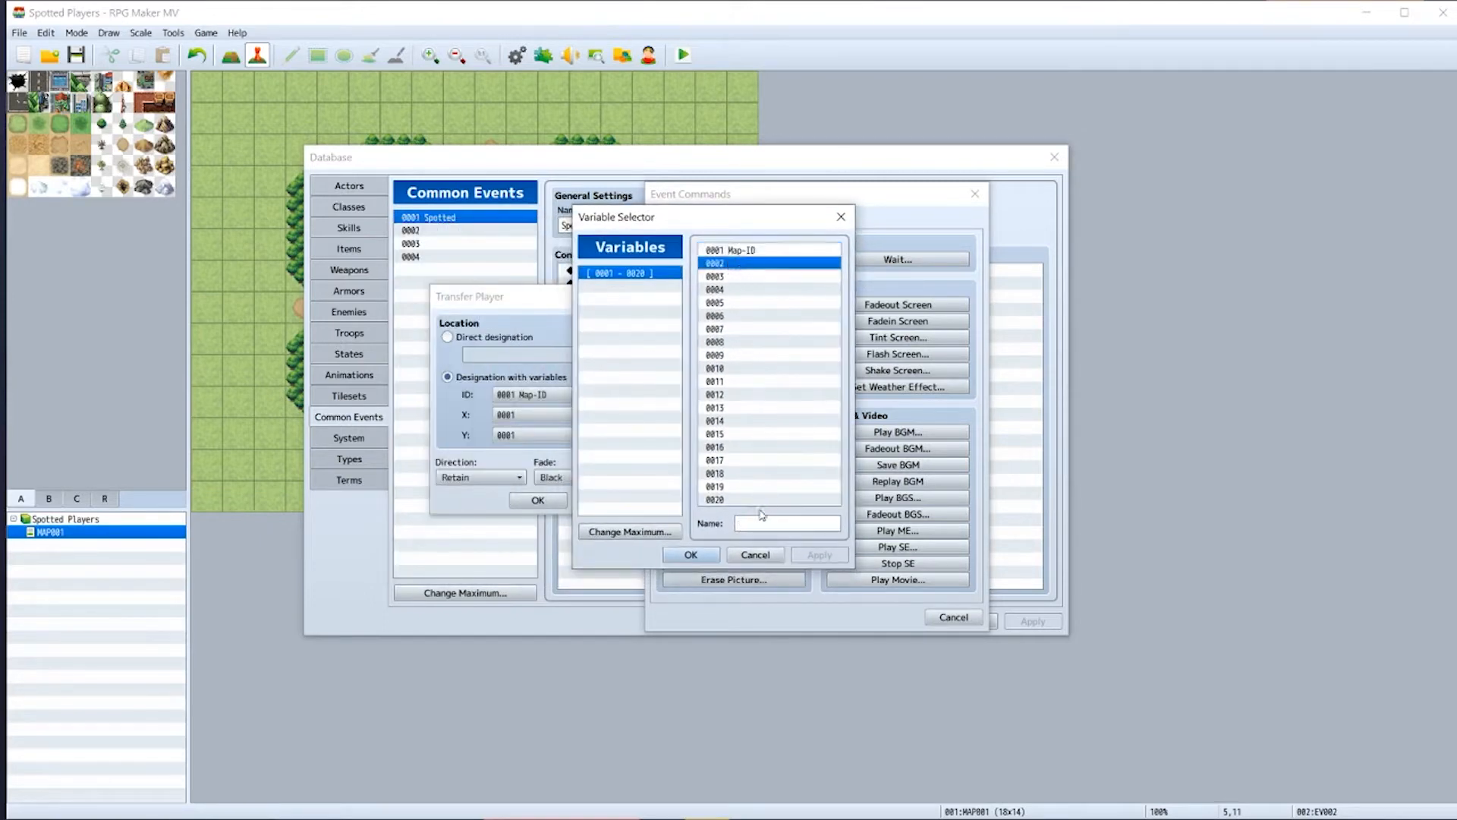
pyautogui.click(786, 522)
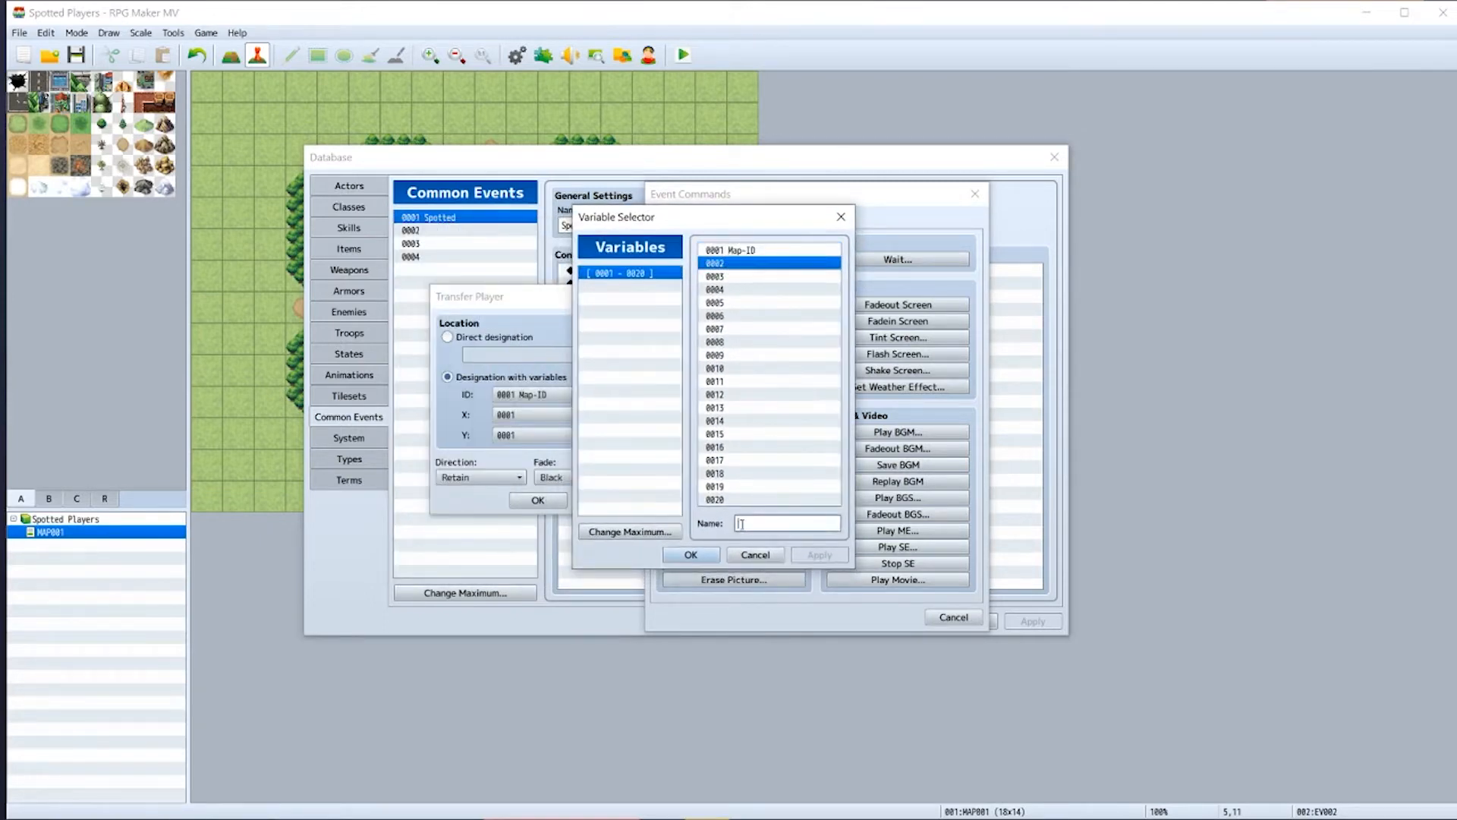
pyautogui.write('Player')
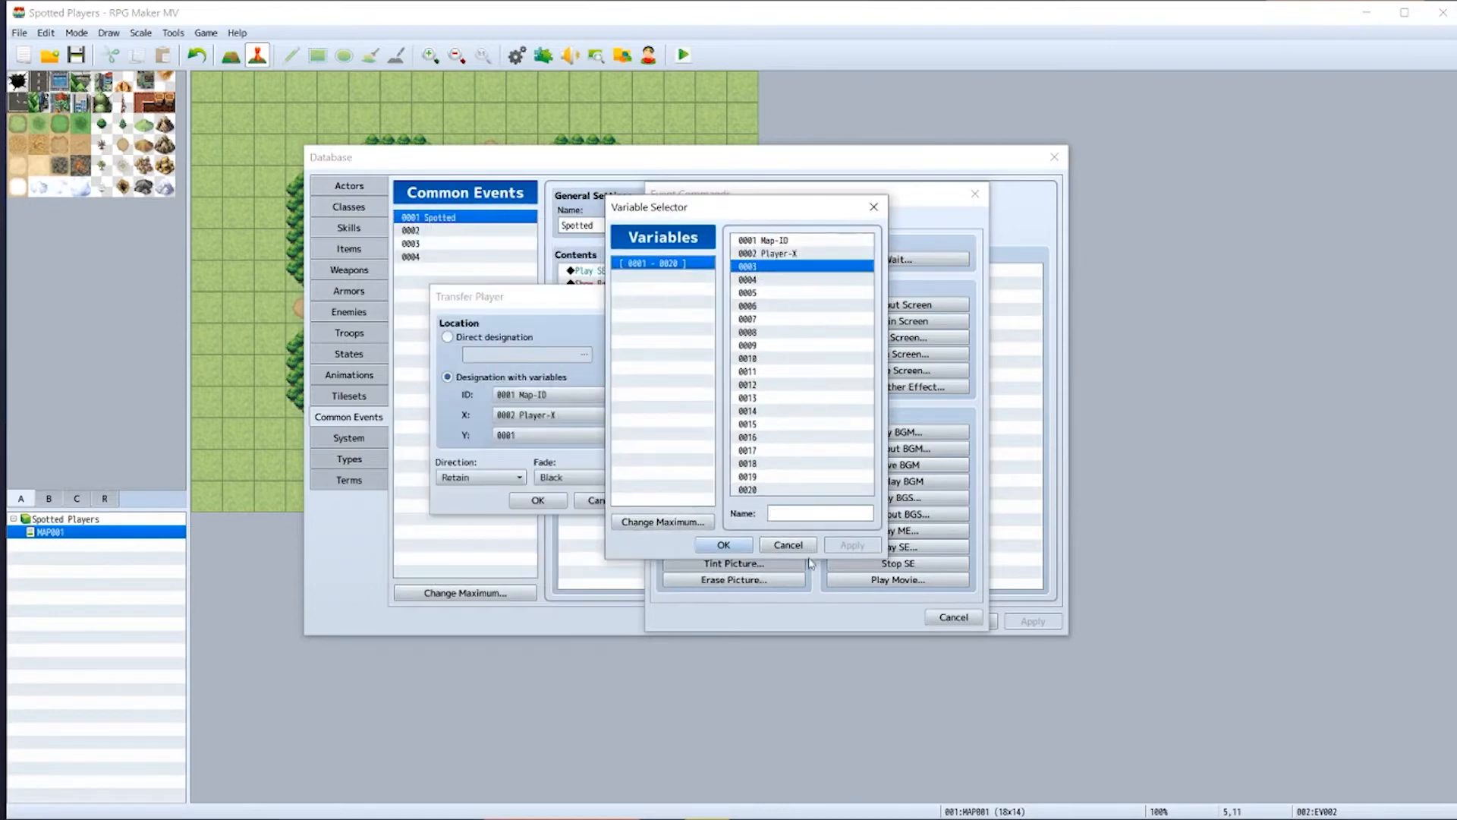
pyautogui.write('P1')
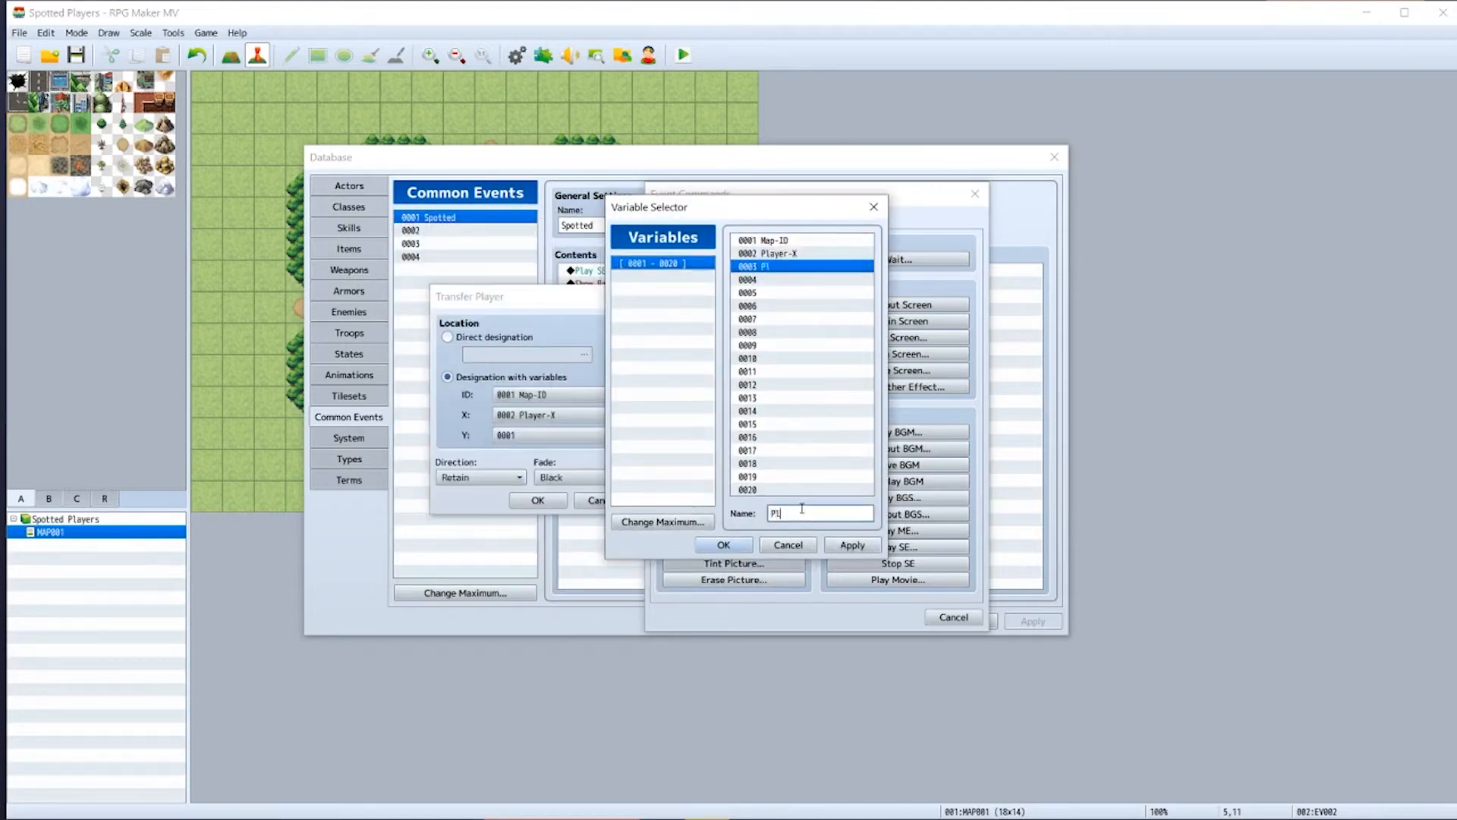
pyautogui.write('layer-')
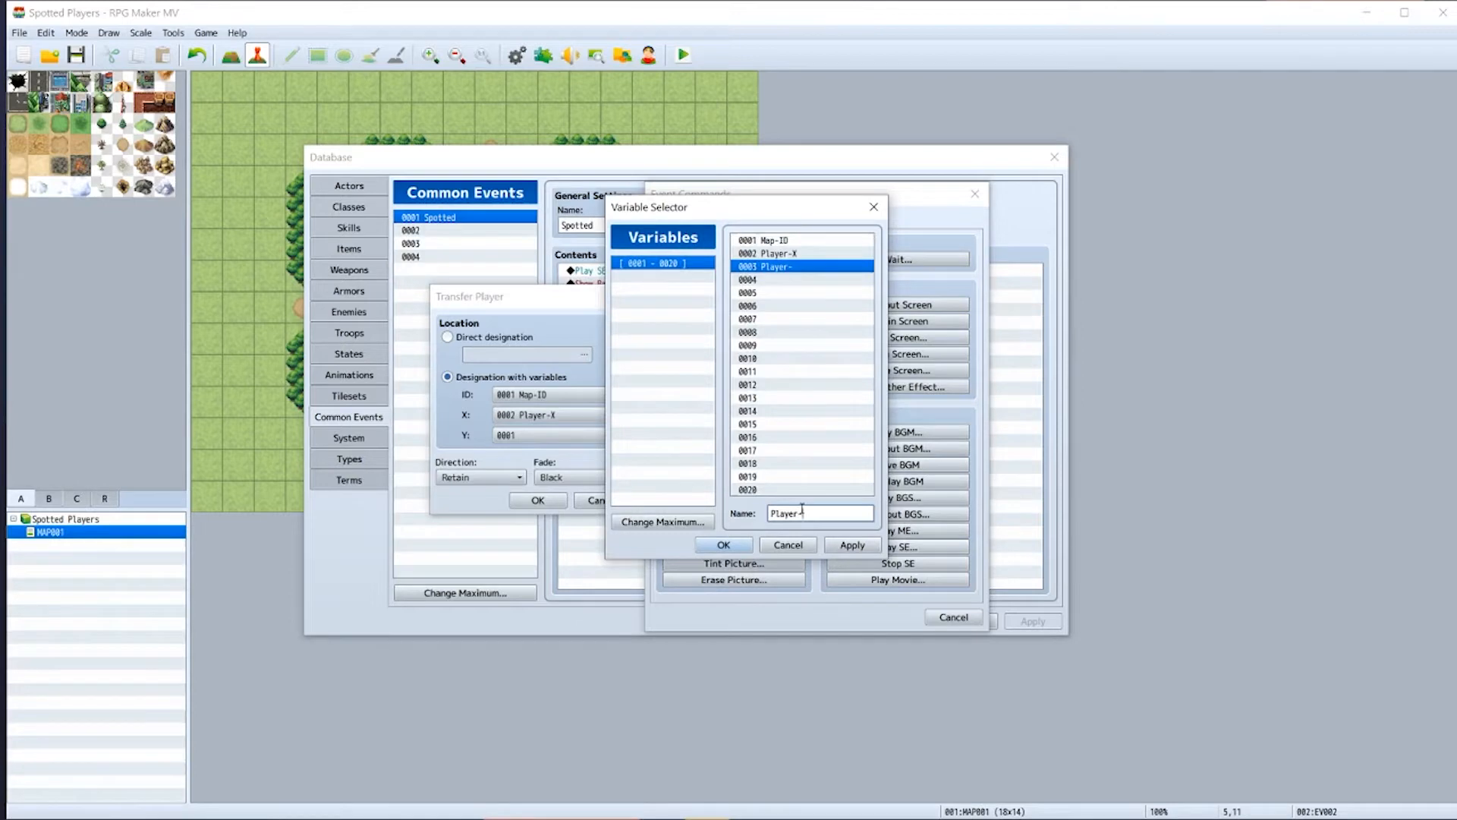
pyautogui.click(722, 545)
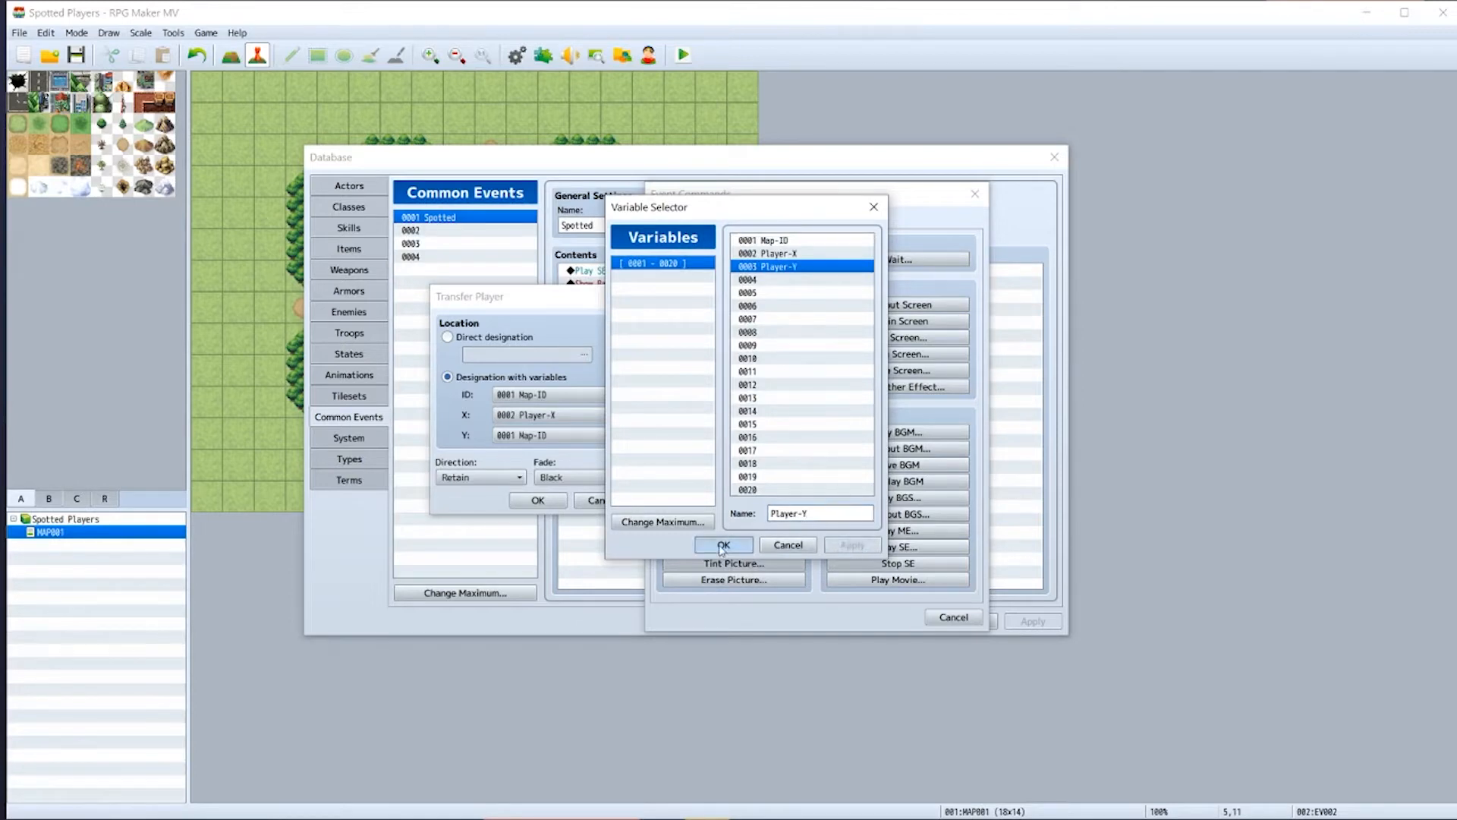
pyautogui.click(723, 545)
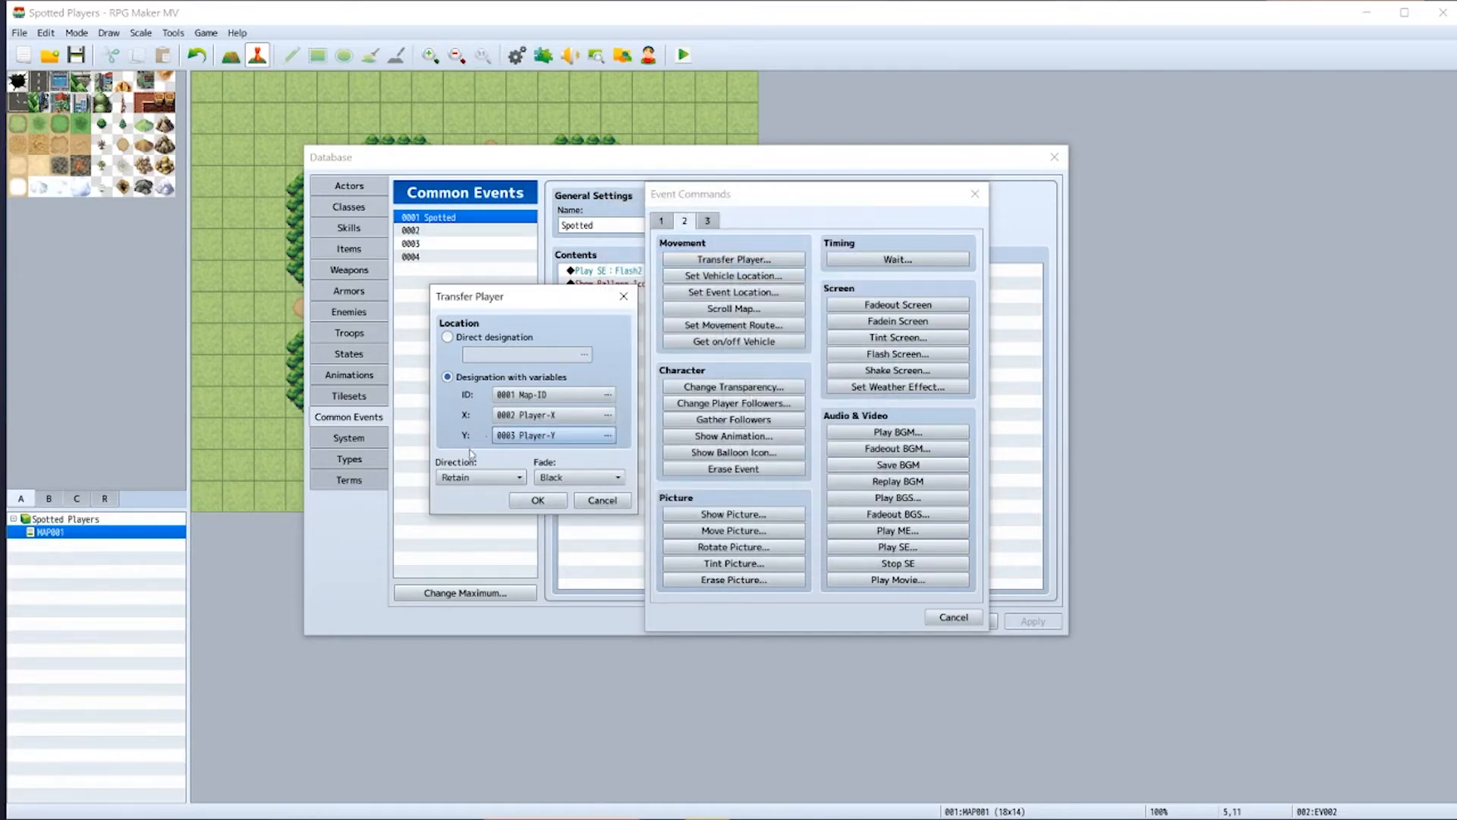
# - Set direction Left, add the command, save the Database and bring up the Plugin Manager
pyautogui.click(518, 476)
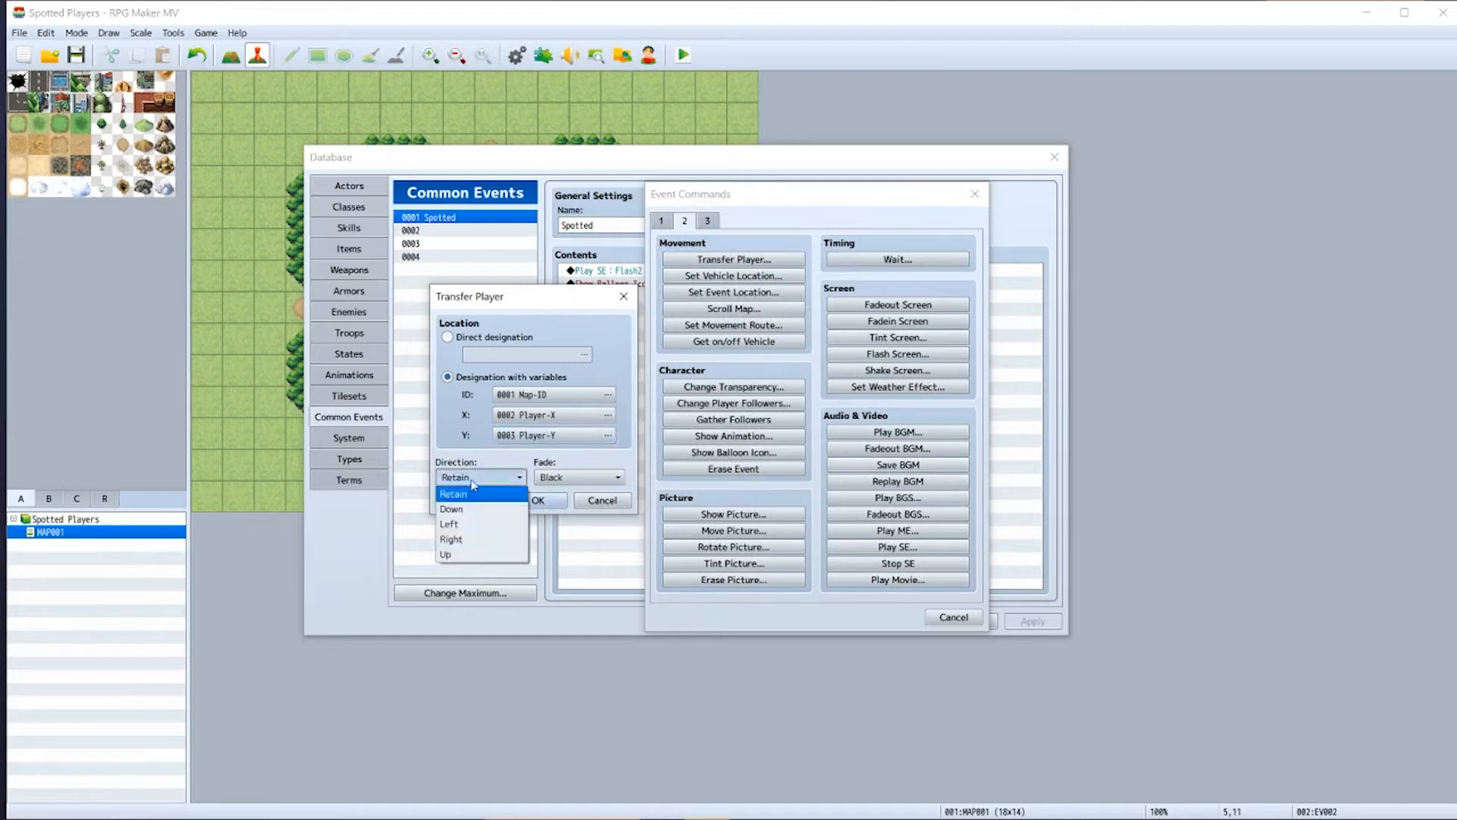
pyautogui.click(449, 524)
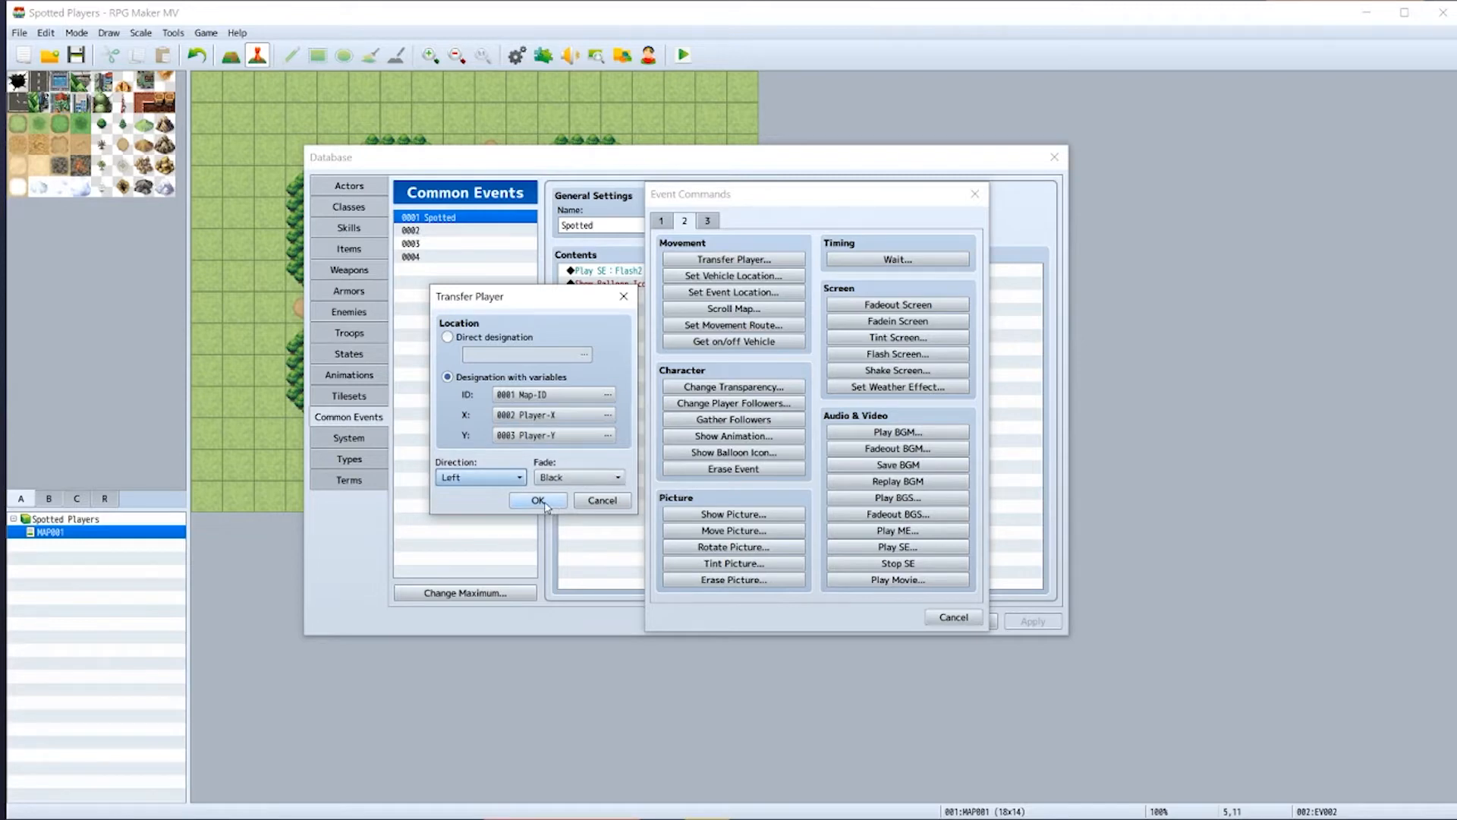
pyautogui.click(538, 501)
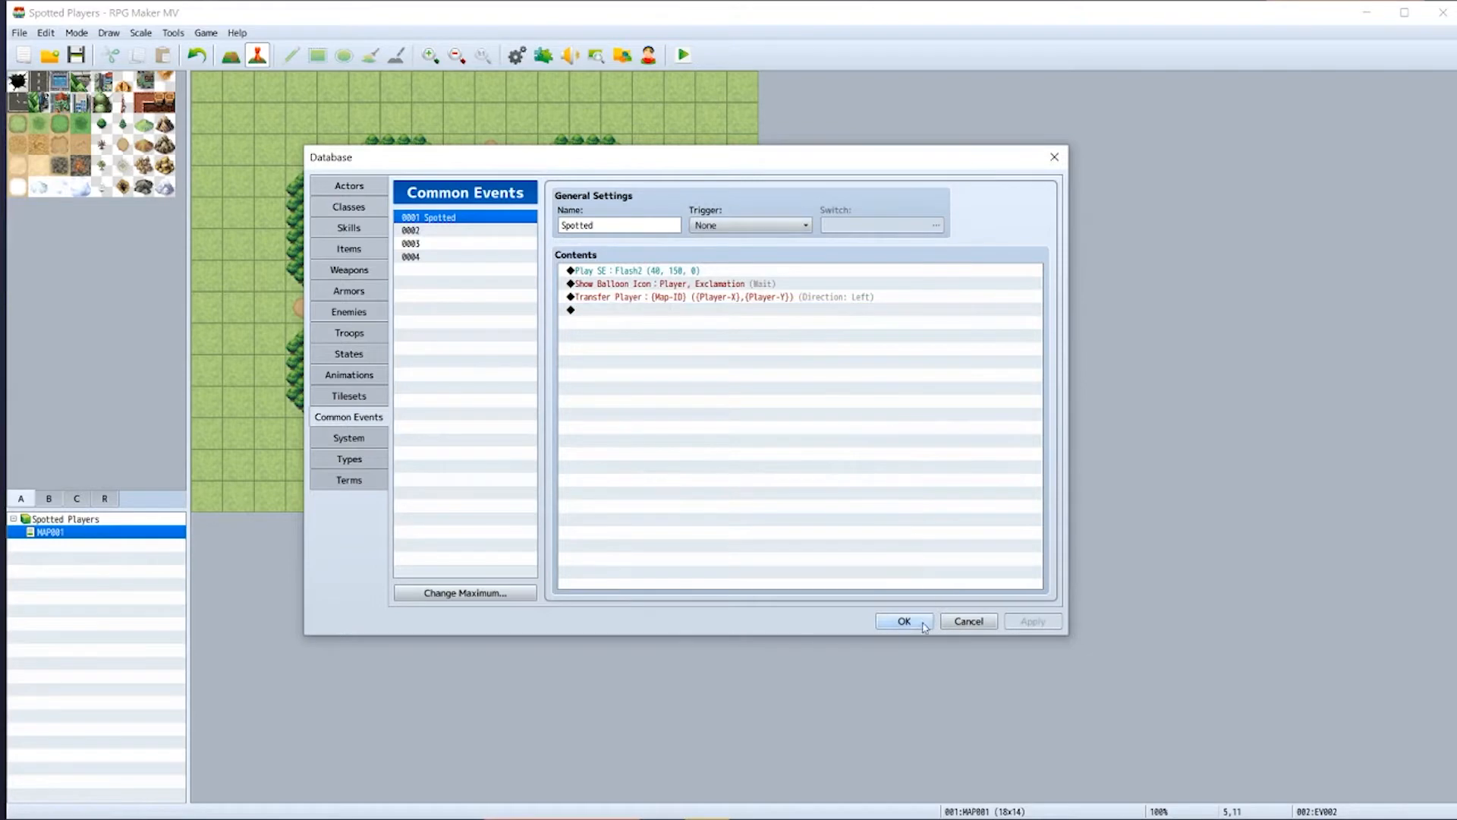
pyautogui.click(905, 621)
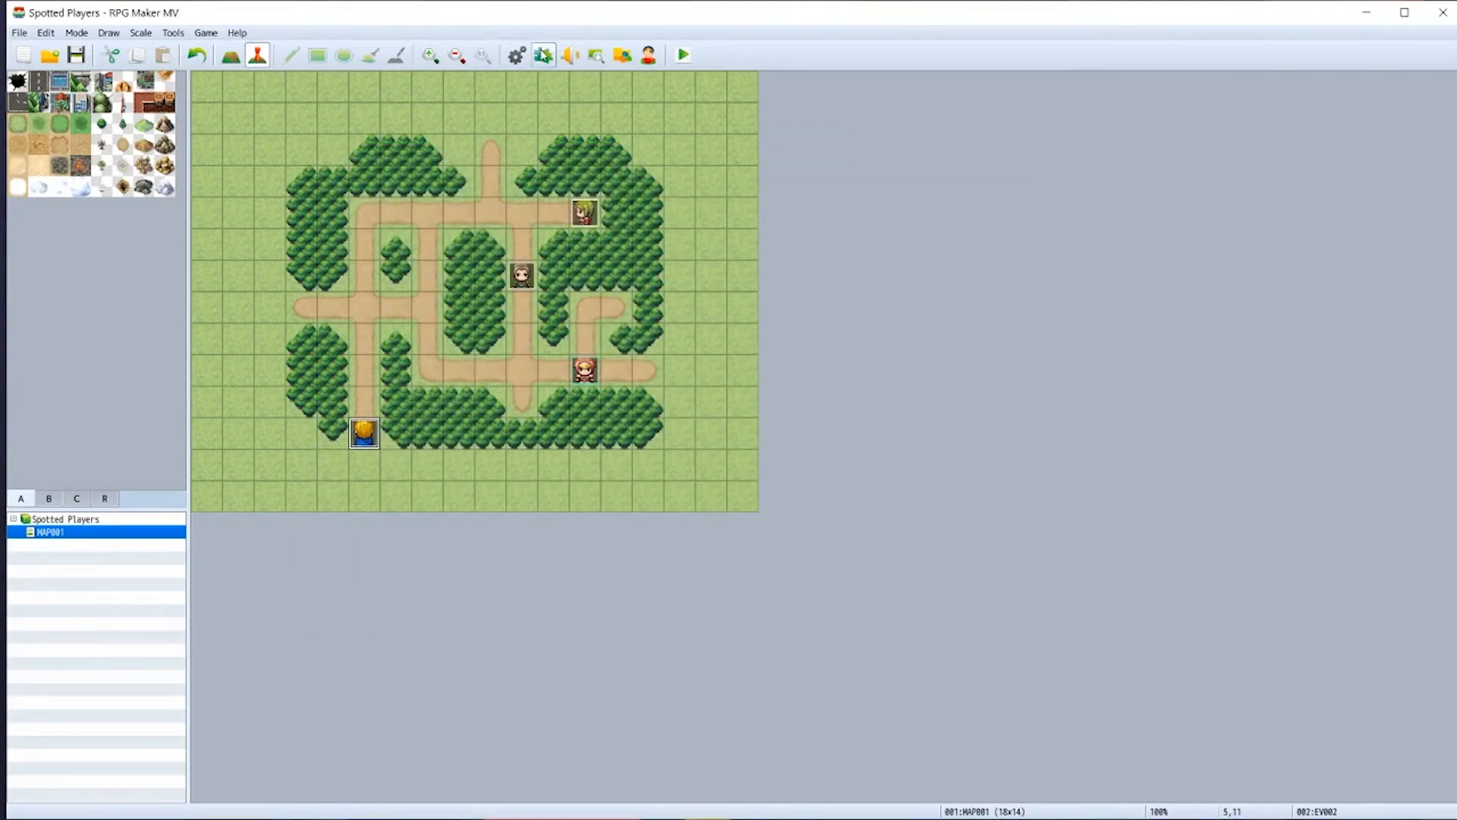
pyautogui.click(543, 54)
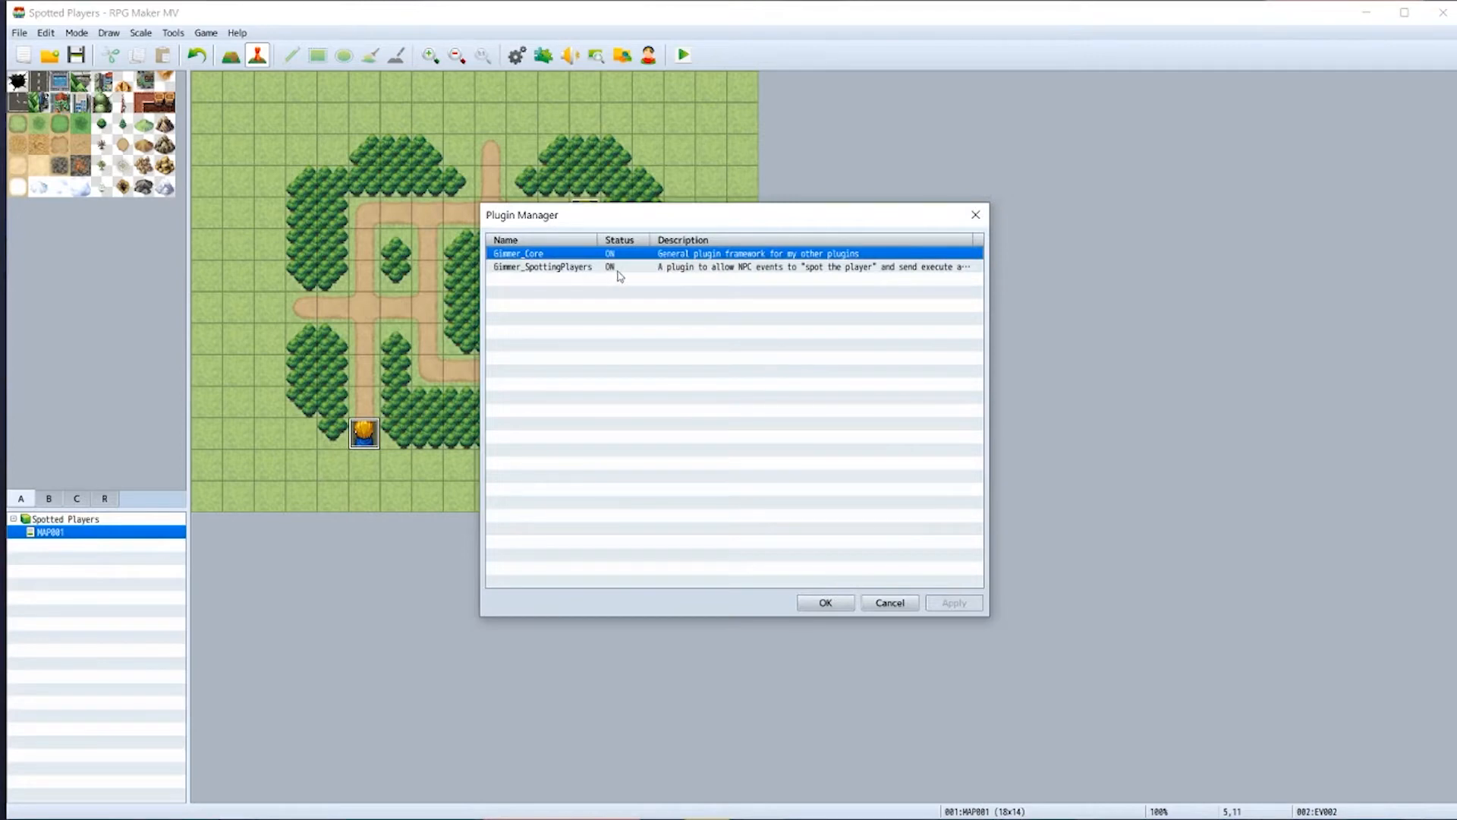
# - Set Gimmer_SpottingPlayers' Common Event parameter to 0001 Spotted
pyautogui.doubleClick(542, 265)
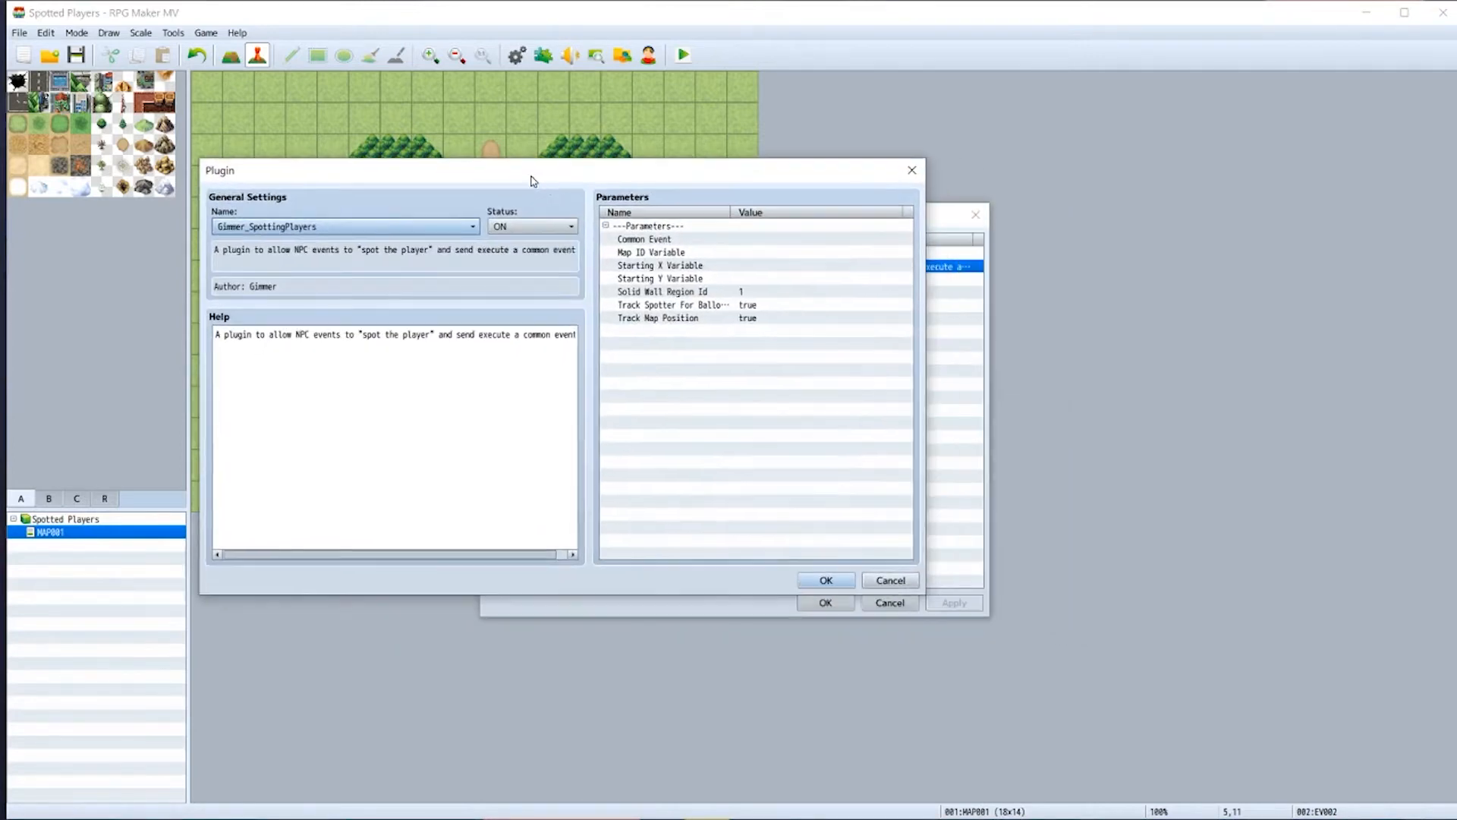
pyautogui.moveTo(689, 231)
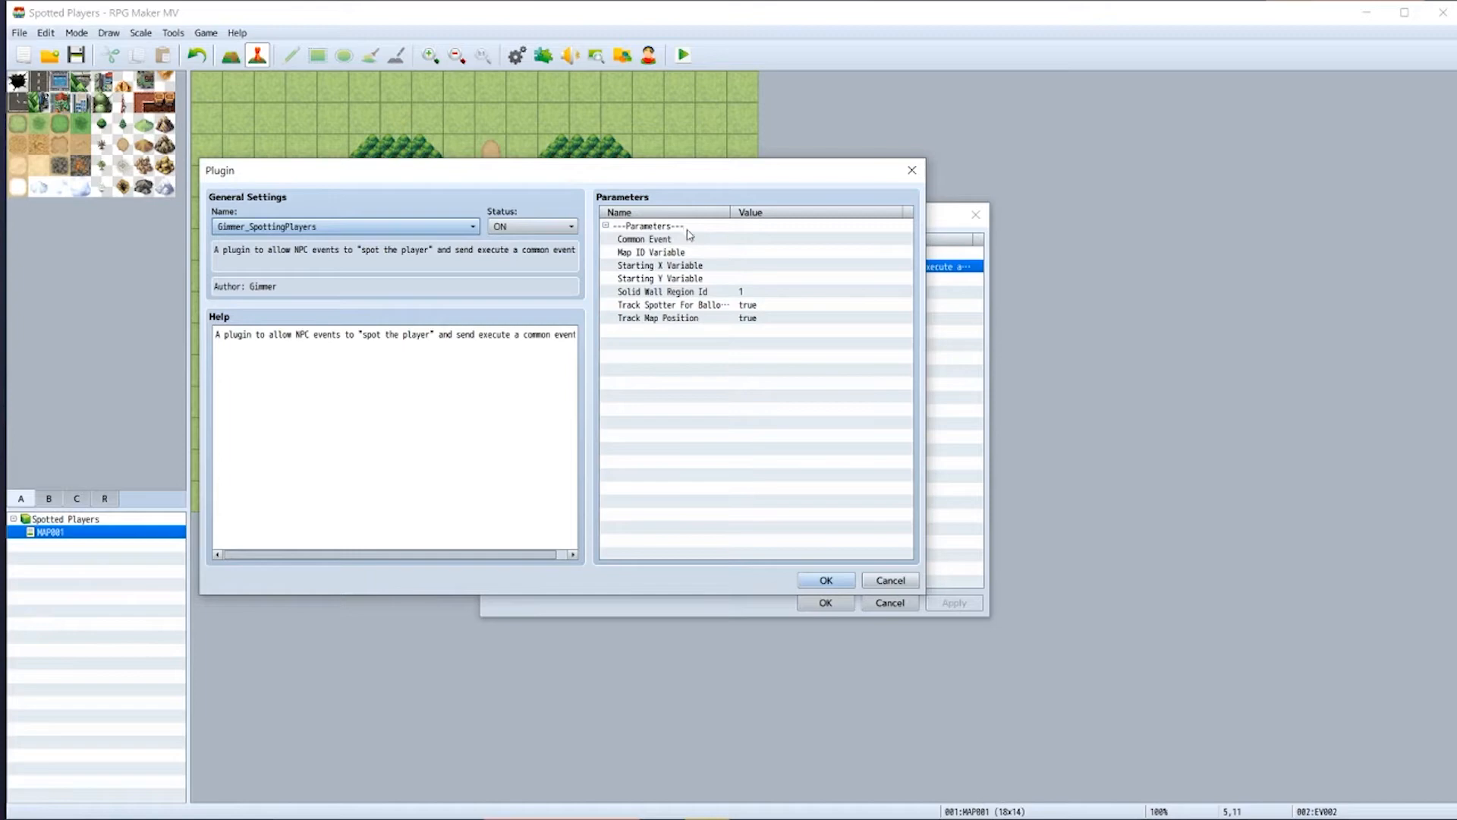
pyautogui.moveTo(747, 246)
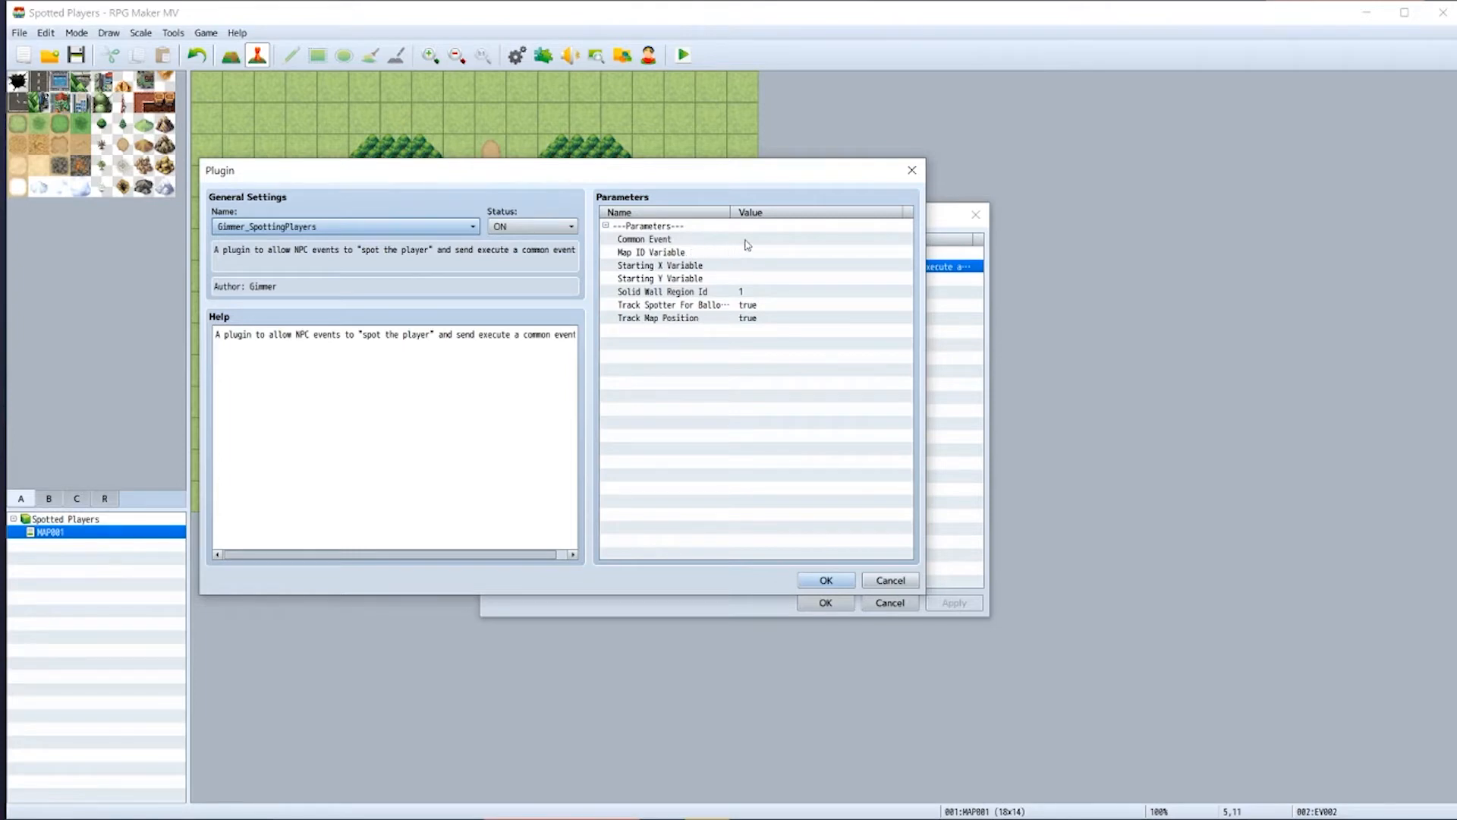
pyautogui.click(673, 240)
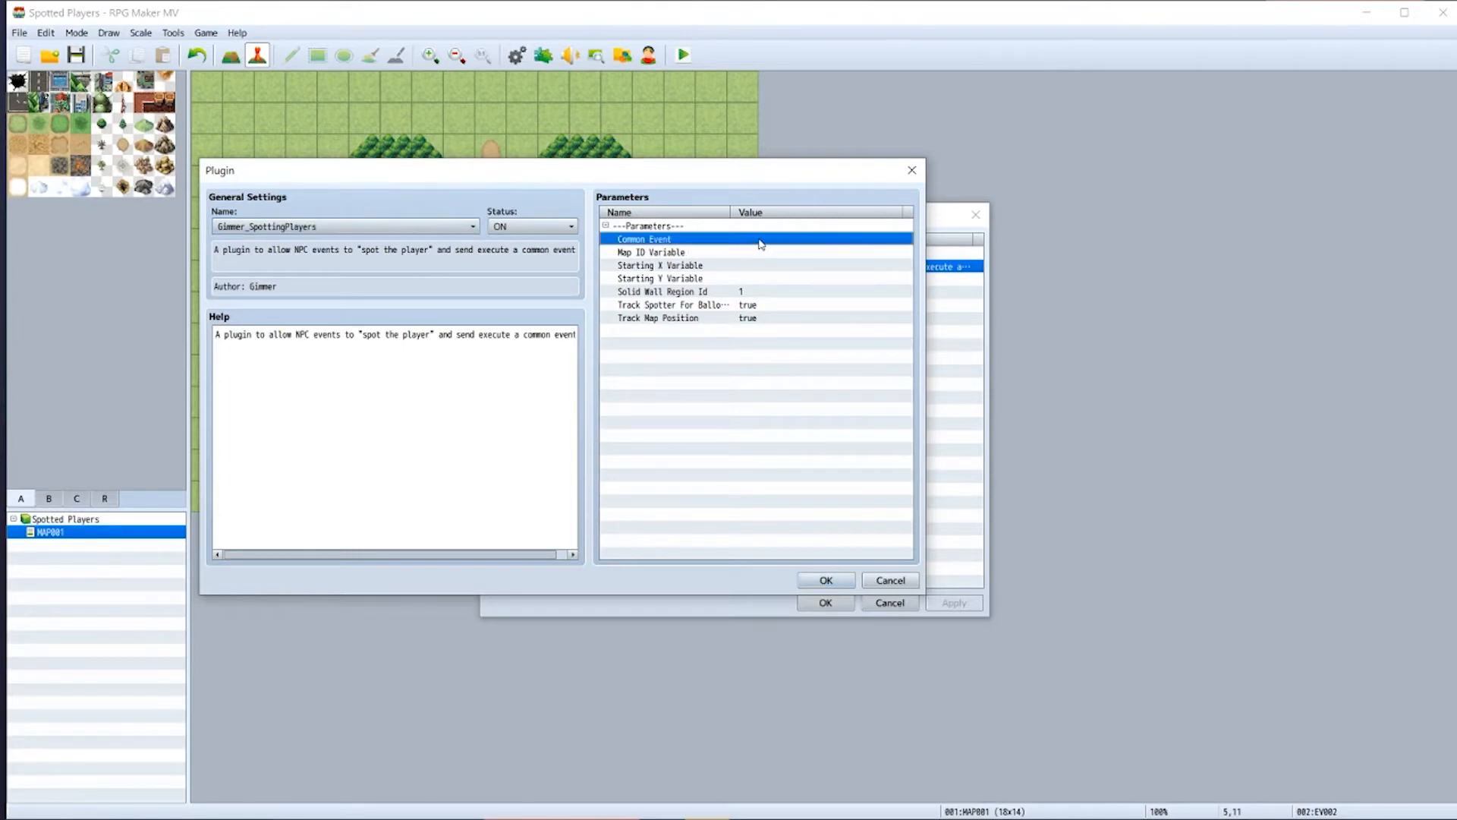
pyautogui.doubleClick(759, 238)
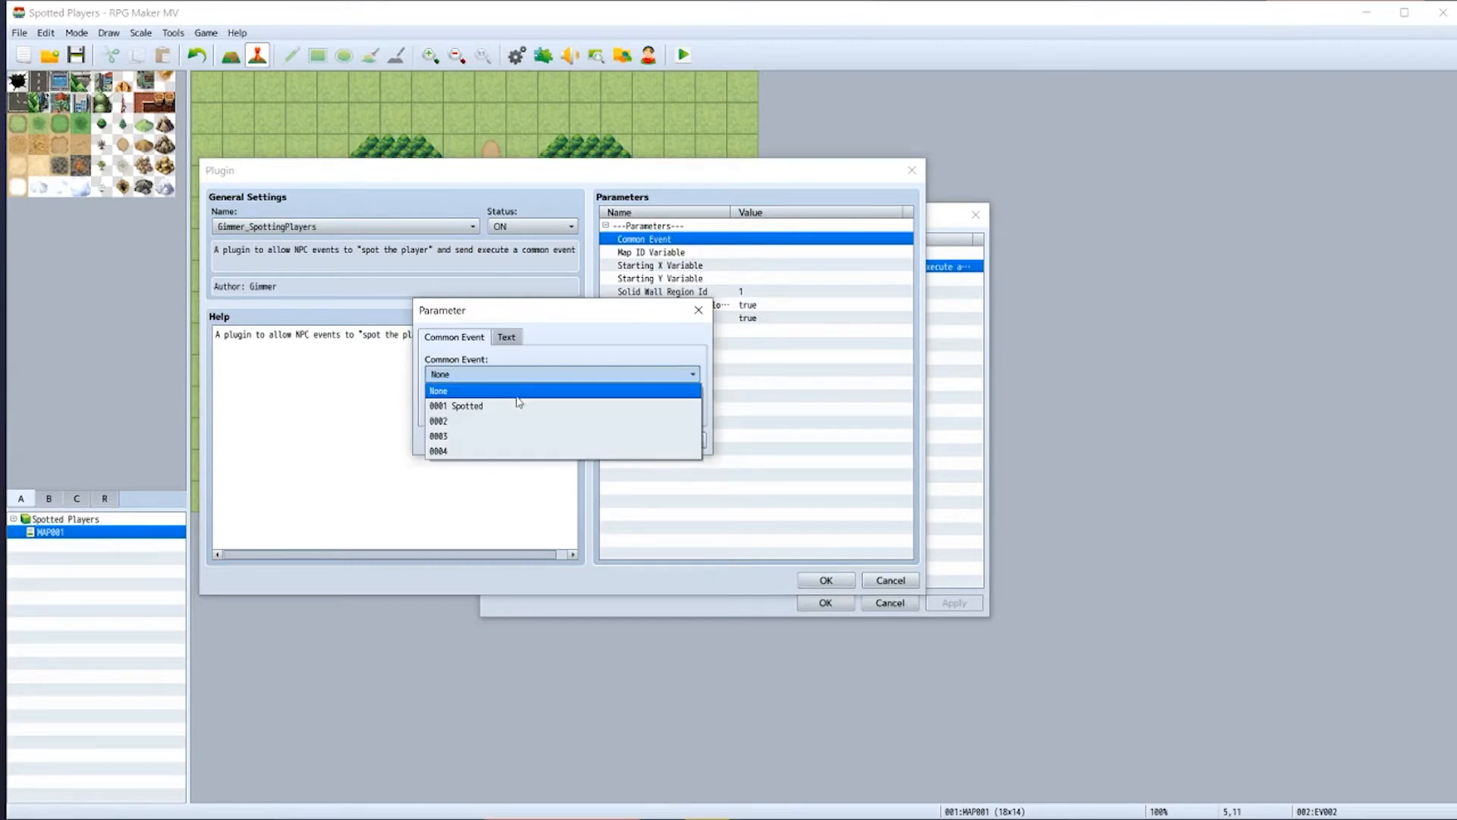
pyautogui.moveTo(519, 413)
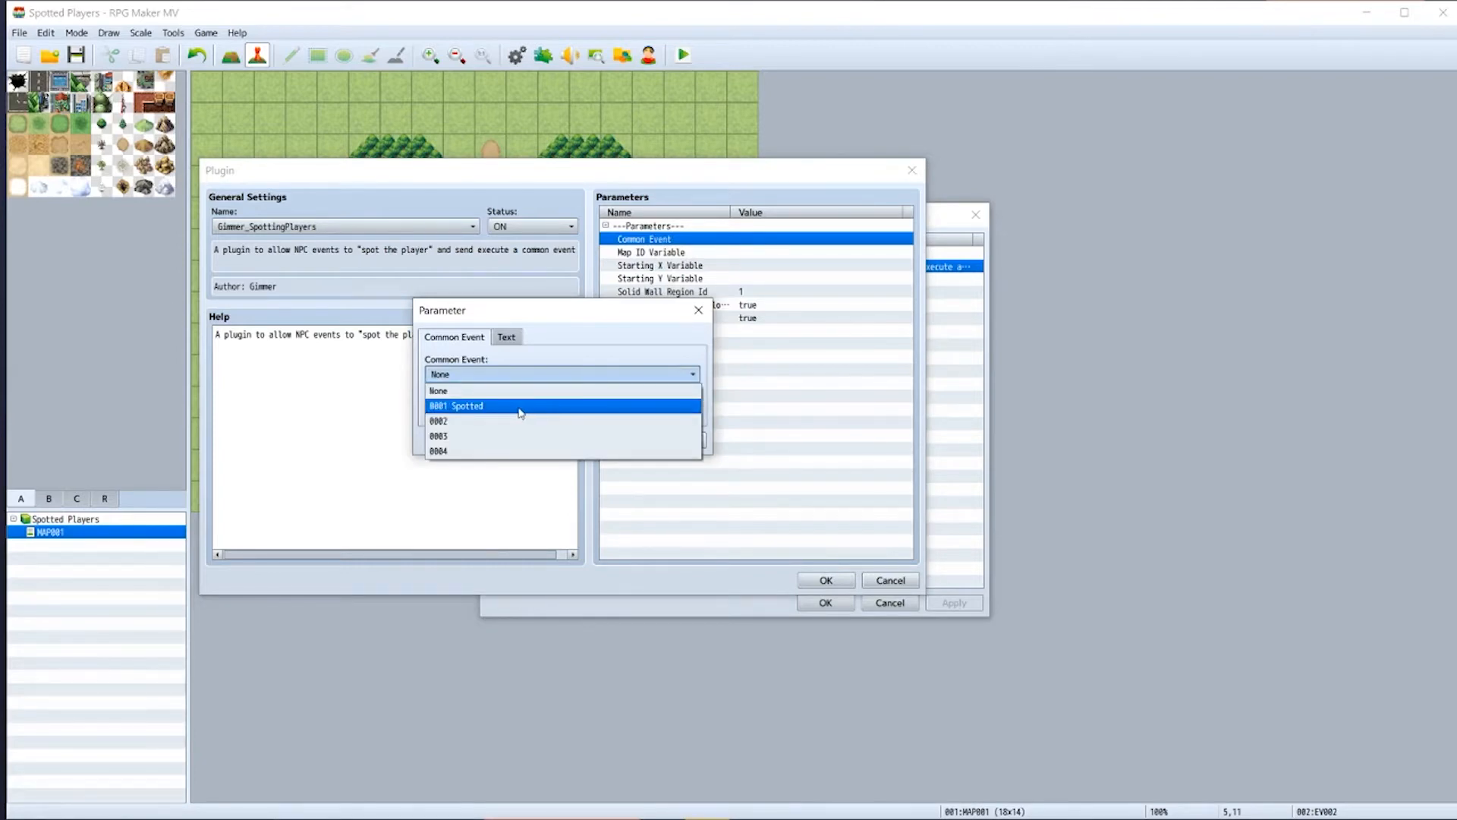
pyautogui.click(518, 405)
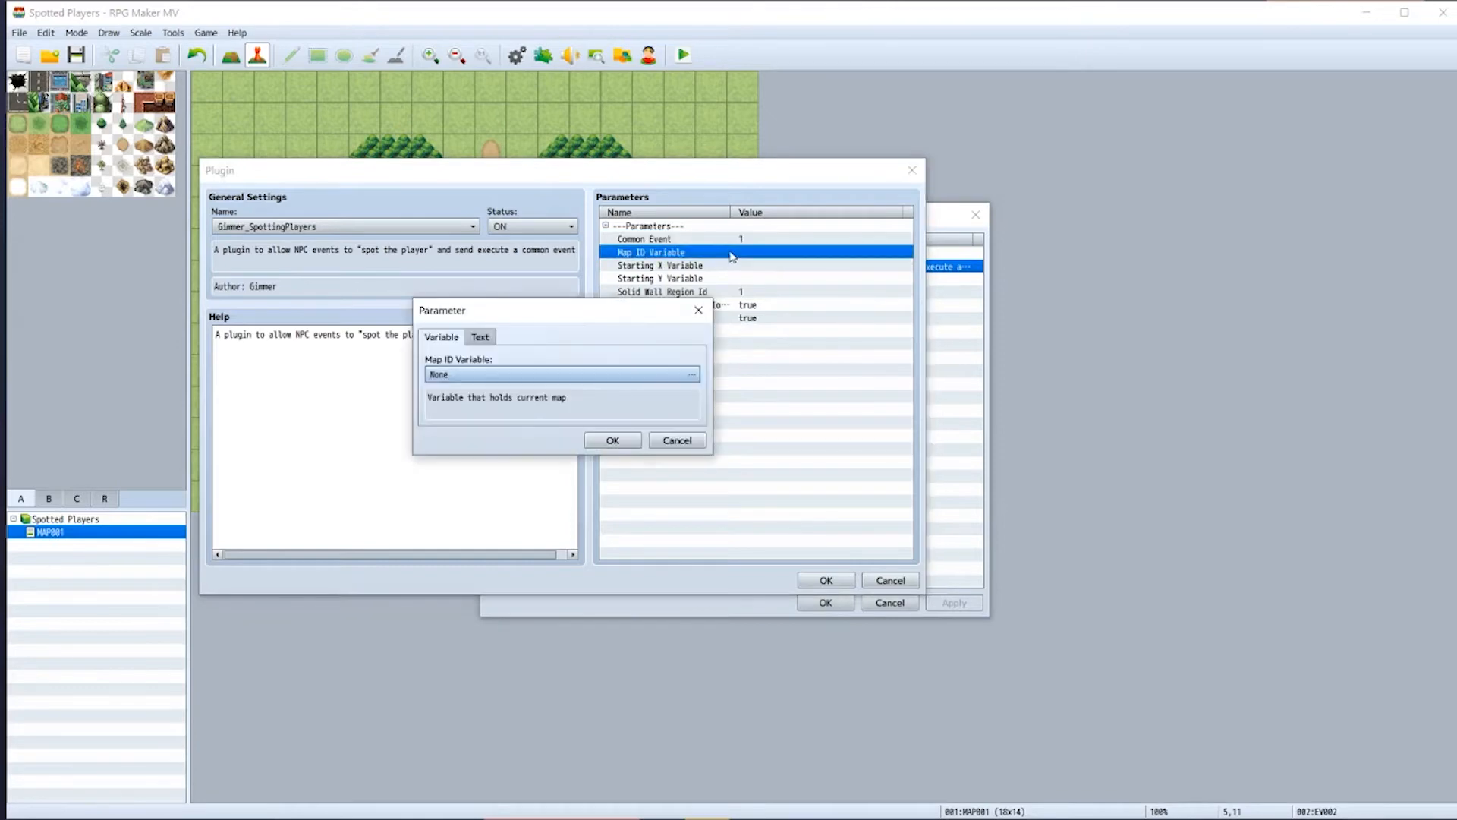
# - Assign Map-ID, Player-X and Player-Y (variables 1, 2, 3) to Map ID, Starting X and Y
pyautogui.click(692, 373)
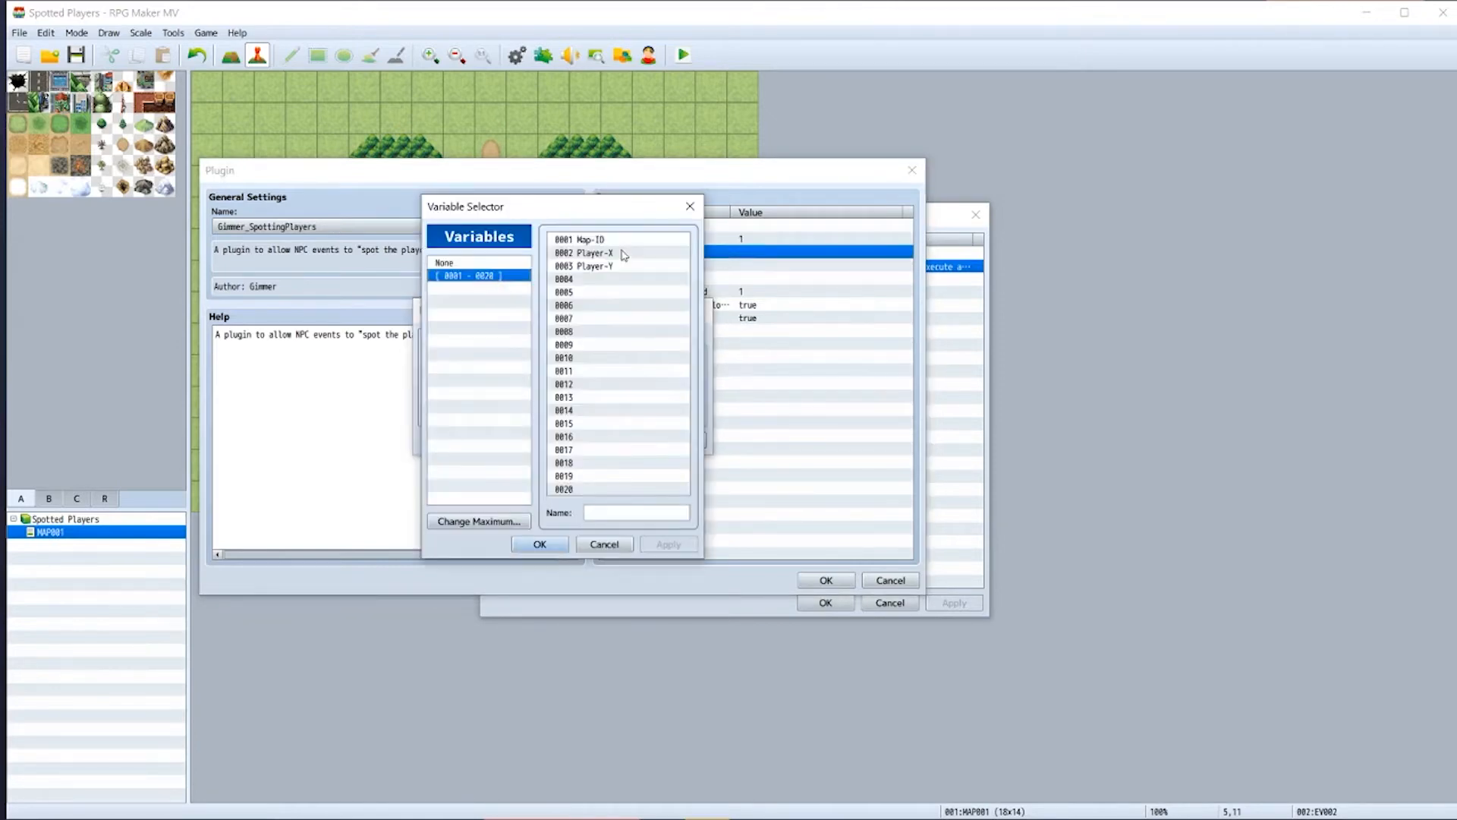
pyautogui.click(541, 543)
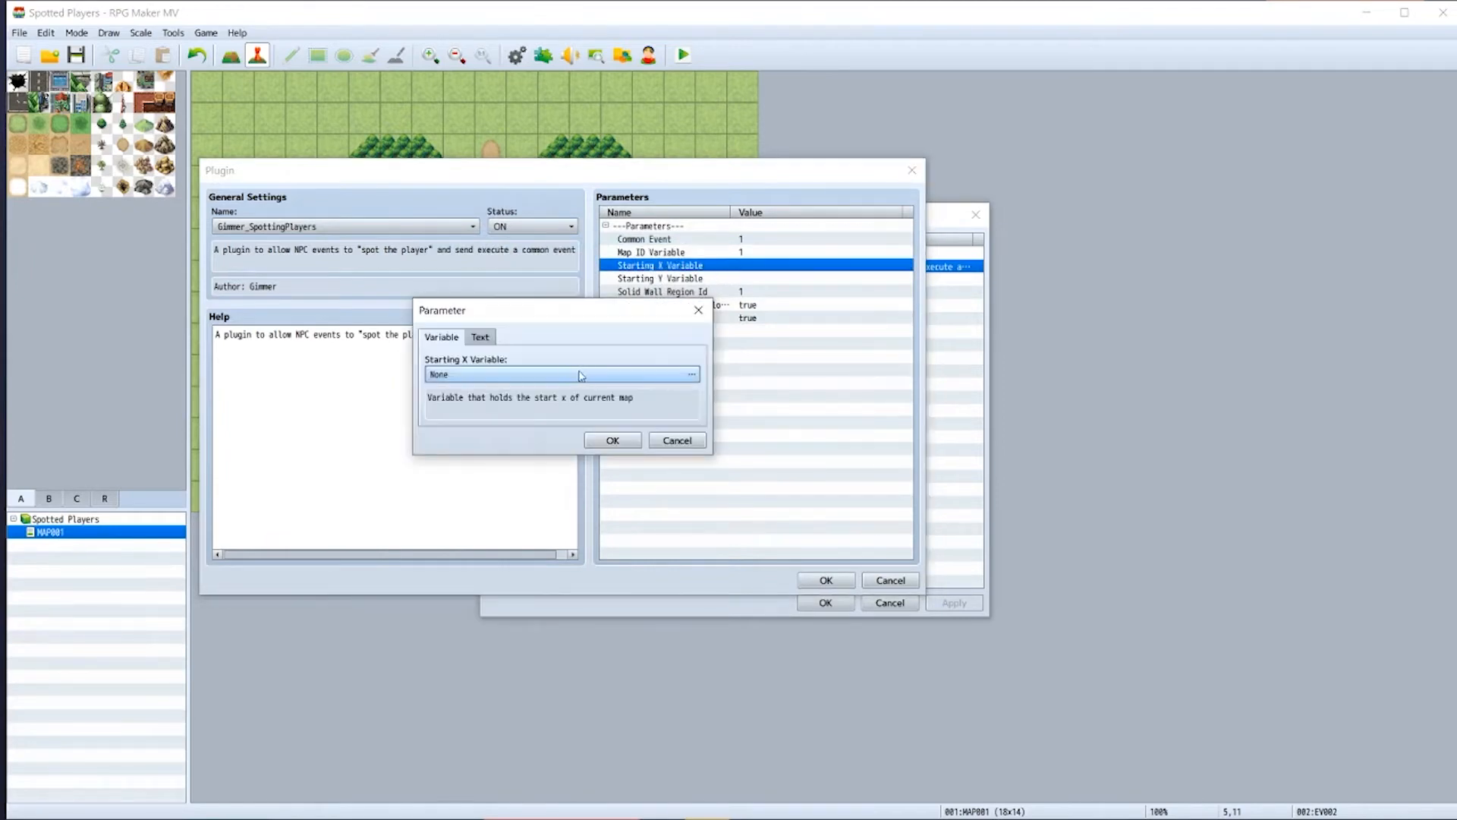
pyautogui.click(692, 374)
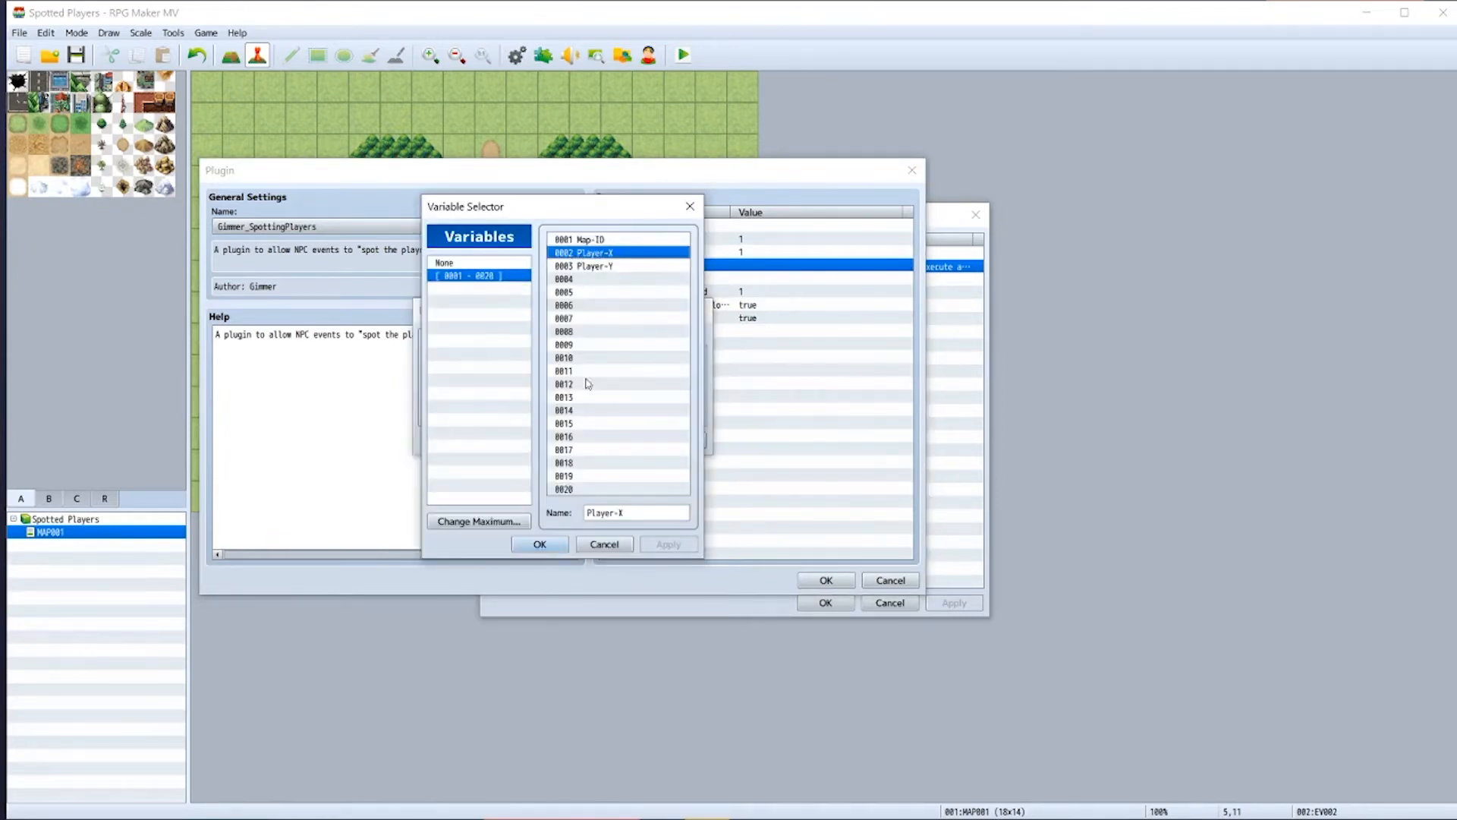
pyautogui.click(539, 543)
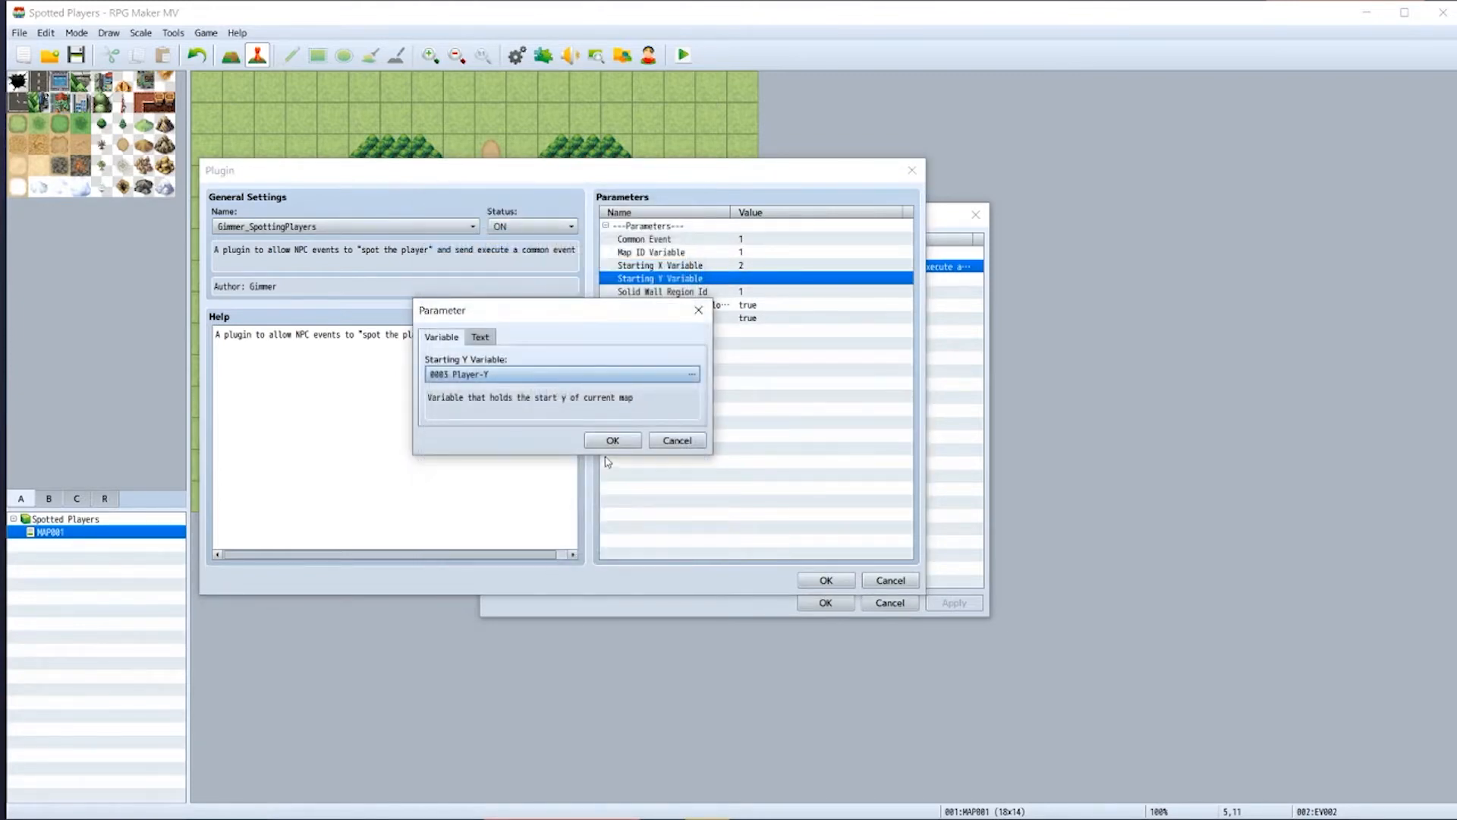
pyautogui.click(613, 440)
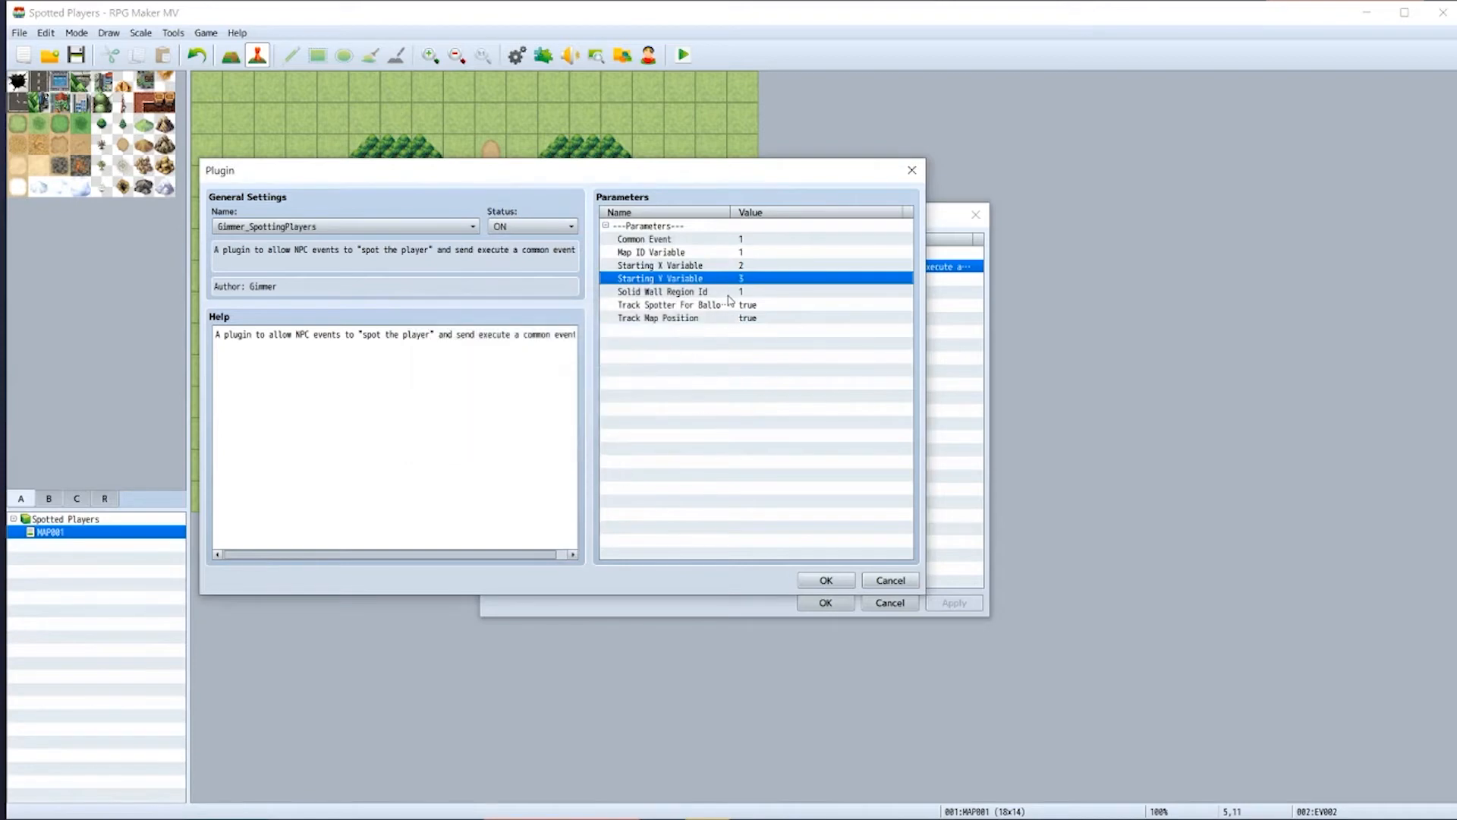
pyautogui.moveTo(710, 293)
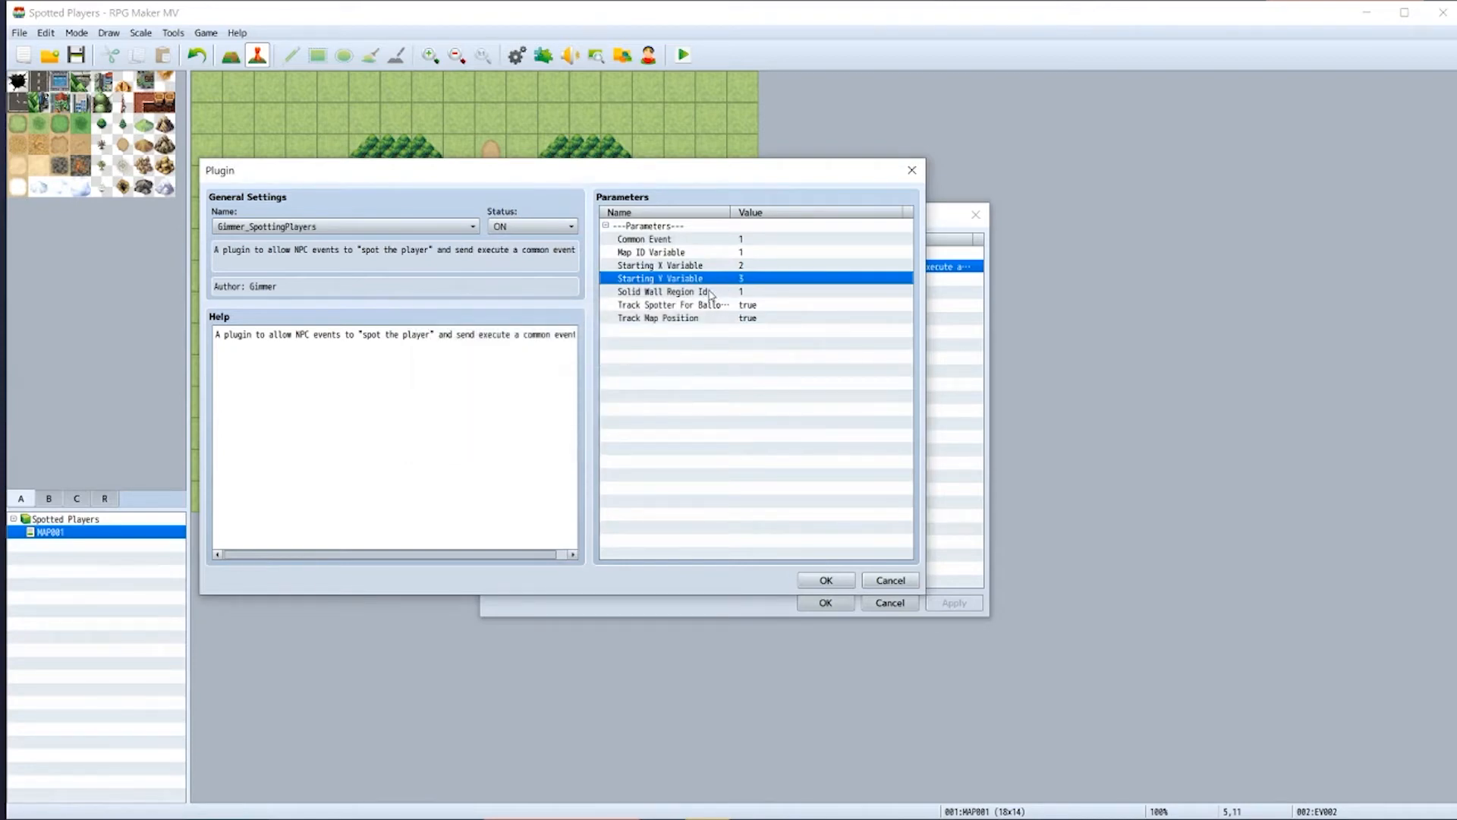
# - Review Solid Wall Region Id and spotter tracking, then save the plugin settings
pyautogui.click(662, 292)
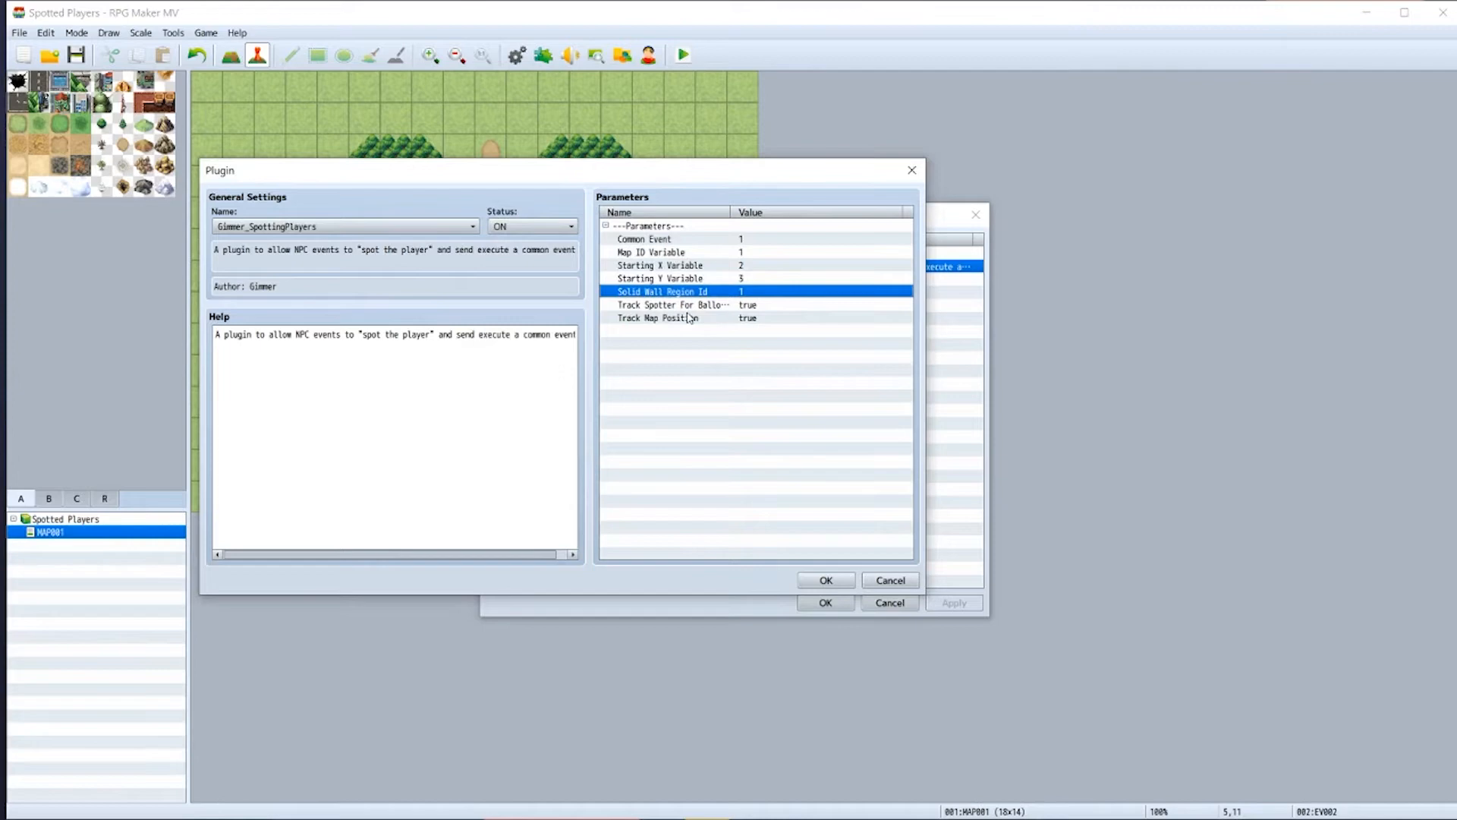
pyautogui.click(674, 304)
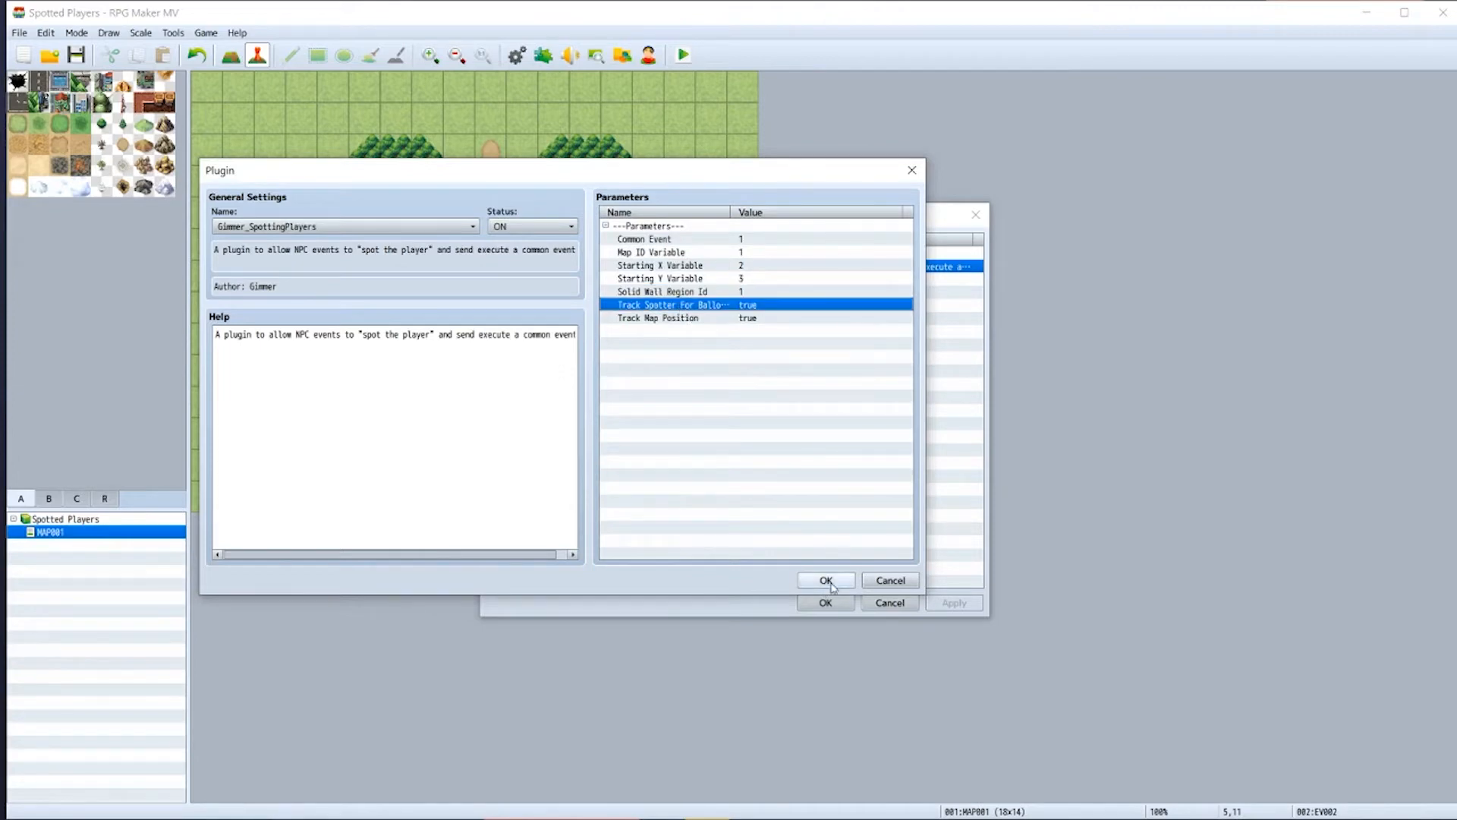
pyautogui.click(826, 579)
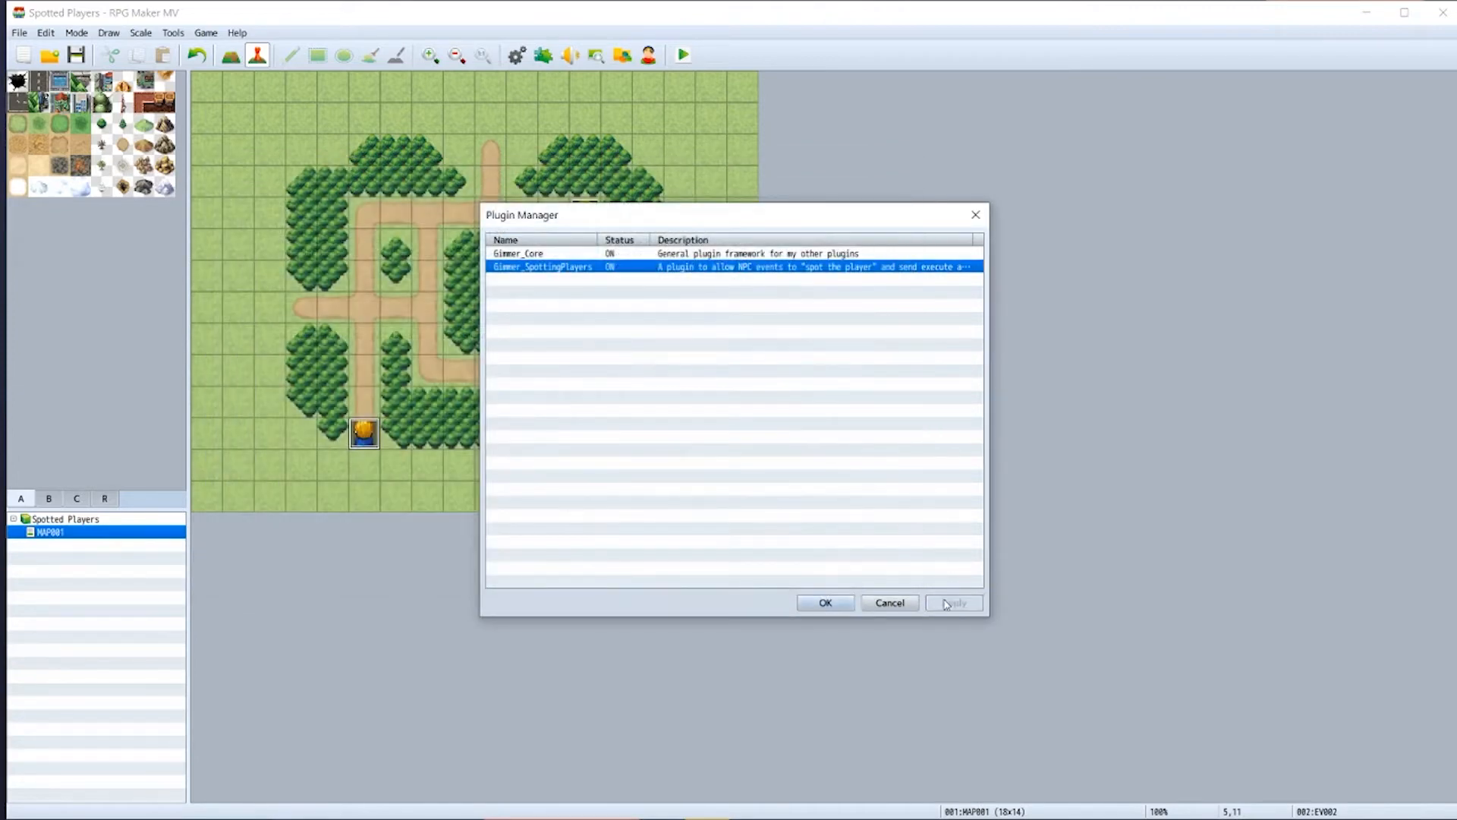
pyautogui.click(828, 603)
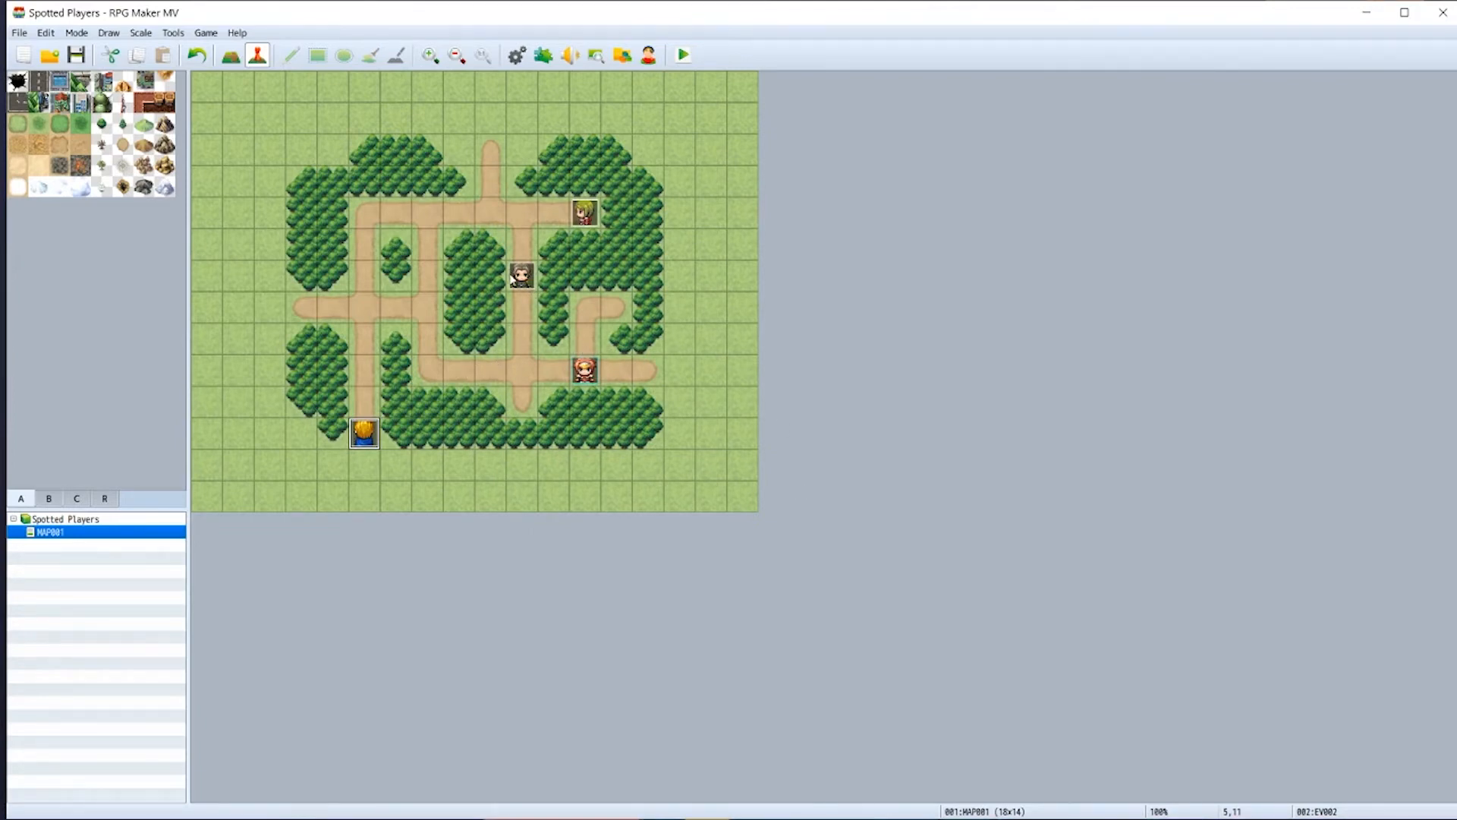
pyautogui.moveTo(538, 264)
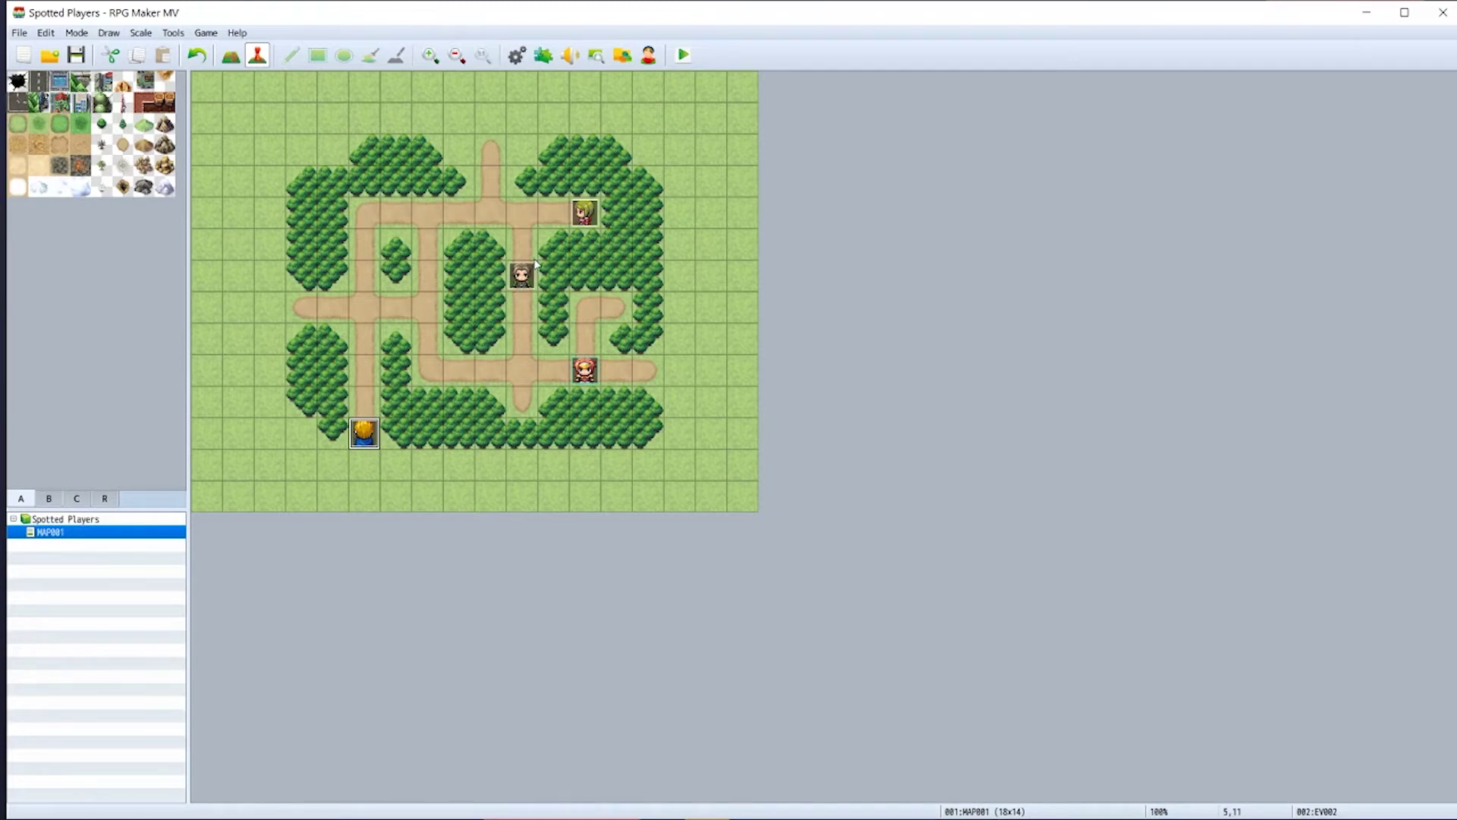
pyautogui.moveTo(510, 208)
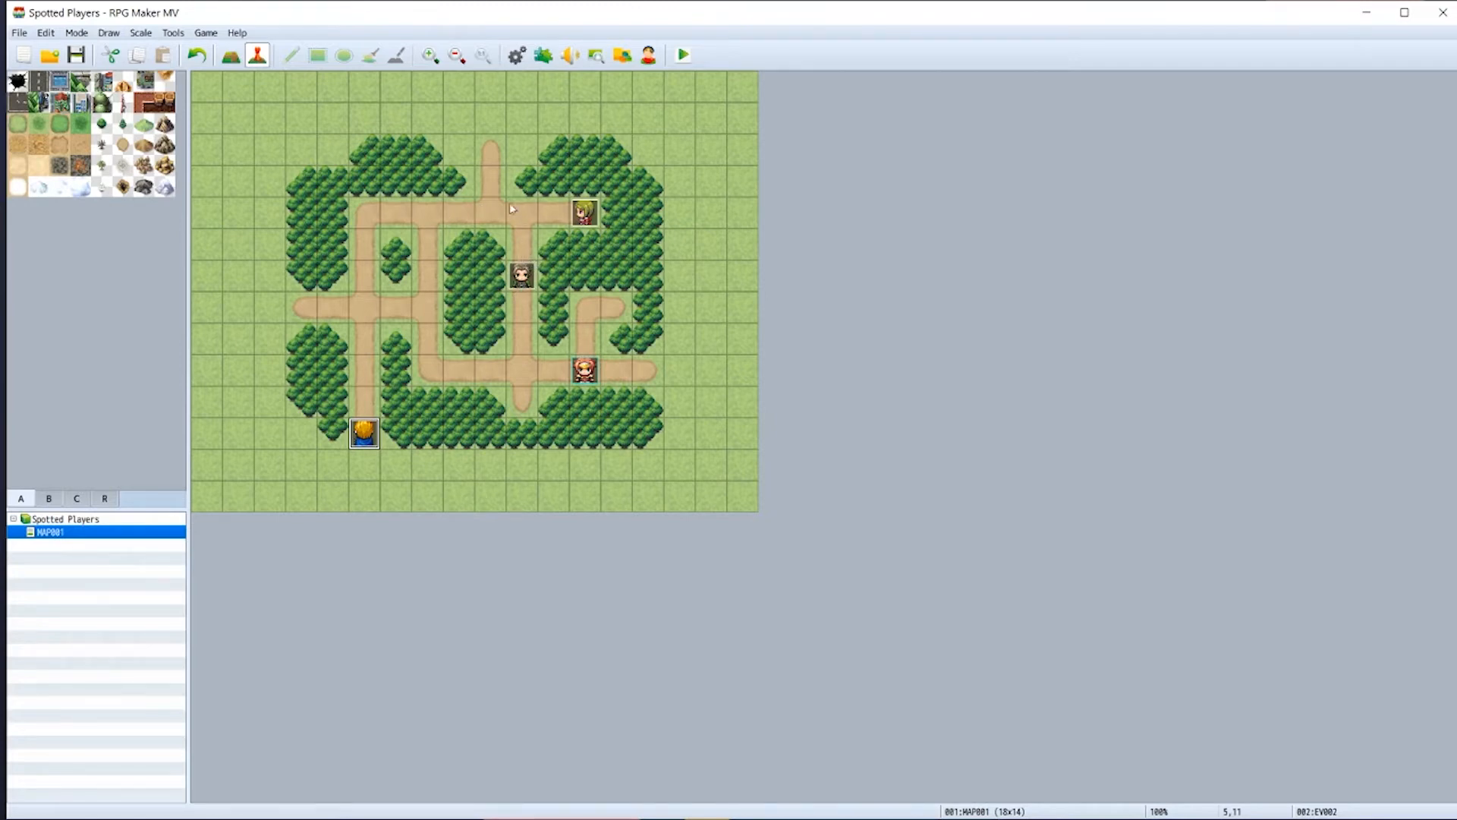
pyautogui.moveTo(501, 340)
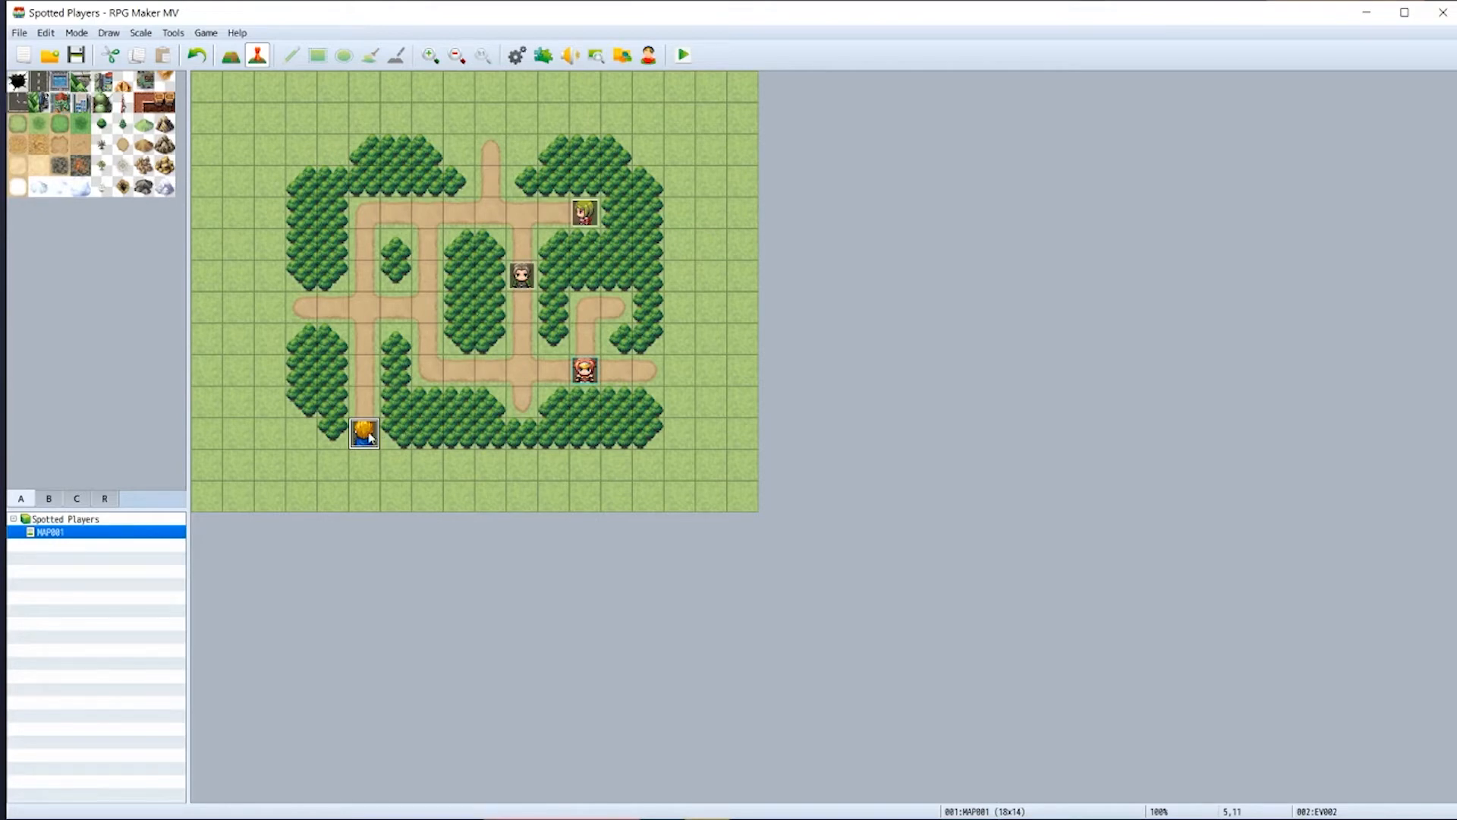
# - Enter canSpotPlayer:3-3-3-3 in the blonde EV002 event's Note field and confirm
pyautogui.doubleClick(363, 434)
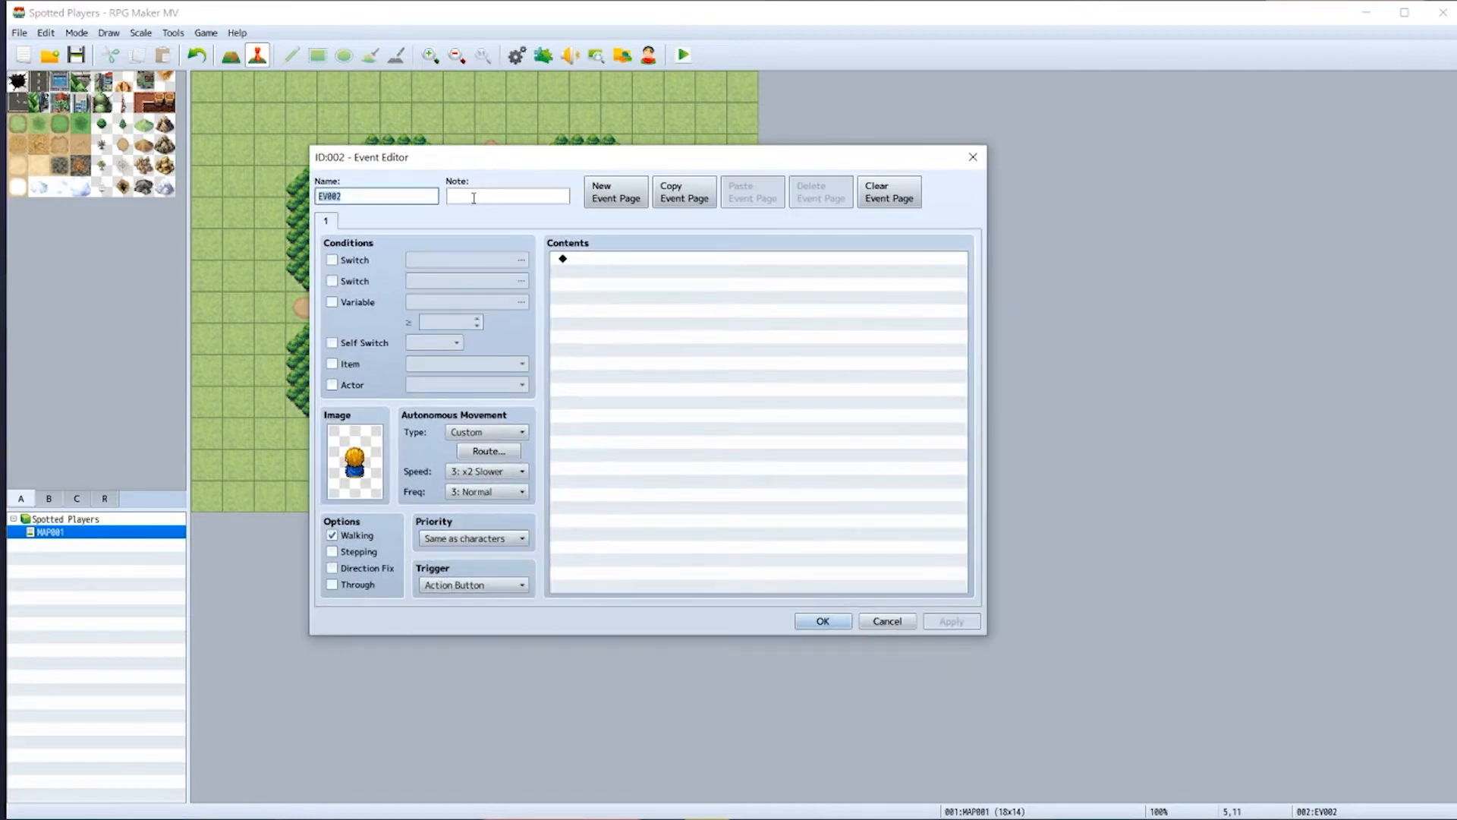
pyautogui.click(508, 196)
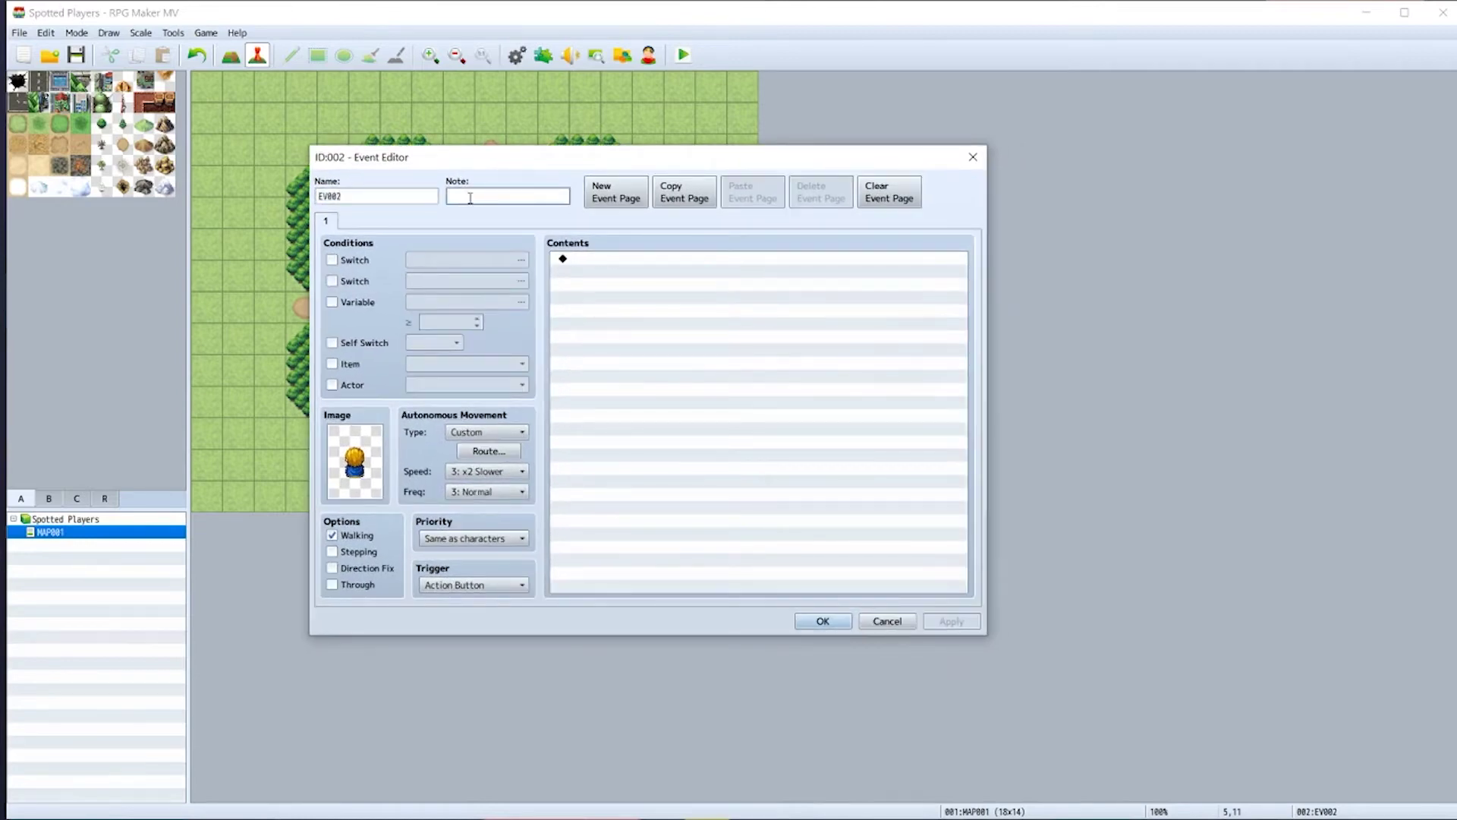
pyautogui.write('cari')
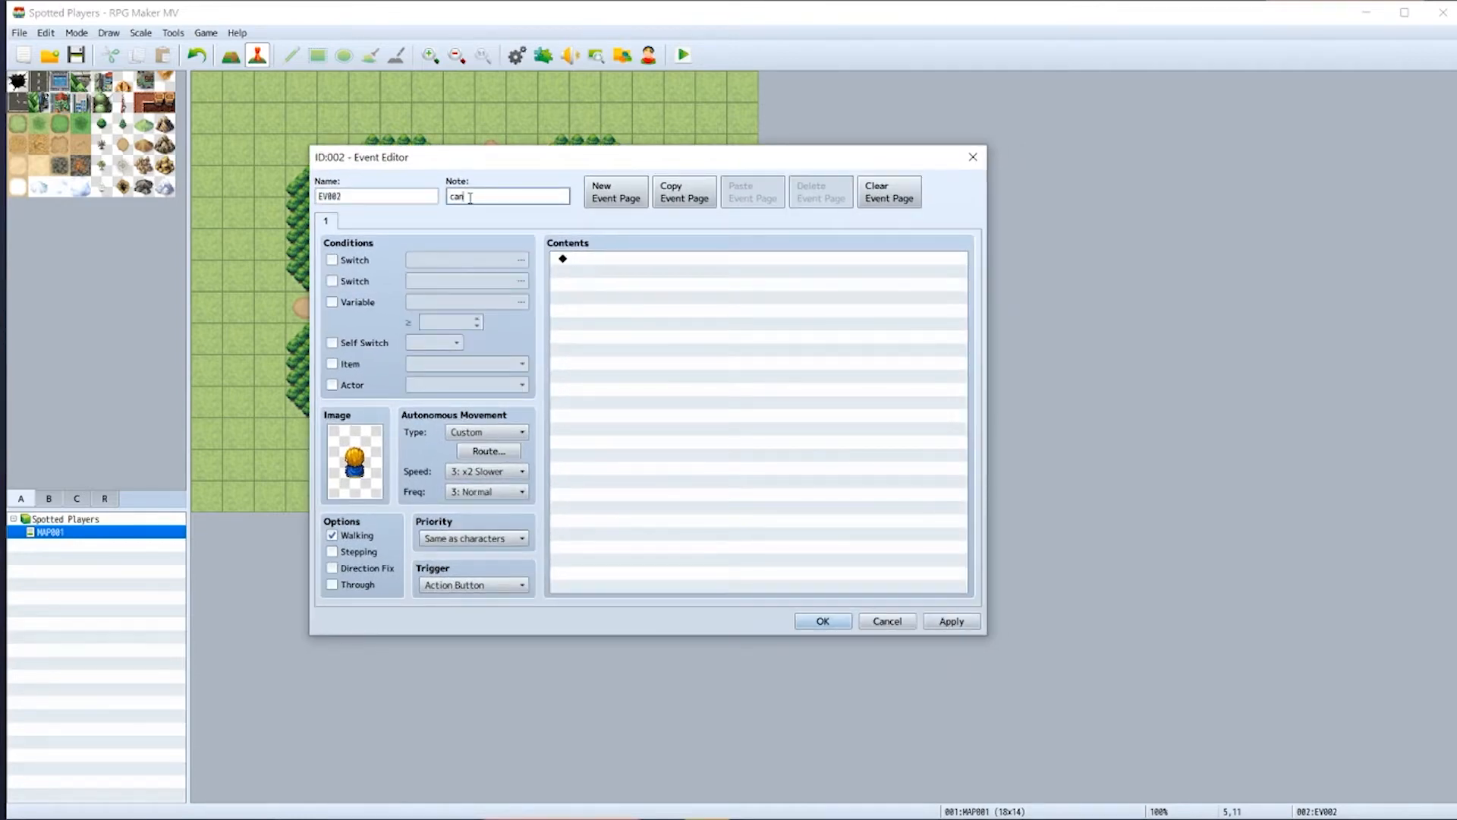
pyautogui.write('nSpot')
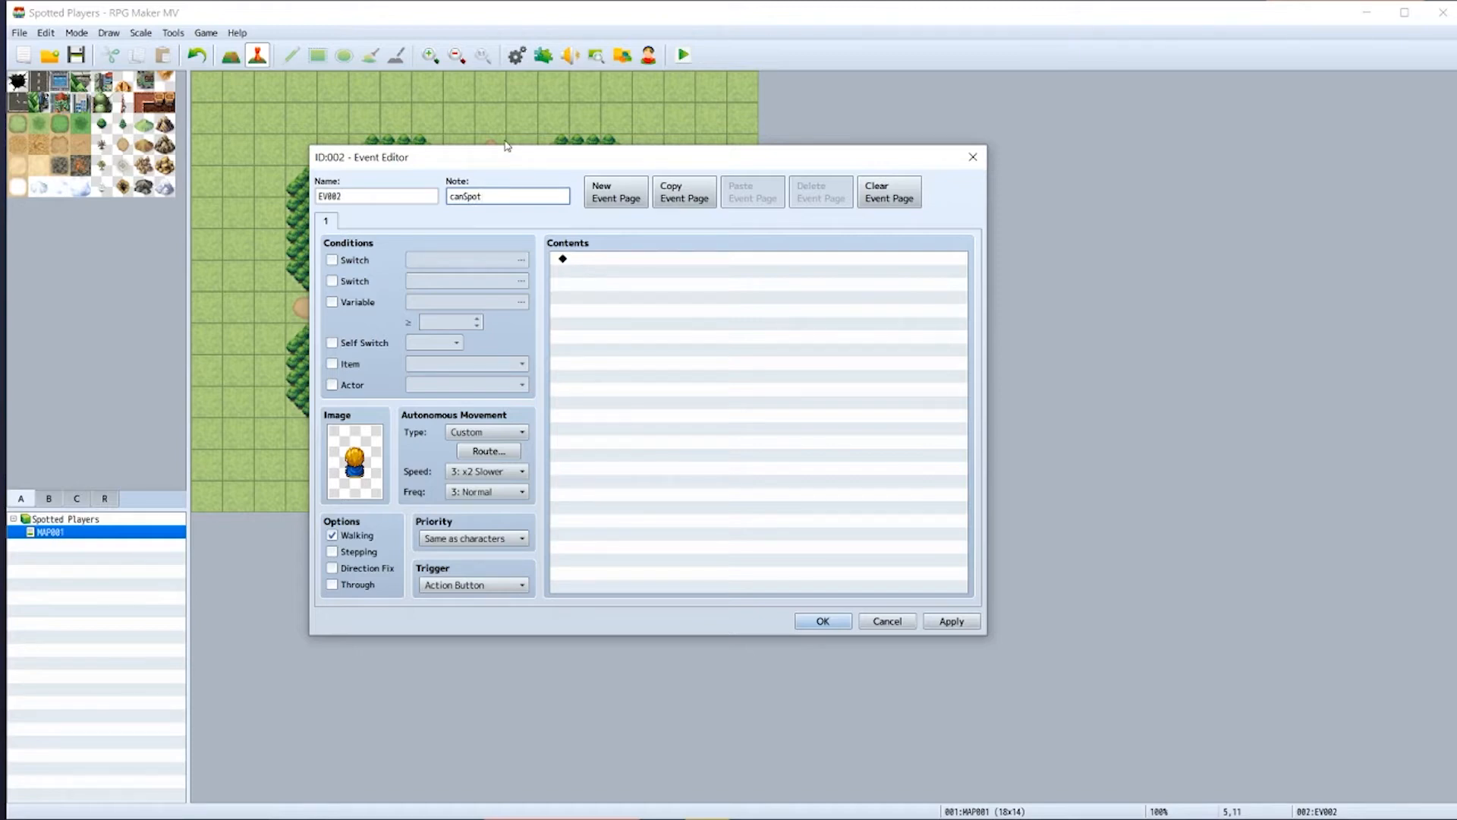
pyautogui.write('Player:')
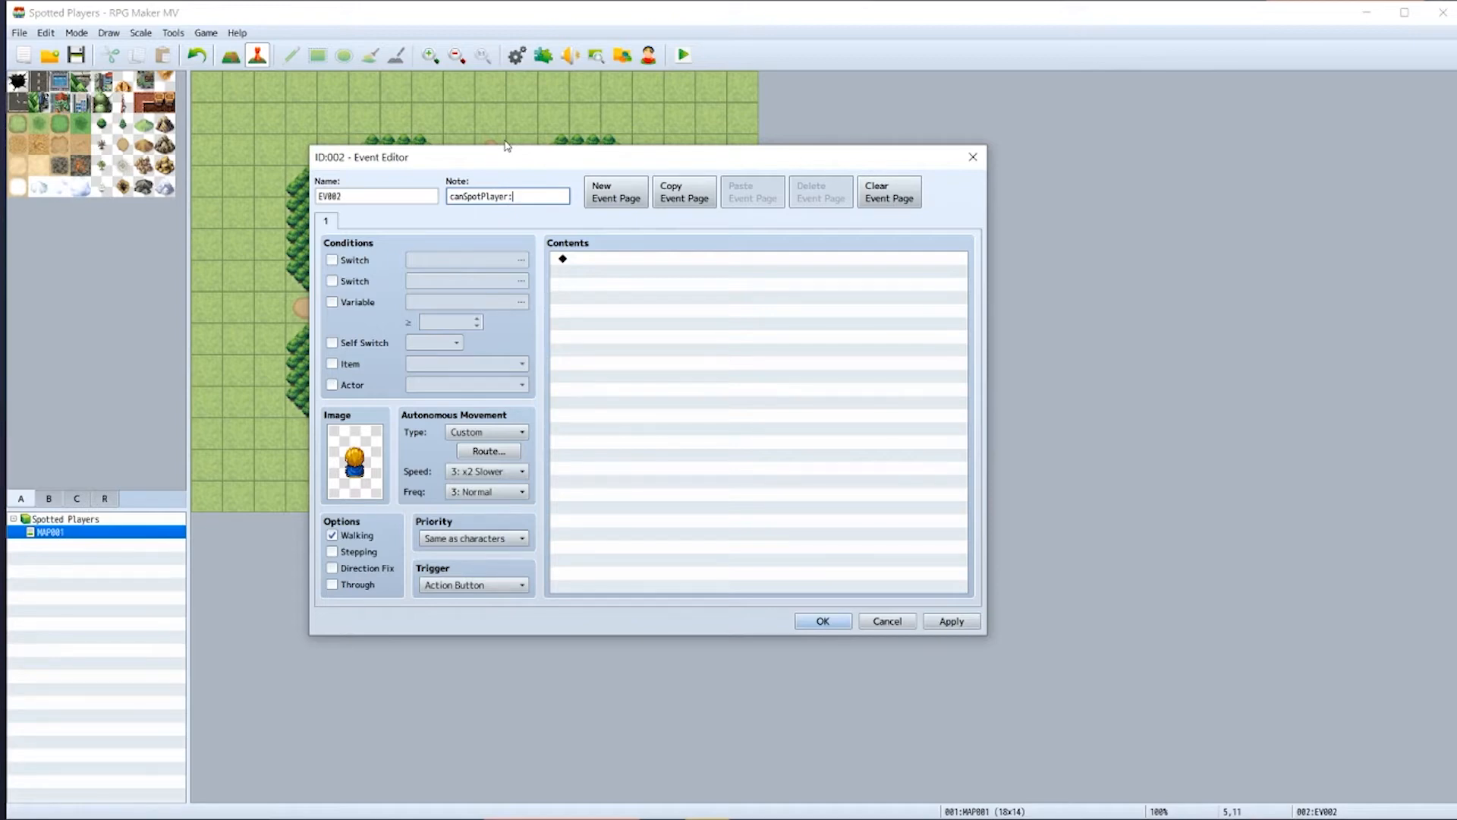
pyautogui.write('0-')
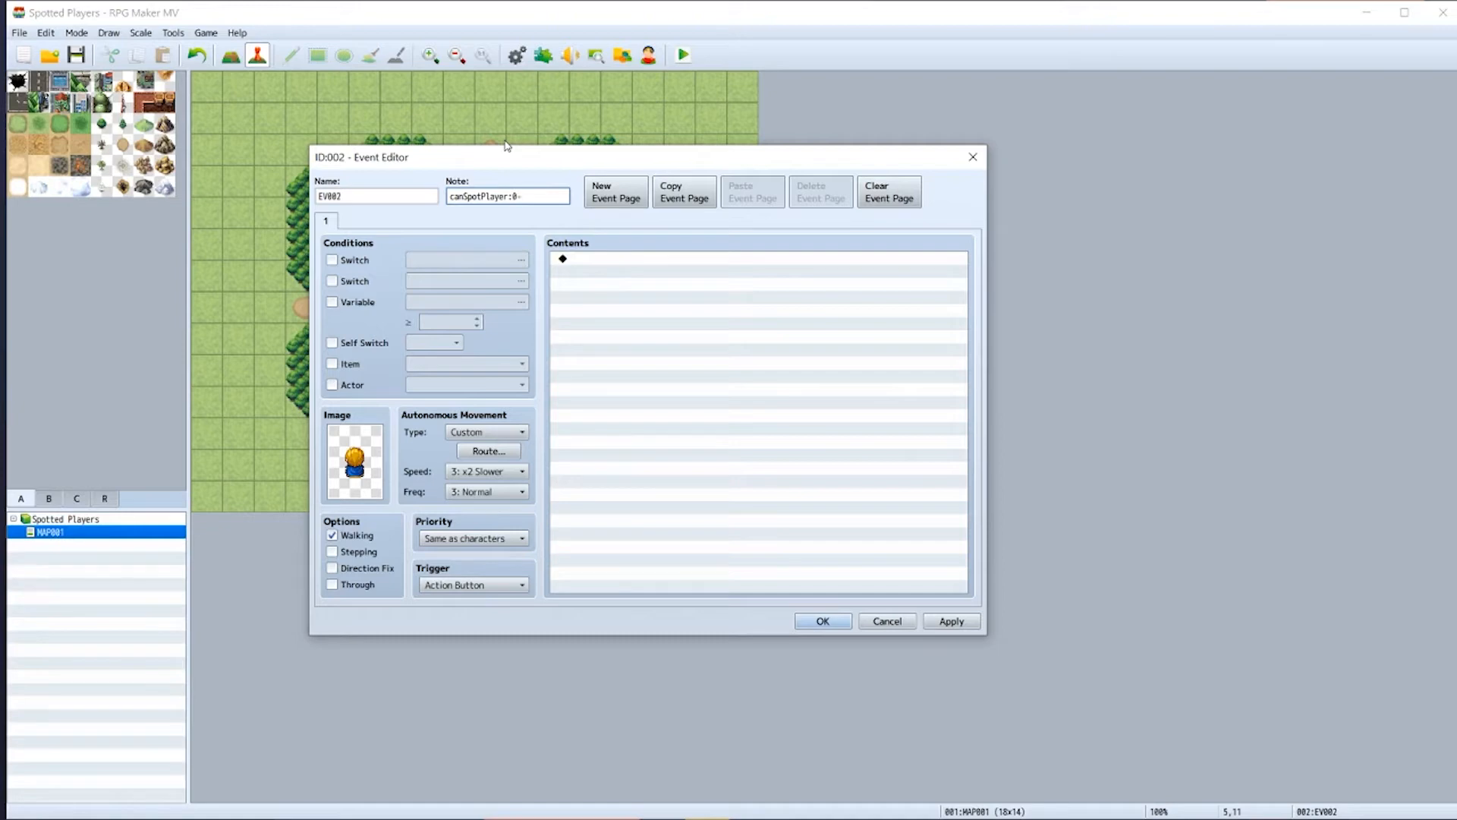
pyautogui.write('0-0-0')
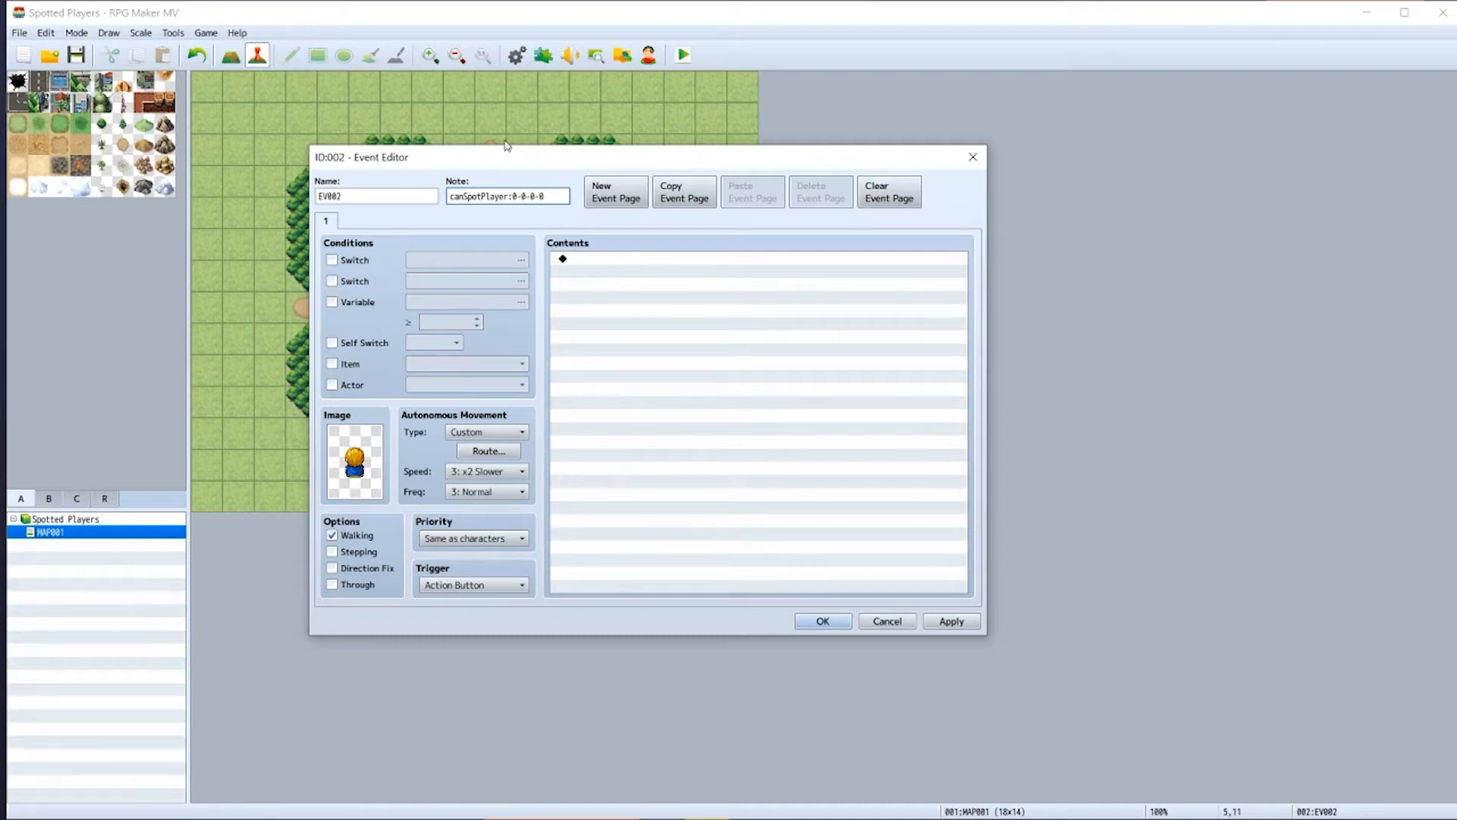
pyautogui.moveTo(507, 157); pyautogui.dragTo(551, 154)
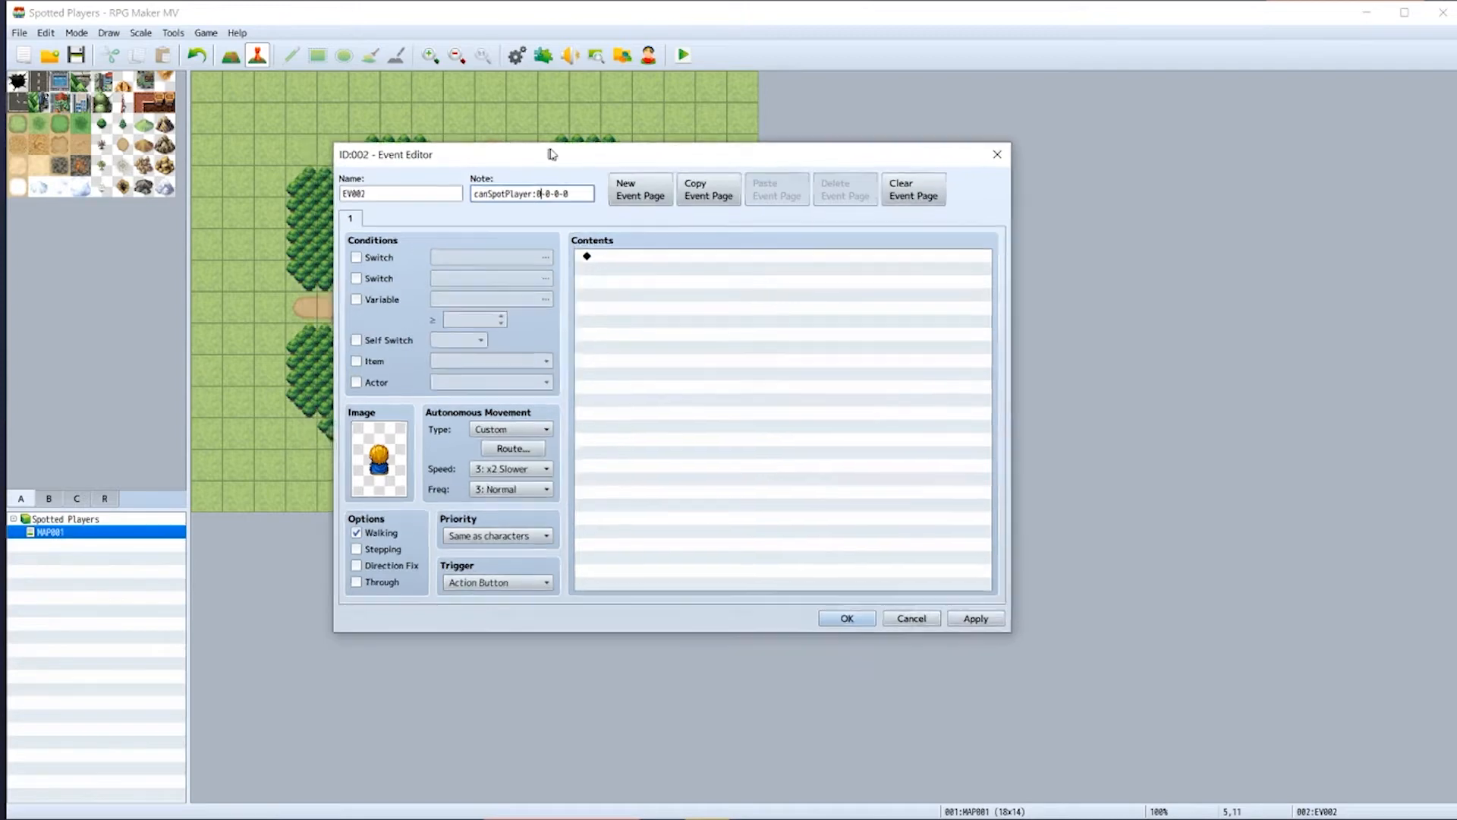
pyautogui.moveTo(548, 155); pyautogui.dragTo(644, 128)
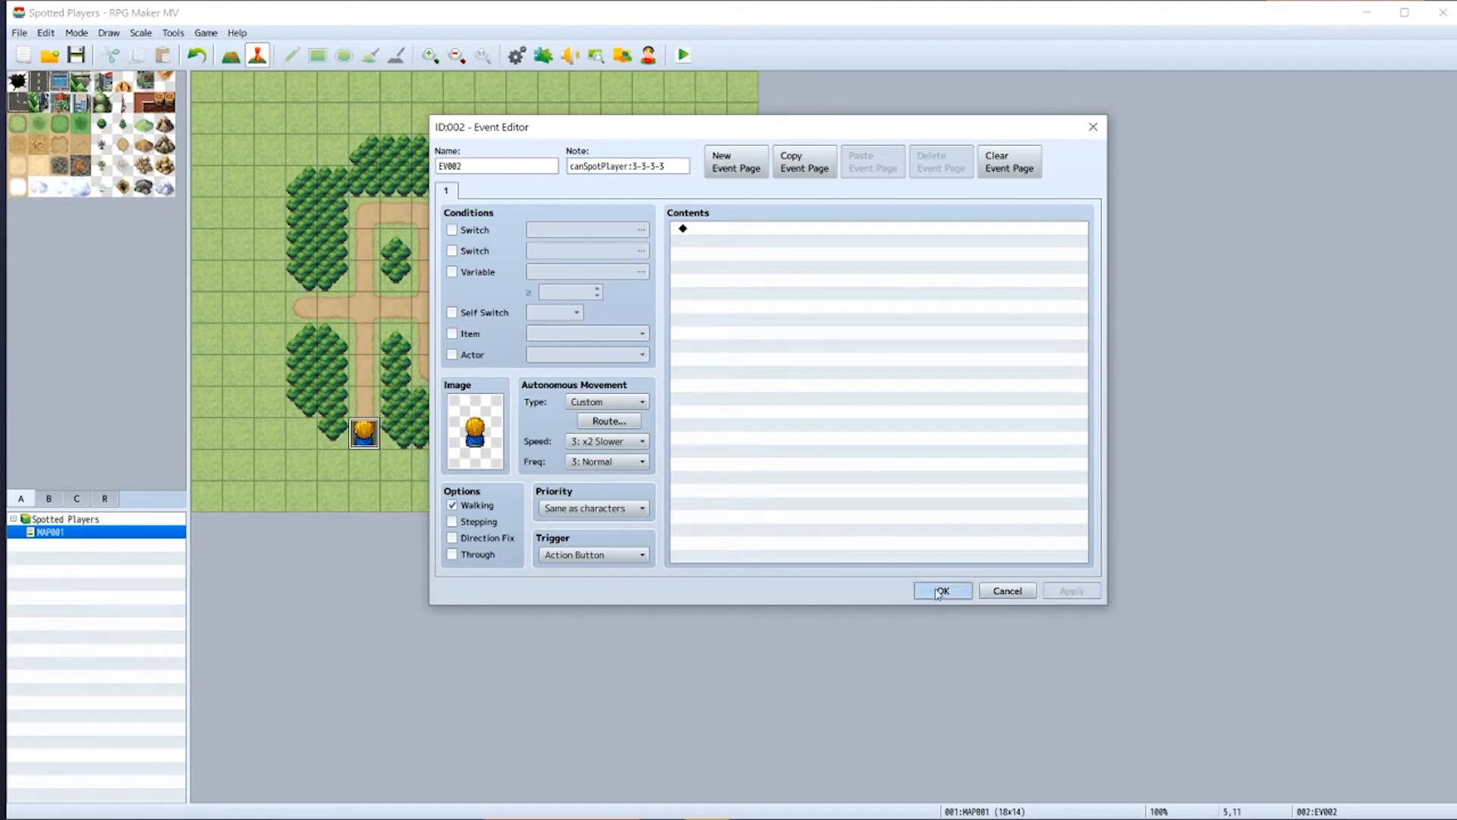
pyautogui.click(941, 590)
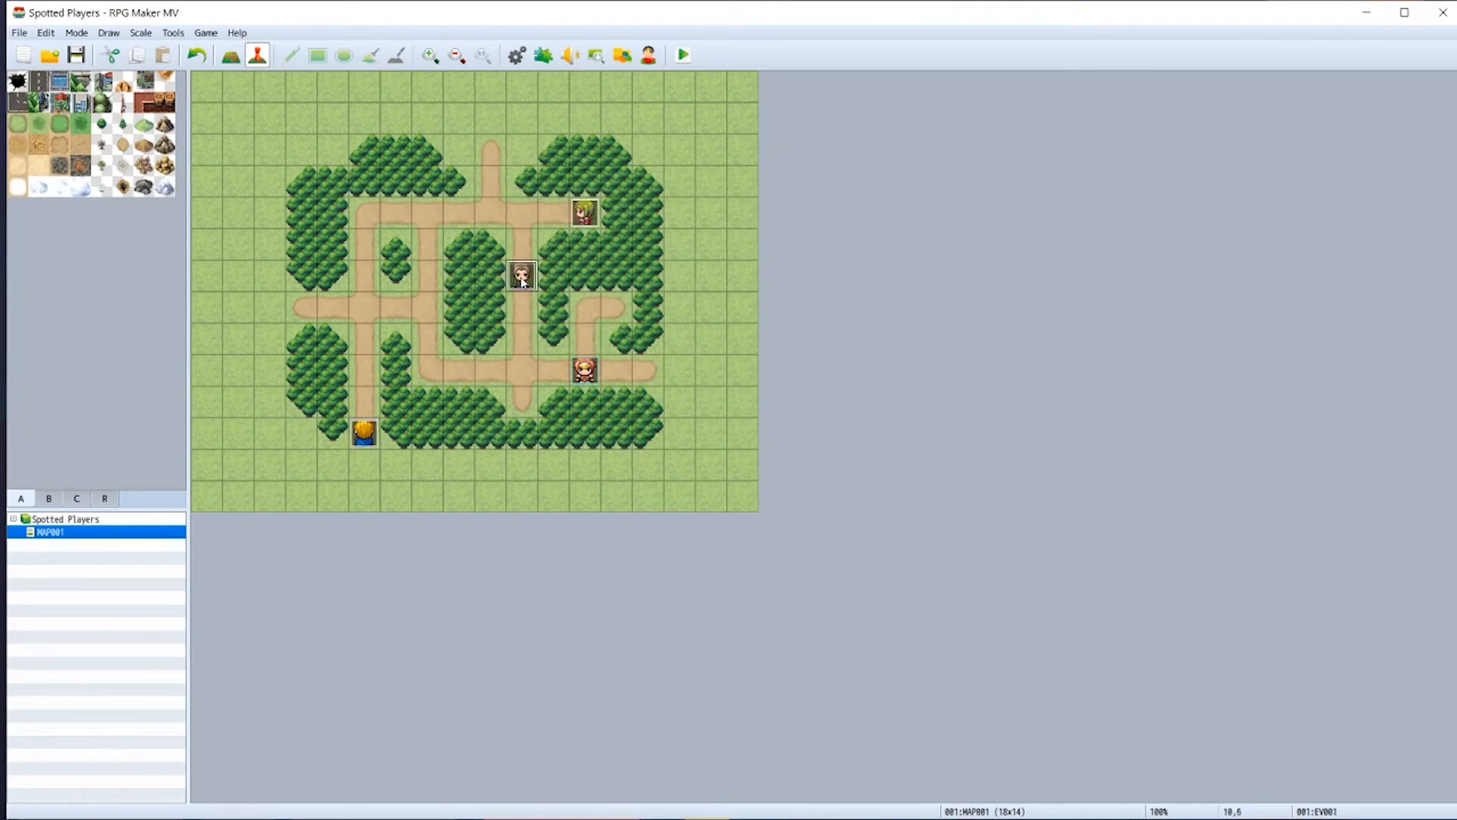
# - Give the middle NPC EV001 a canSpotPlayer note with values 4-0-4
pyautogui.doubleClick(523, 286)
pyautogui.write('canSpotPlayer:')
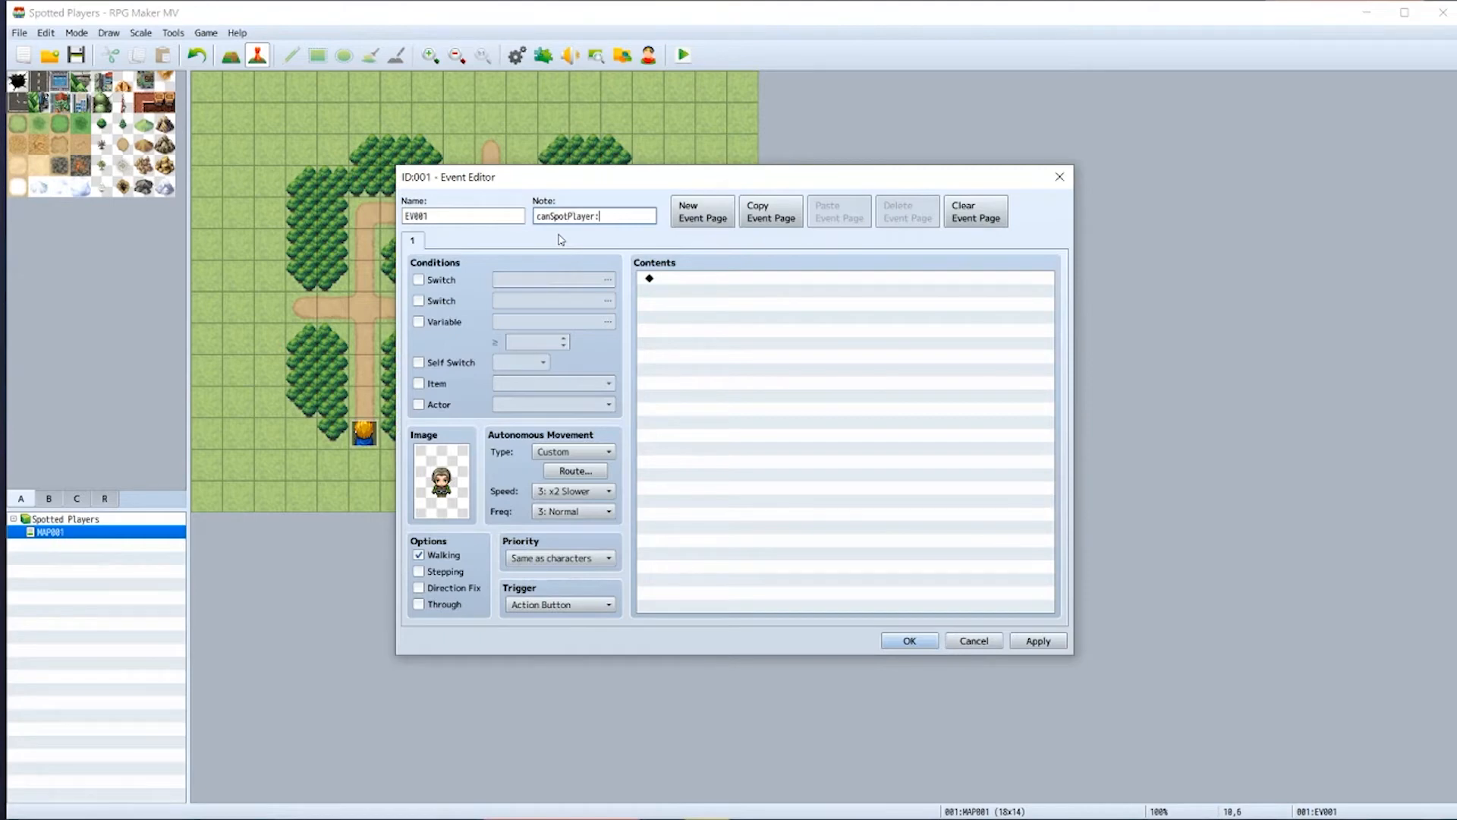
pyautogui.write('4')
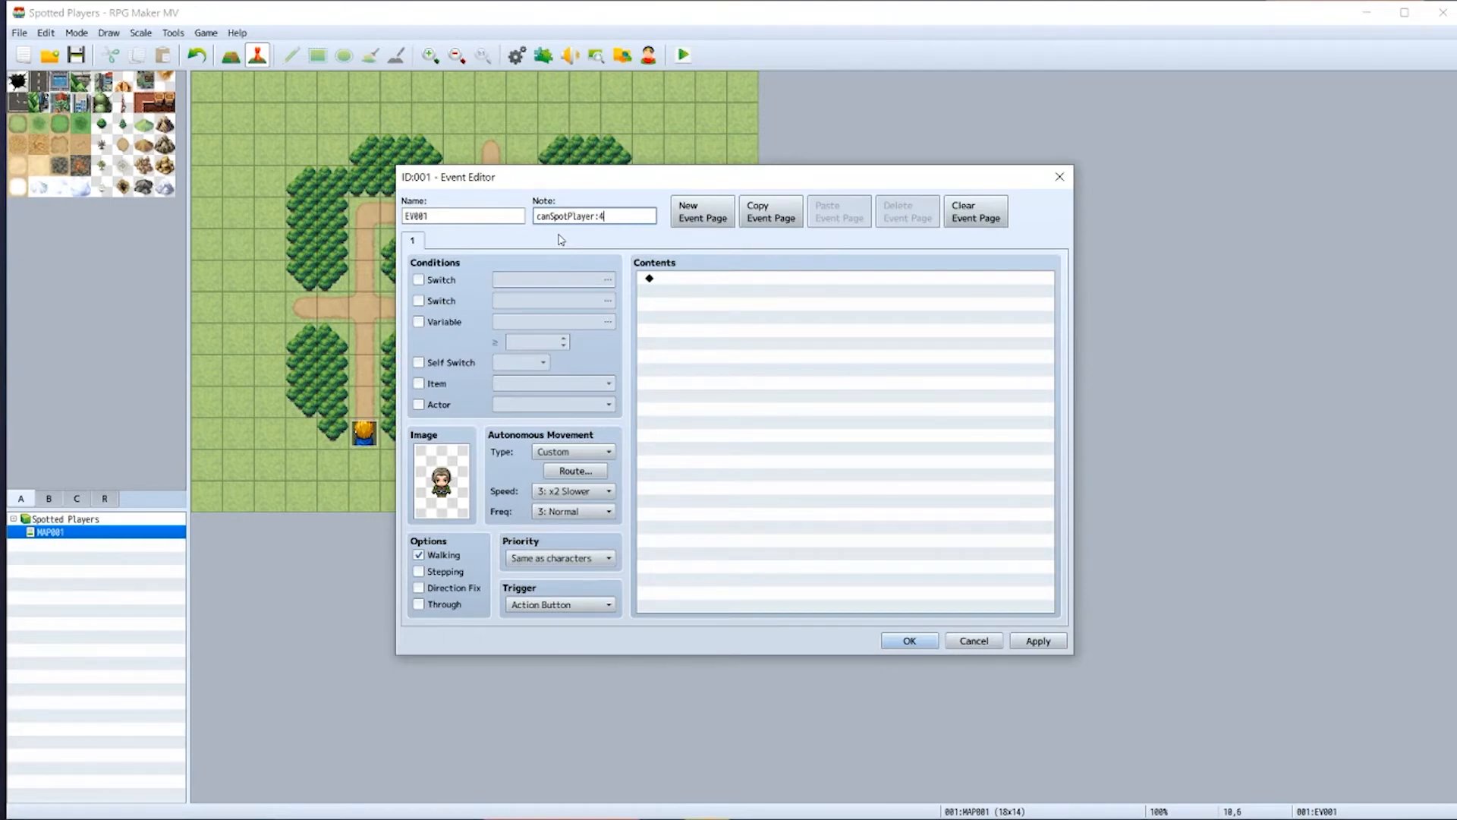
pyautogui.write('-0')
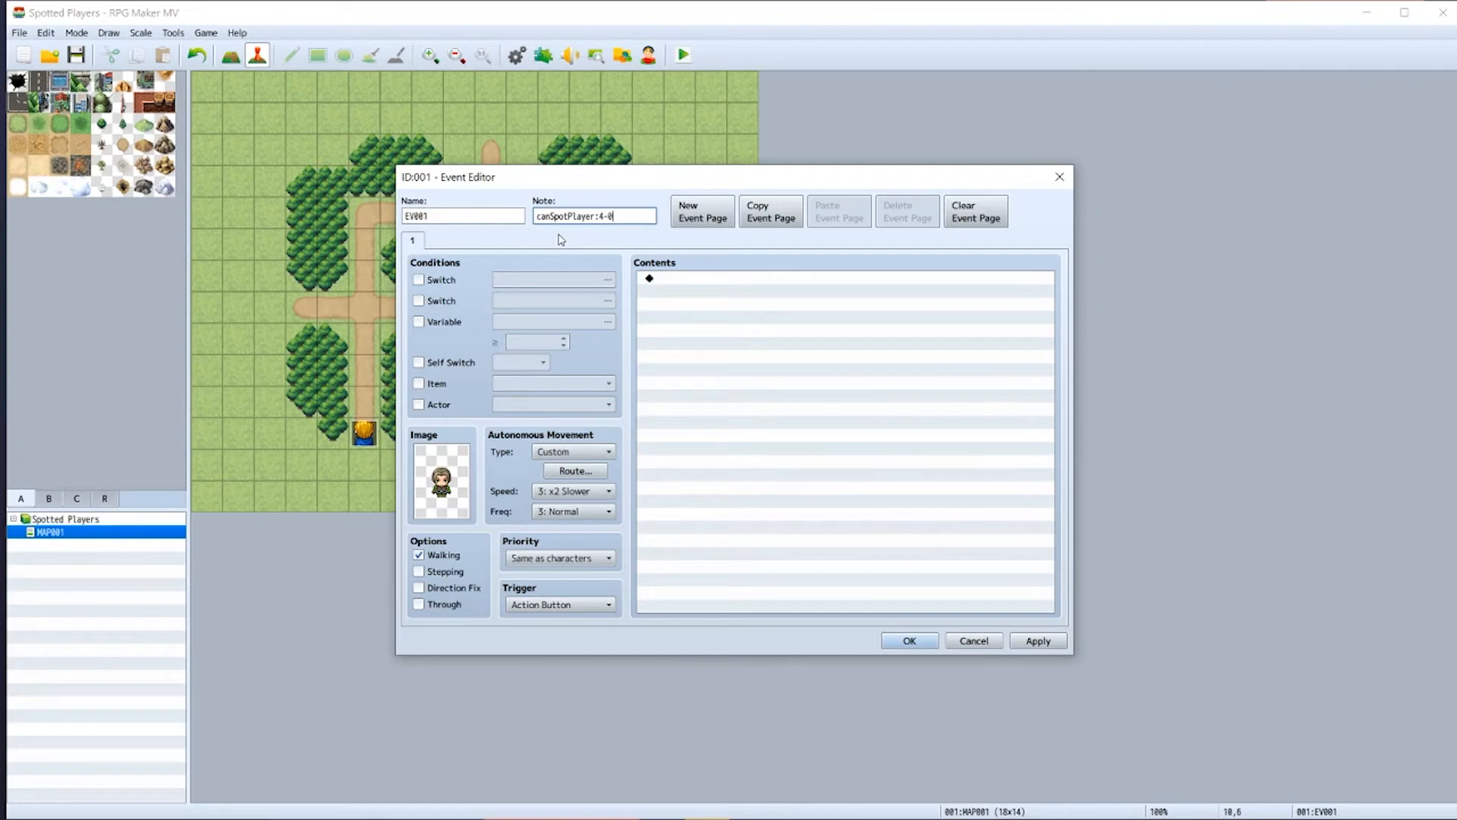
pyautogui.write('-4')
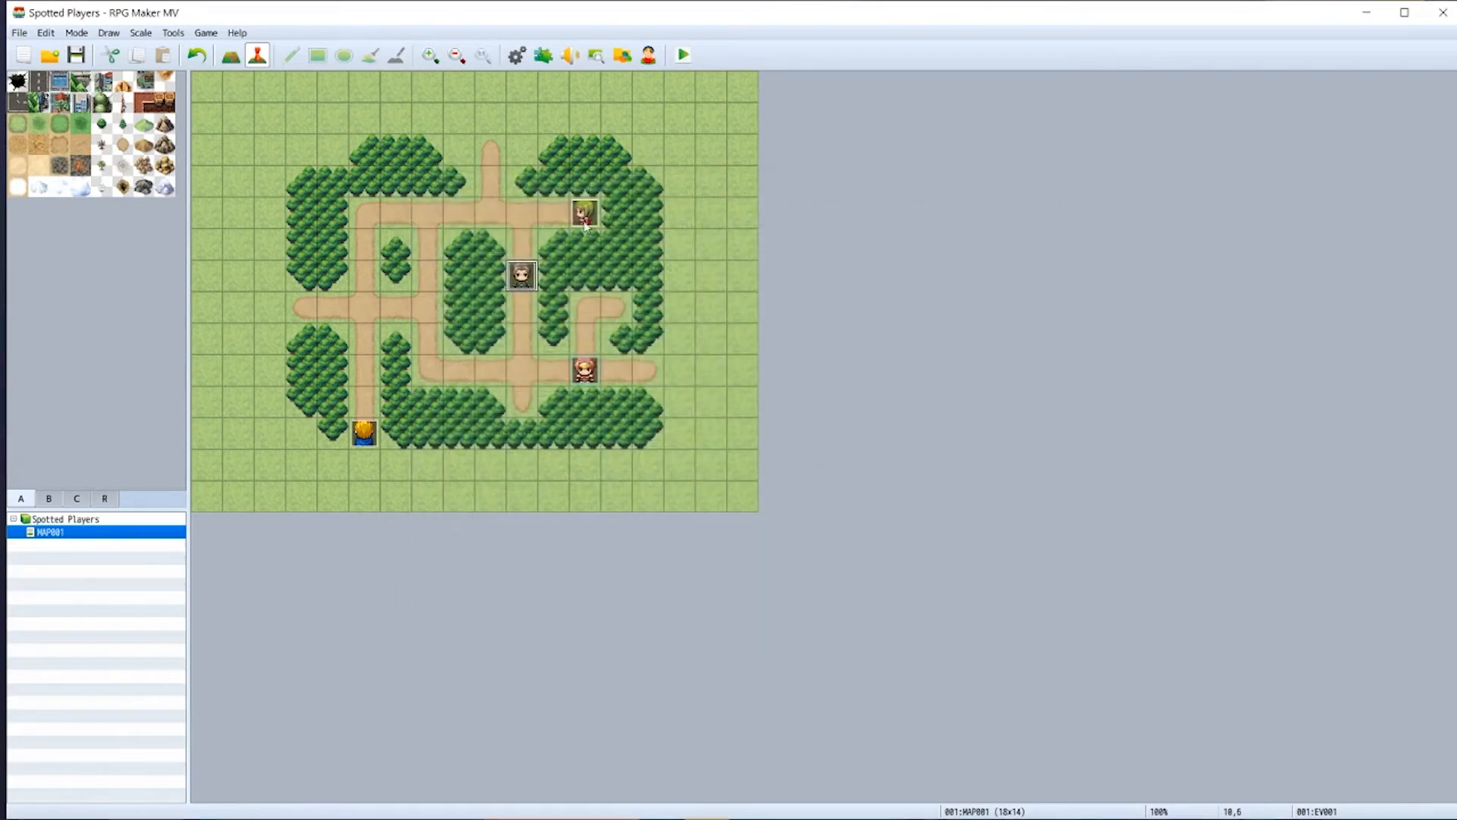
# - Give the green-haired EV003 the note canSpotPlayer:0-0-0-0
pyautogui.doubleClick(585, 212)
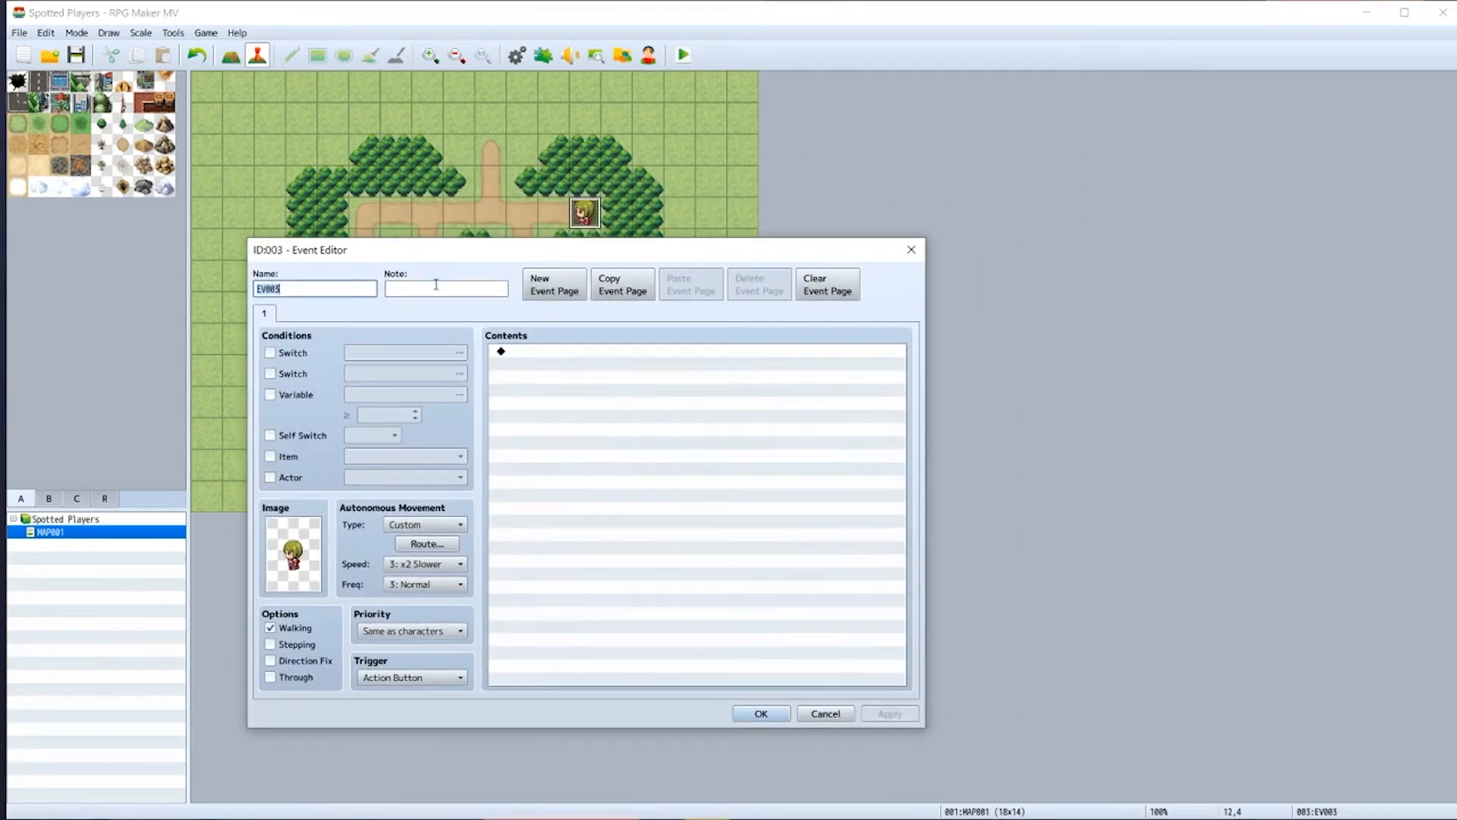
pyautogui.write('canSpotM')
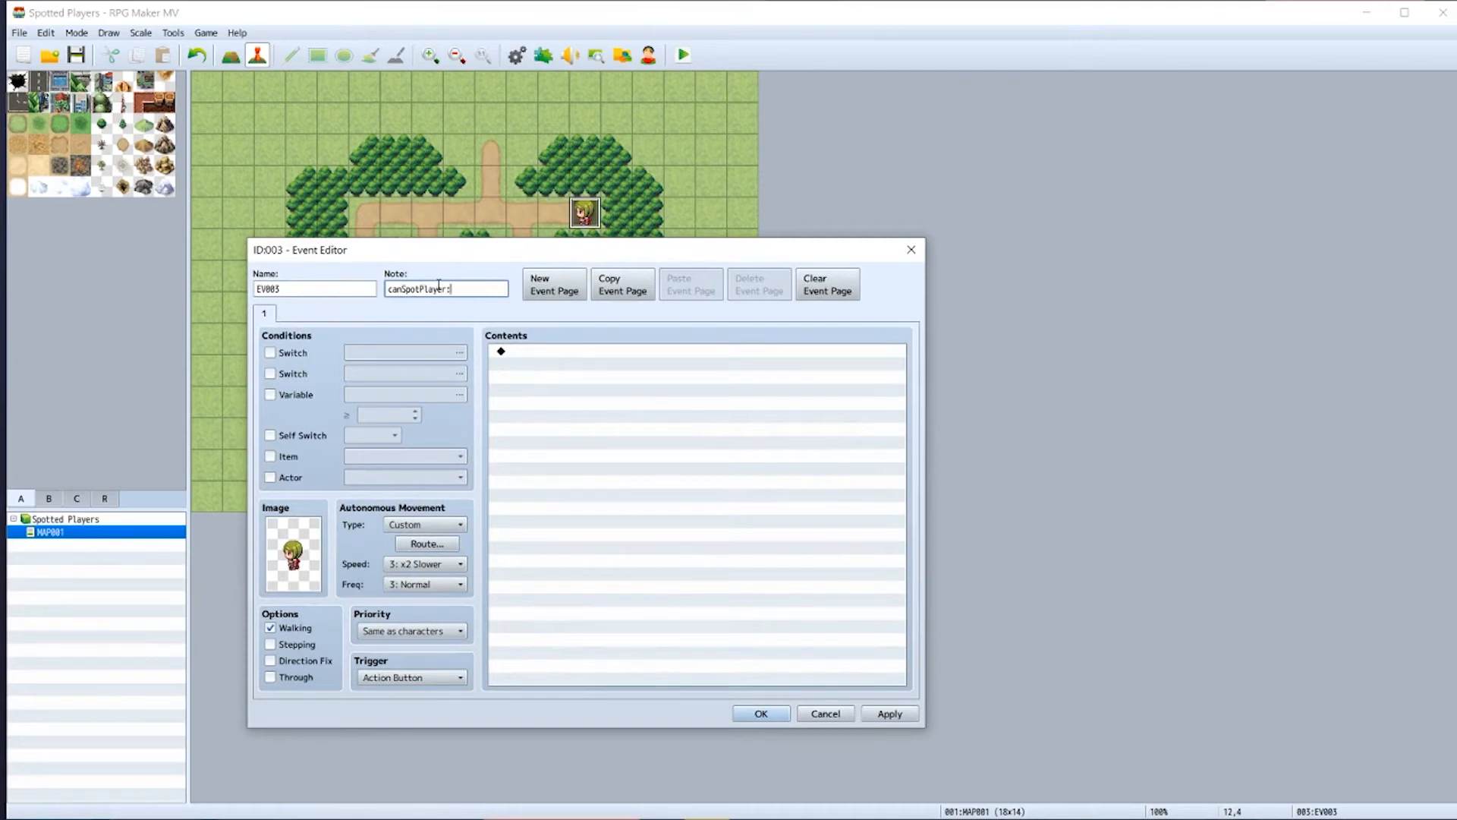
pyautogui.write('0-')
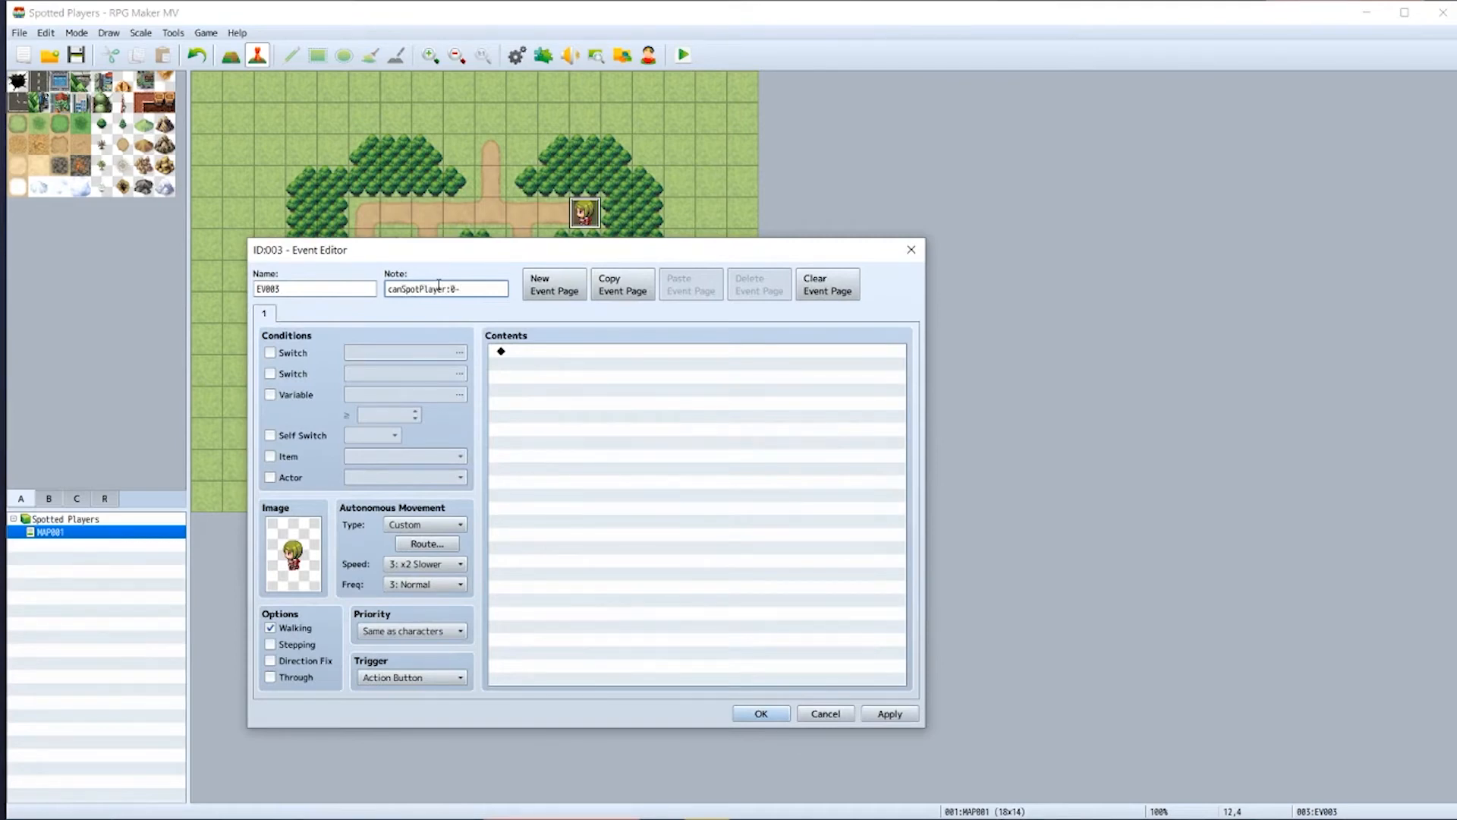
pyautogui.write('0-0-')
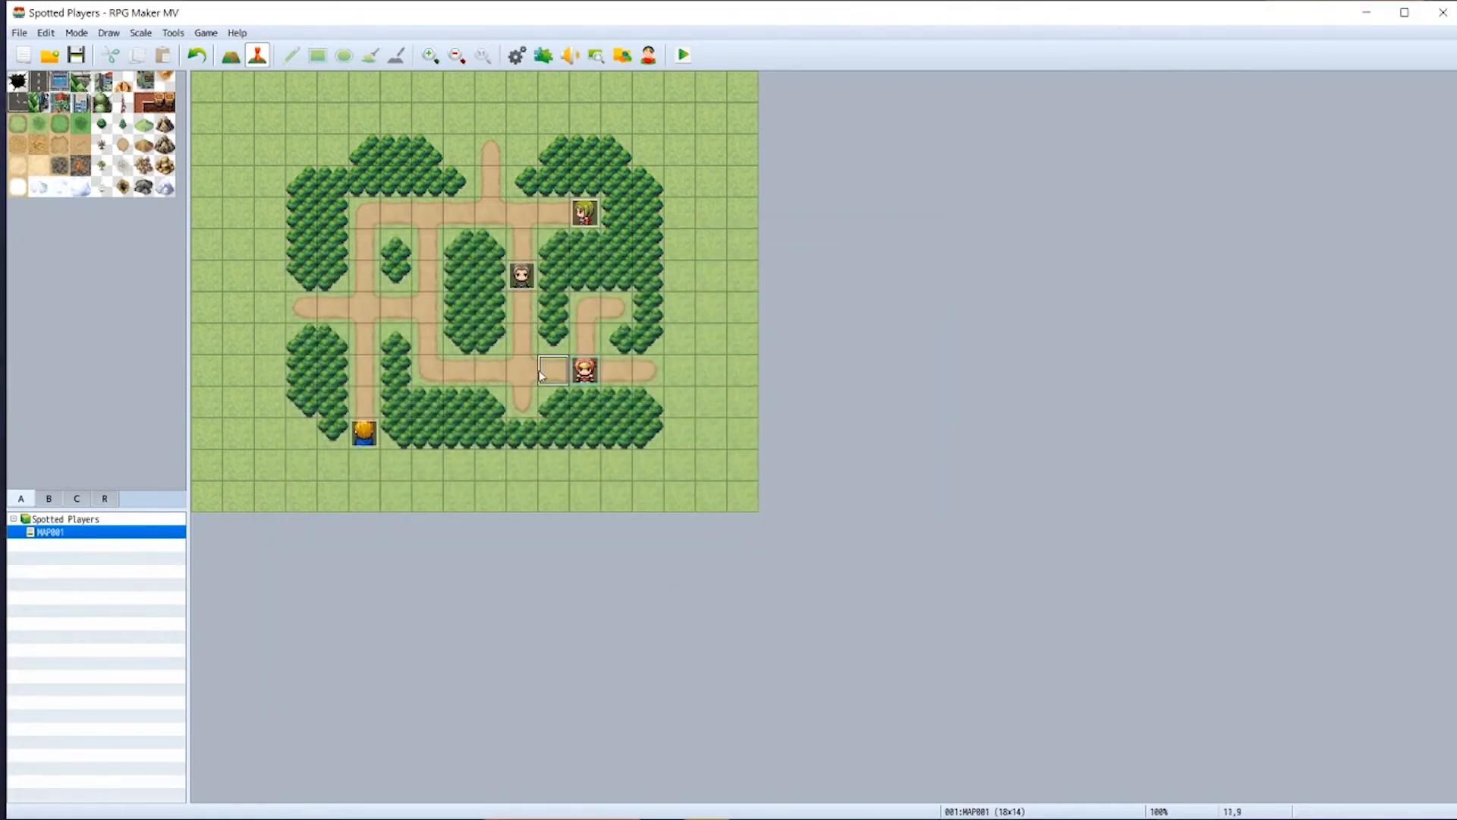
pyautogui.click(683, 55)
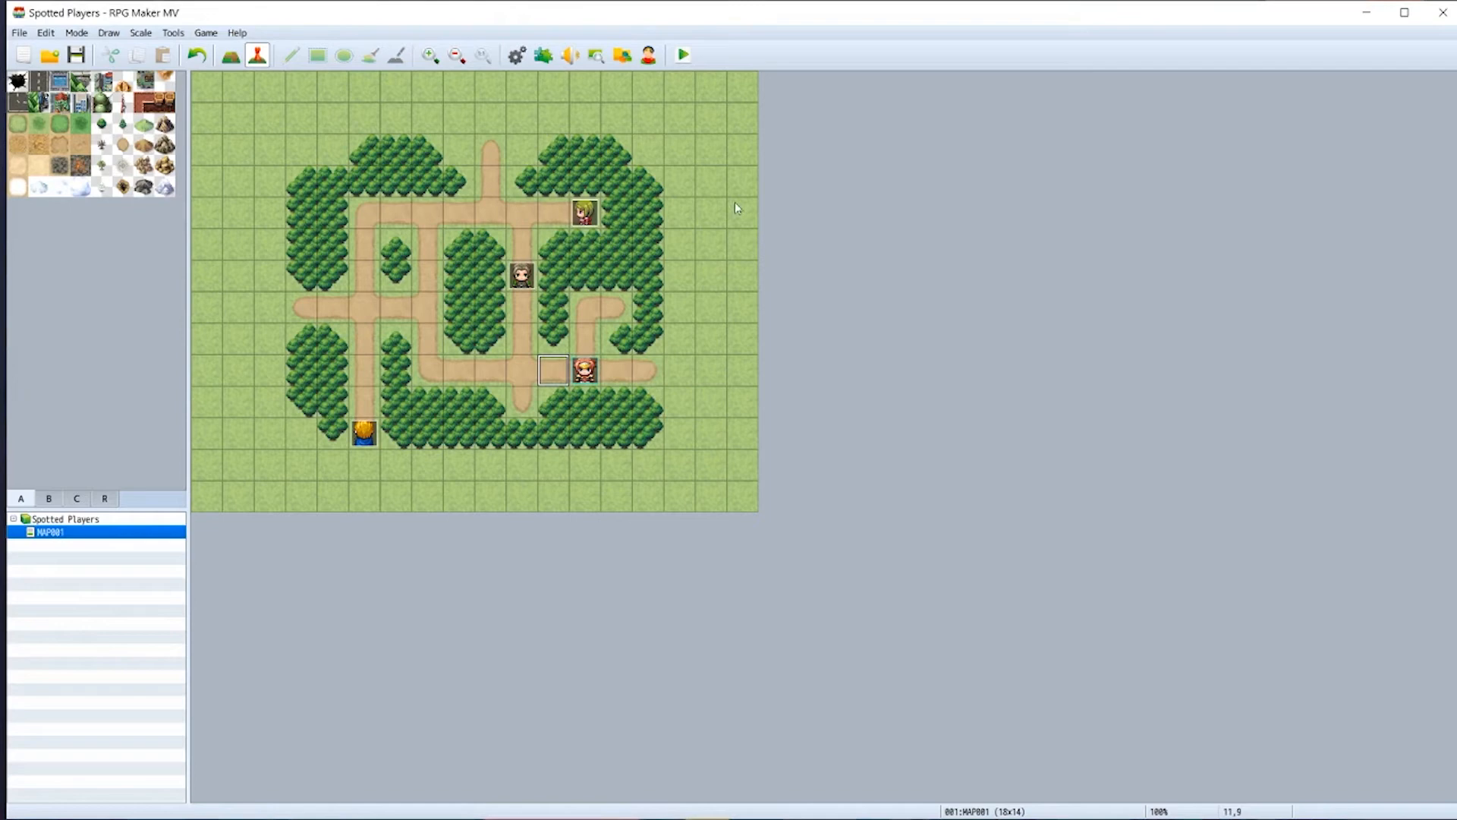
pyautogui.click(683, 53)
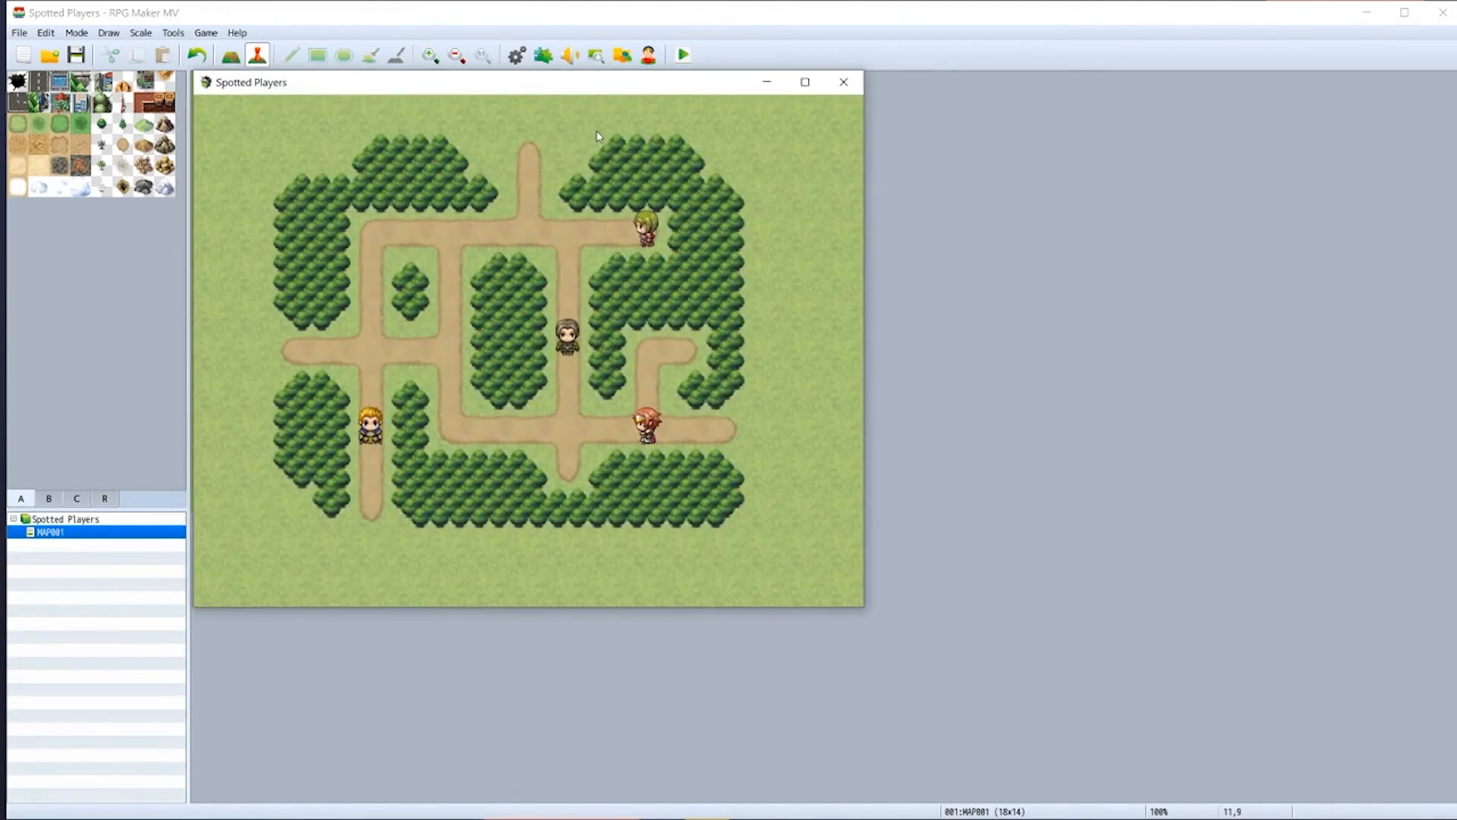
pyautogui.click(843, 80)
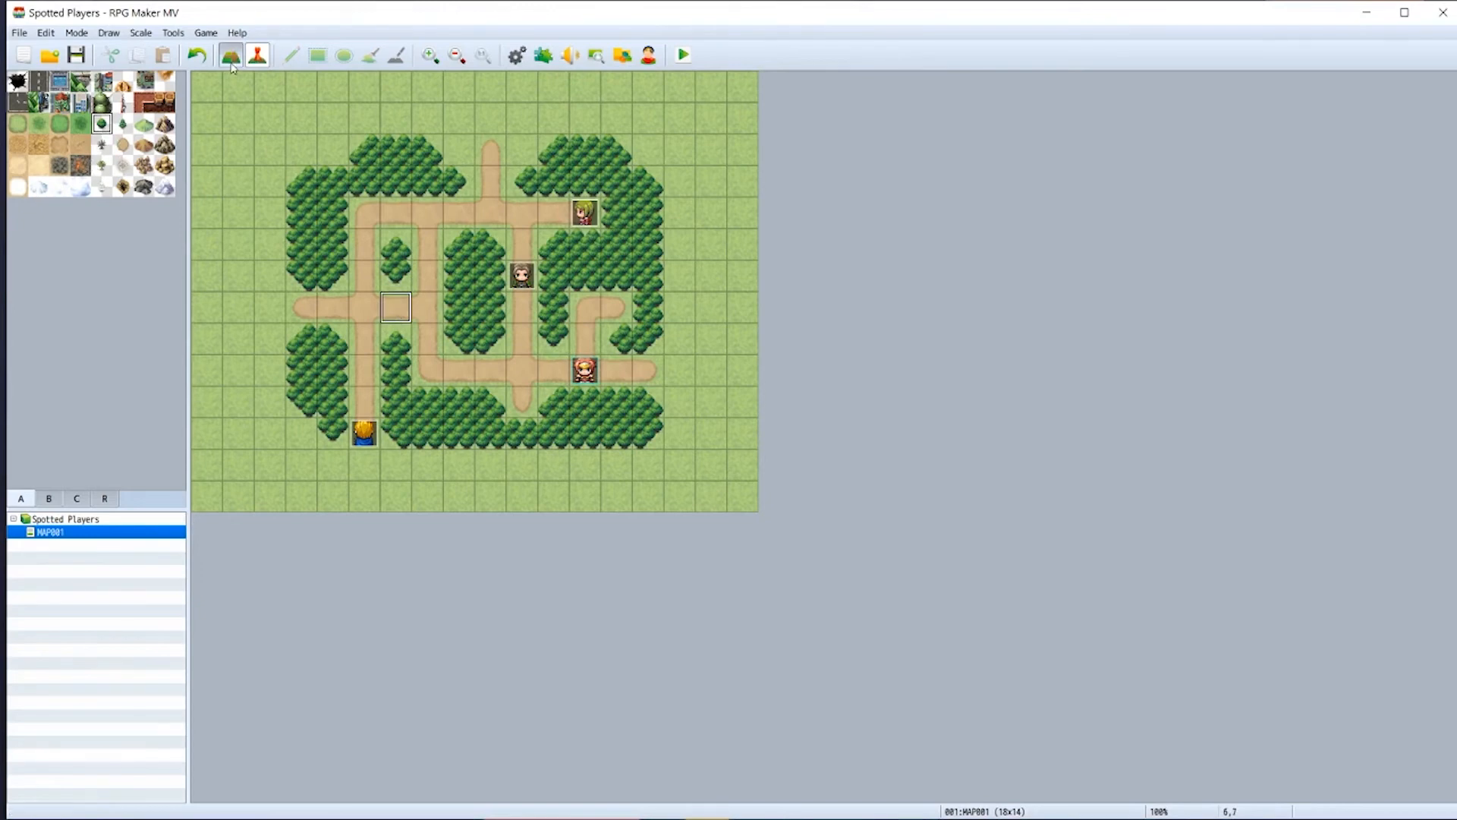
# - Paint tree tiles over the left inner wall gap in Map mode and launch a playtest
pyautogui.click(292, 54)
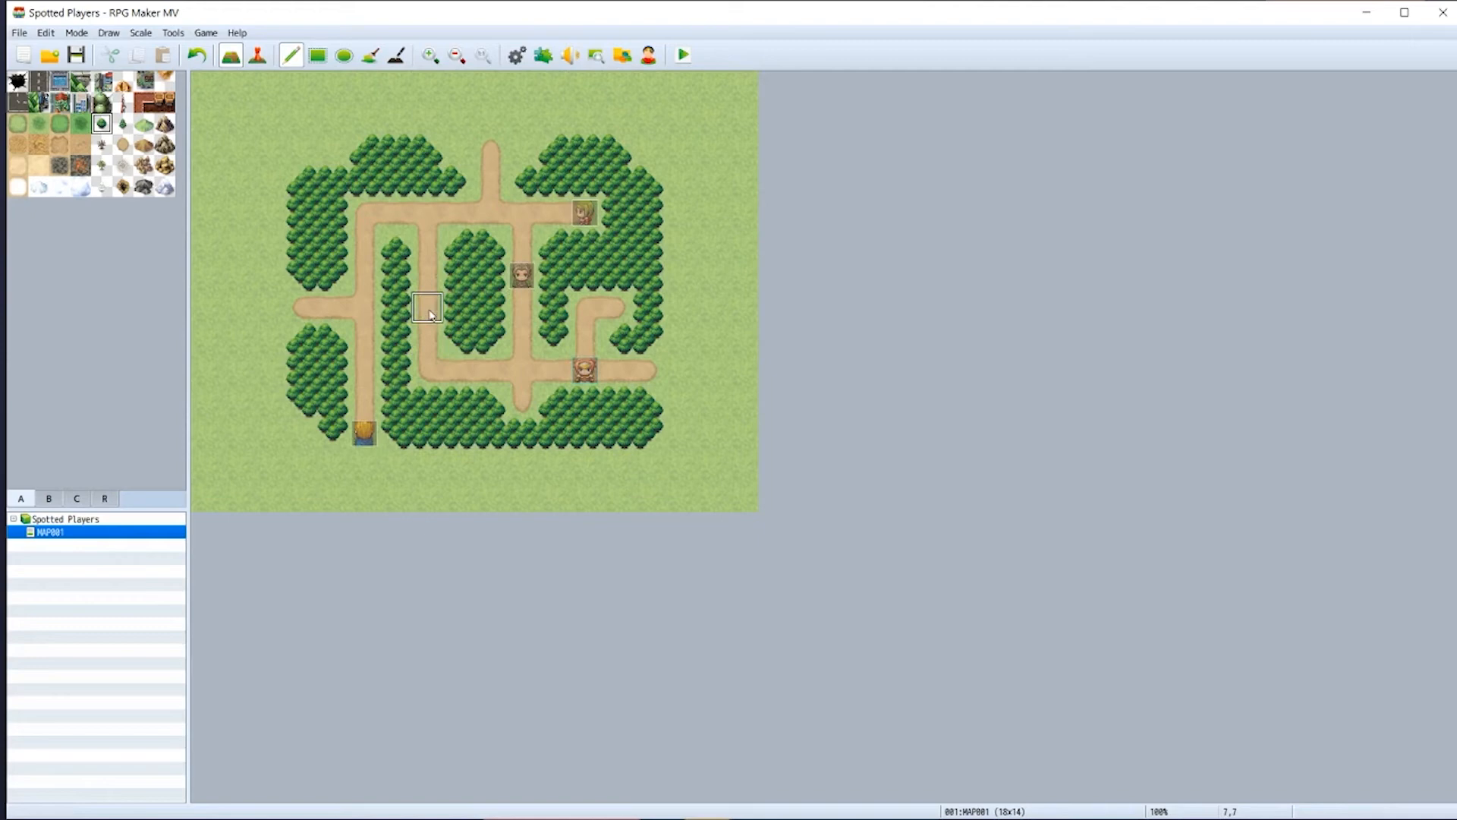
pyautogui.moveTo(398, 314)
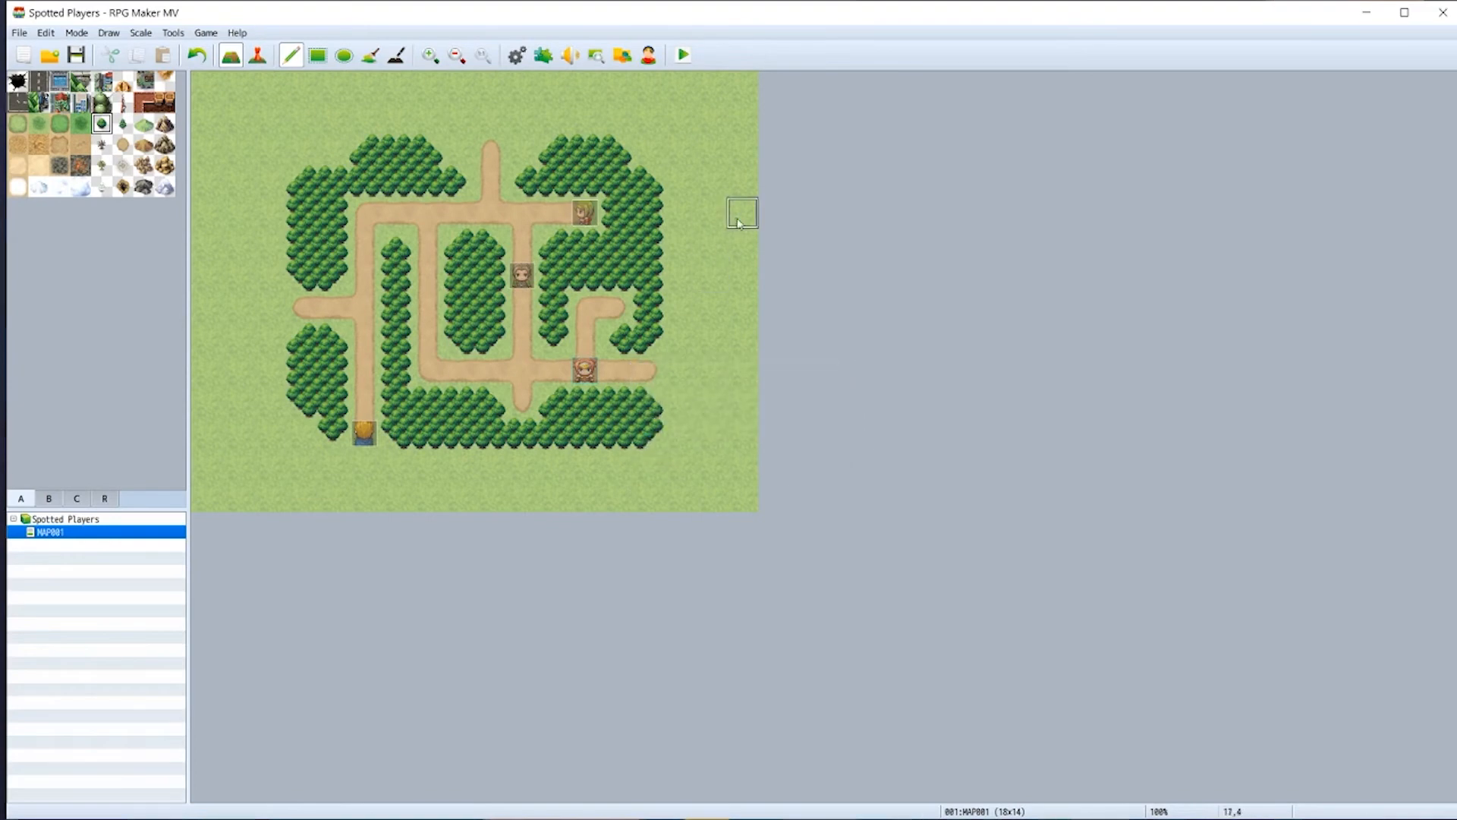
pyautogui.click(682, 53)
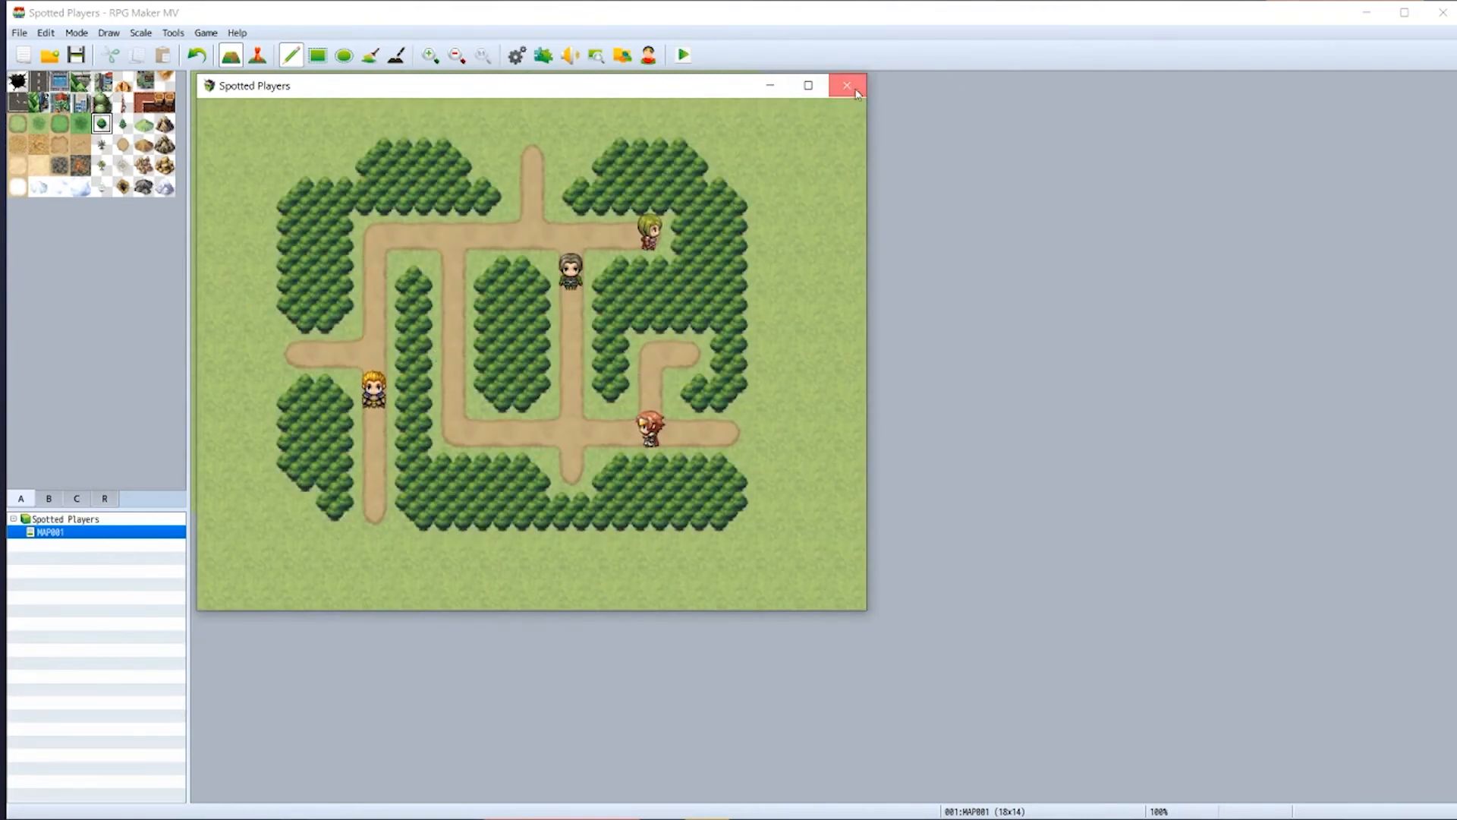
# - Close the playtest and reconfirm Gimmer_SpottingPlayers settings with Solid Wall Region Id 1
pyautogui.click(847, 85)
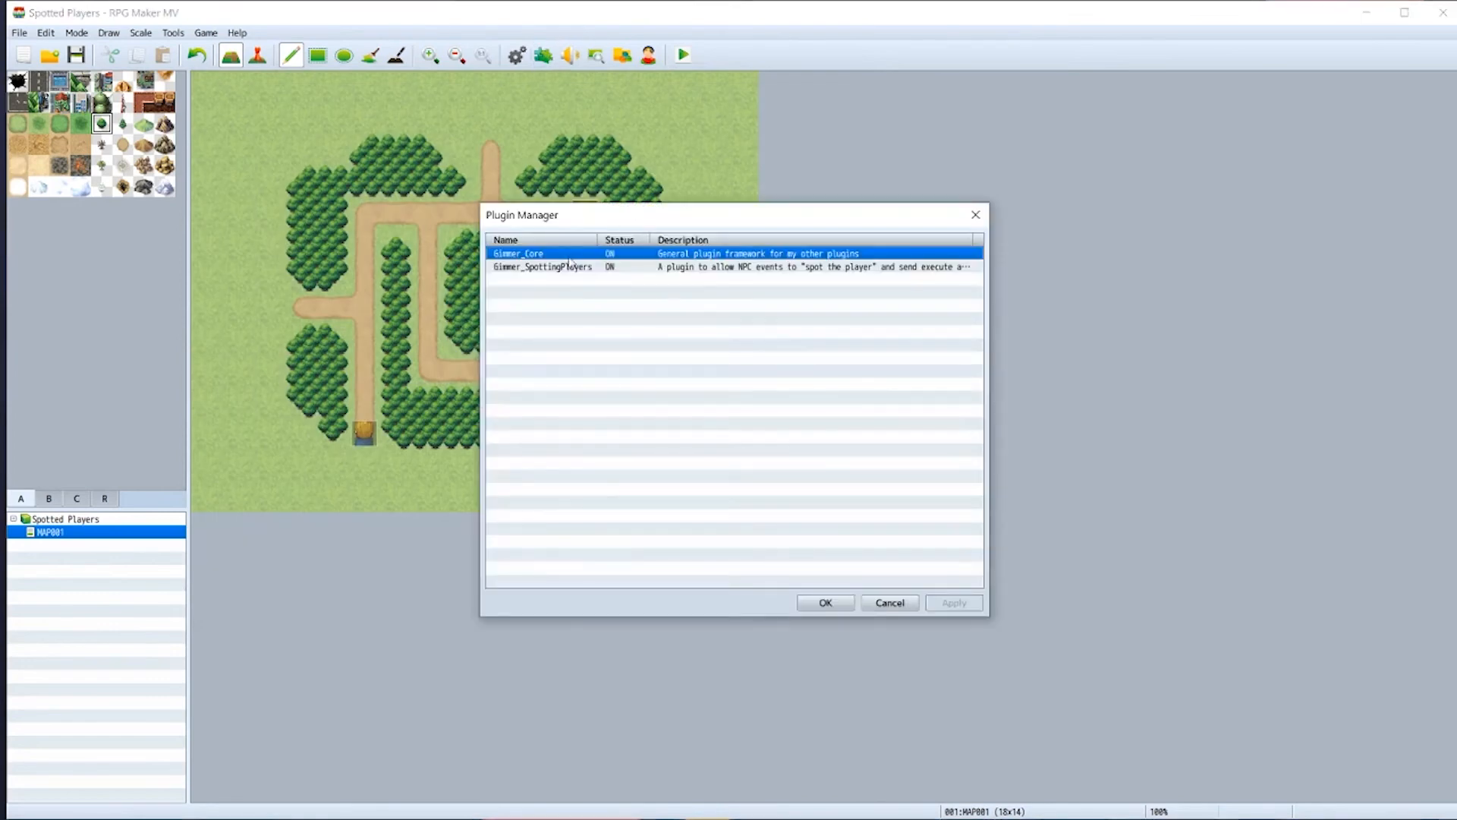
pyautogui.doubleClick(542, 267)
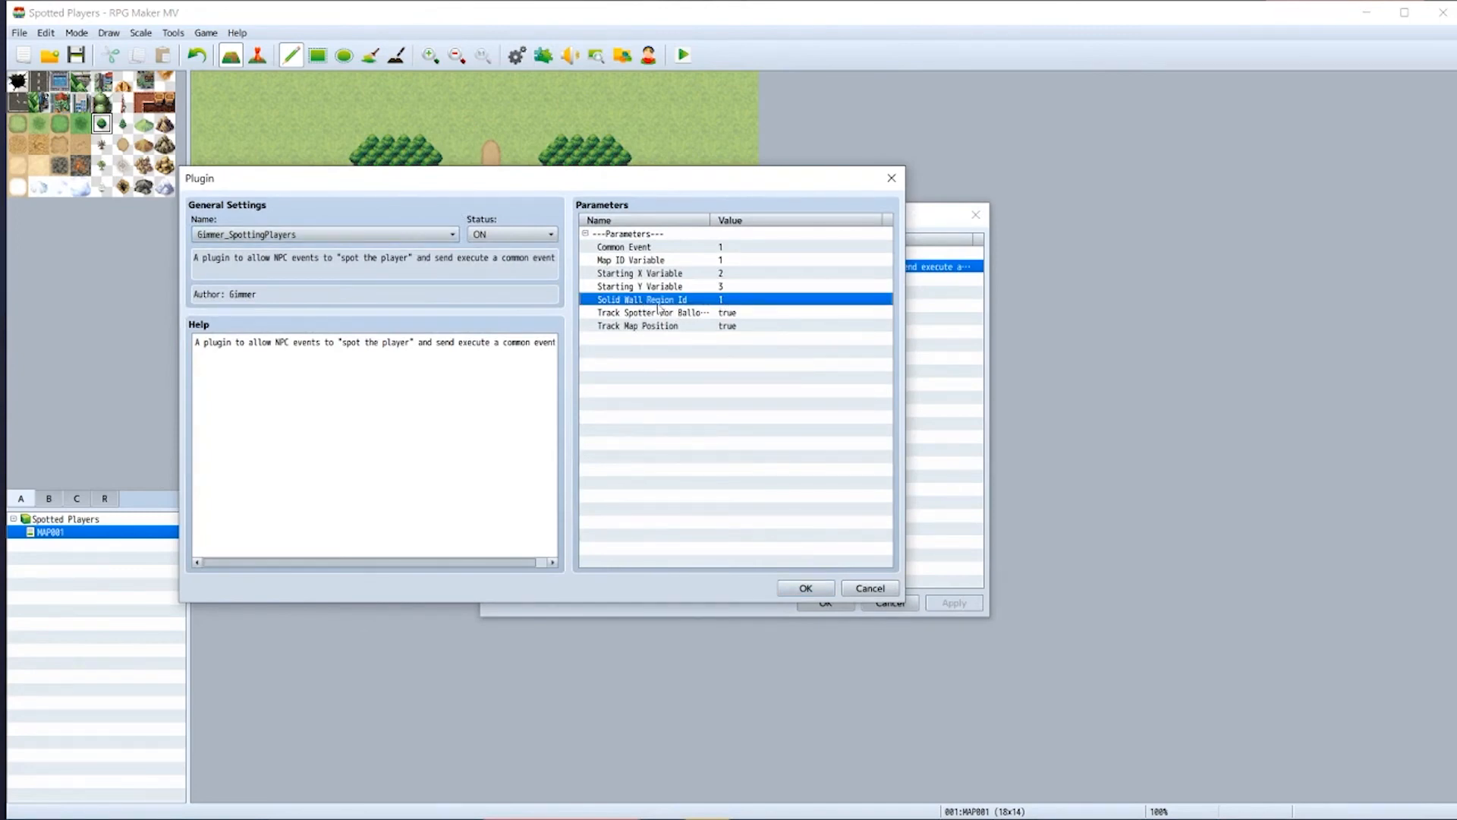
pyautogui.moveTo(795, 510)
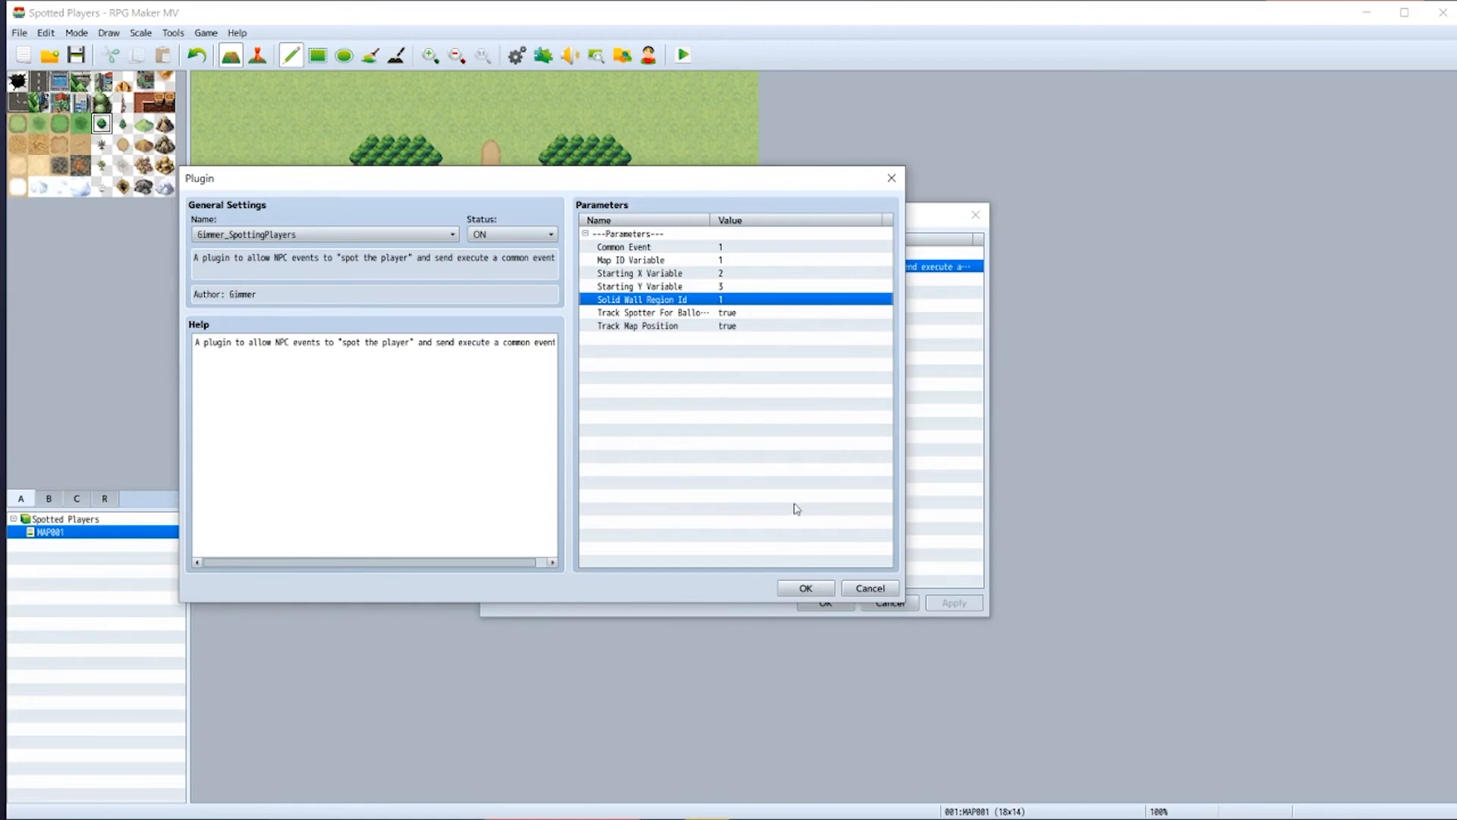
pyautogui.click(801, 586)
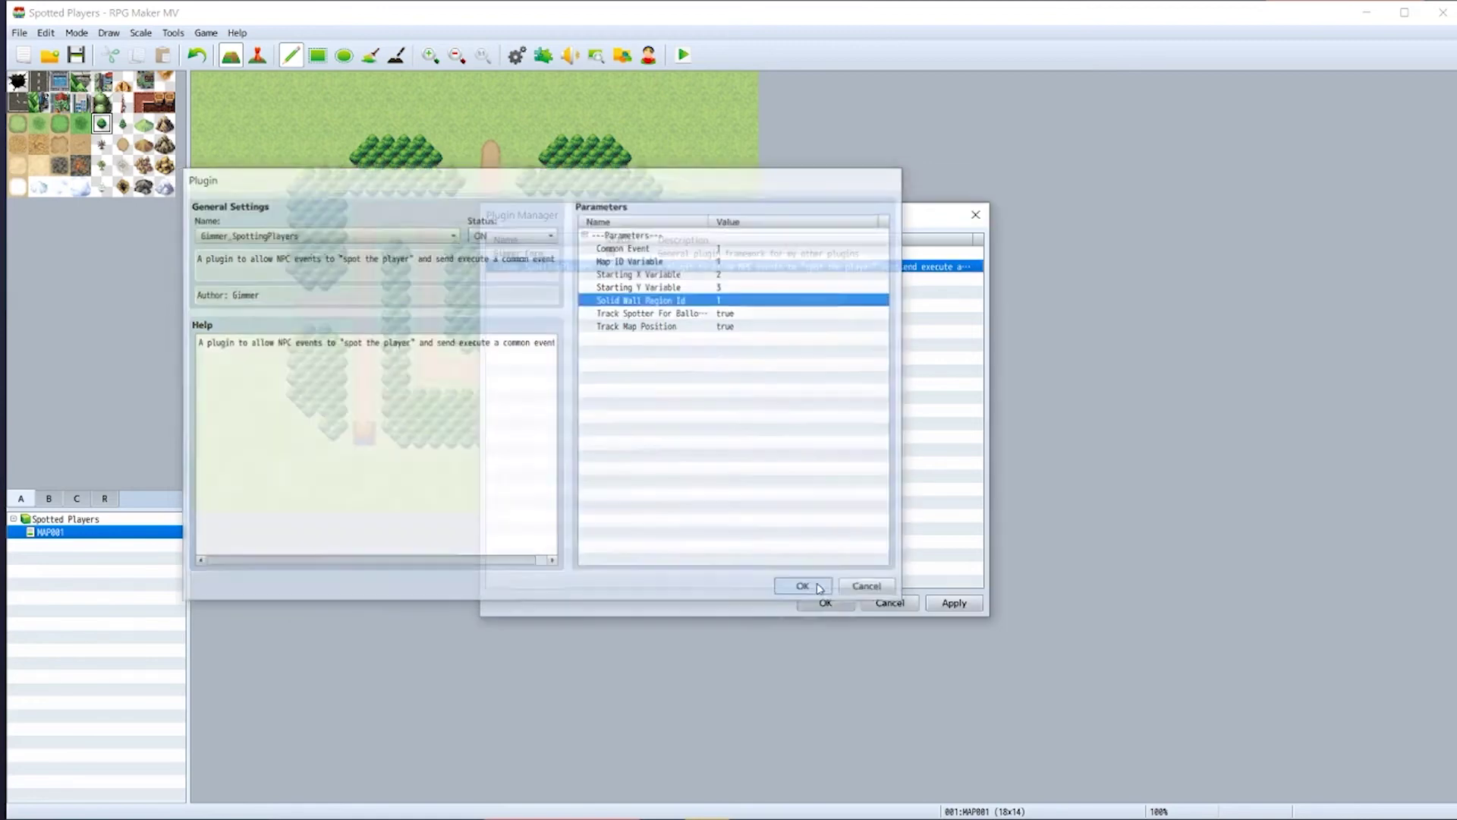
pyautogui.click(804, 586)
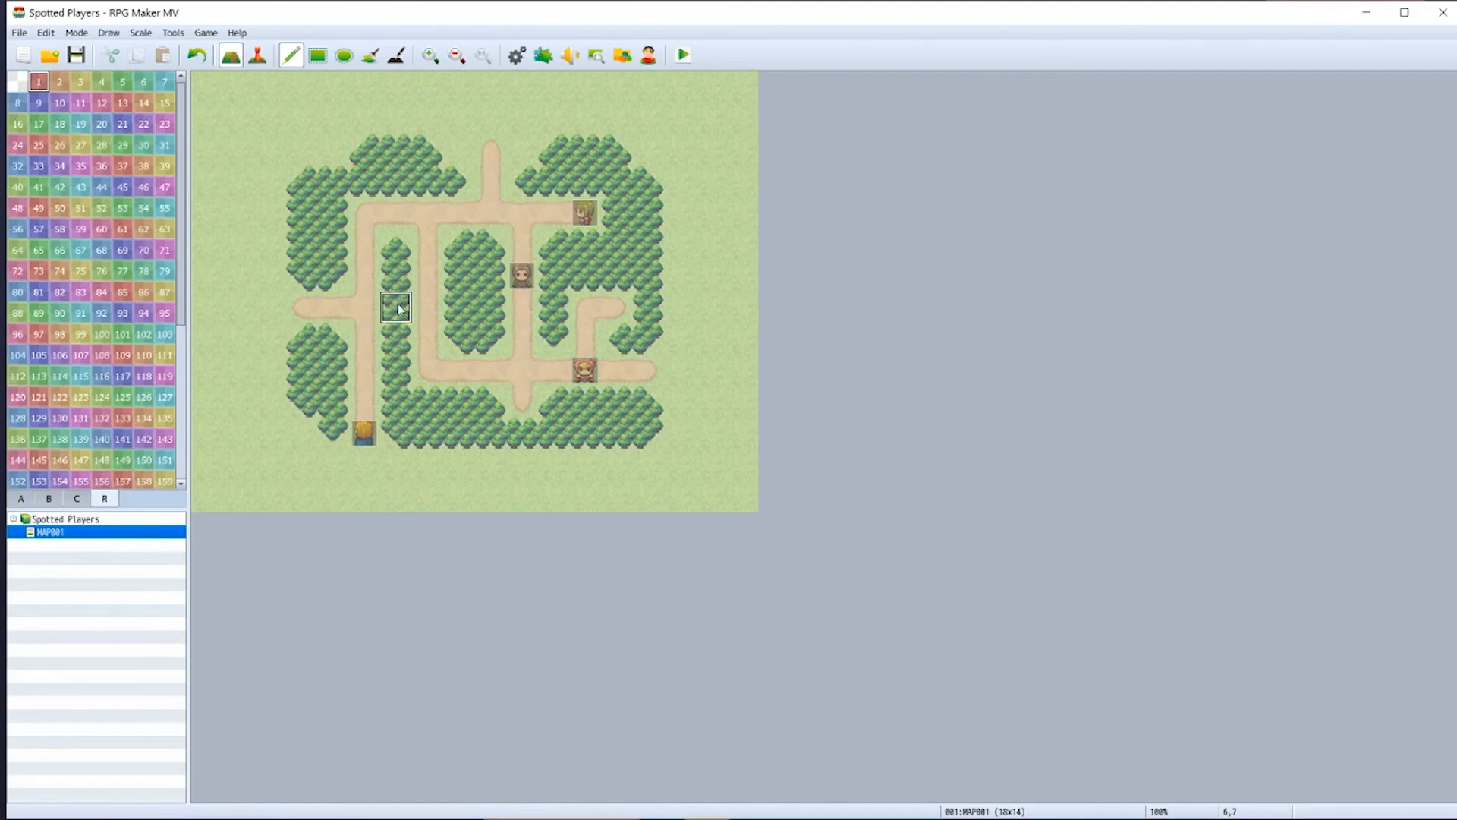
pyautogui.click(394, 308)
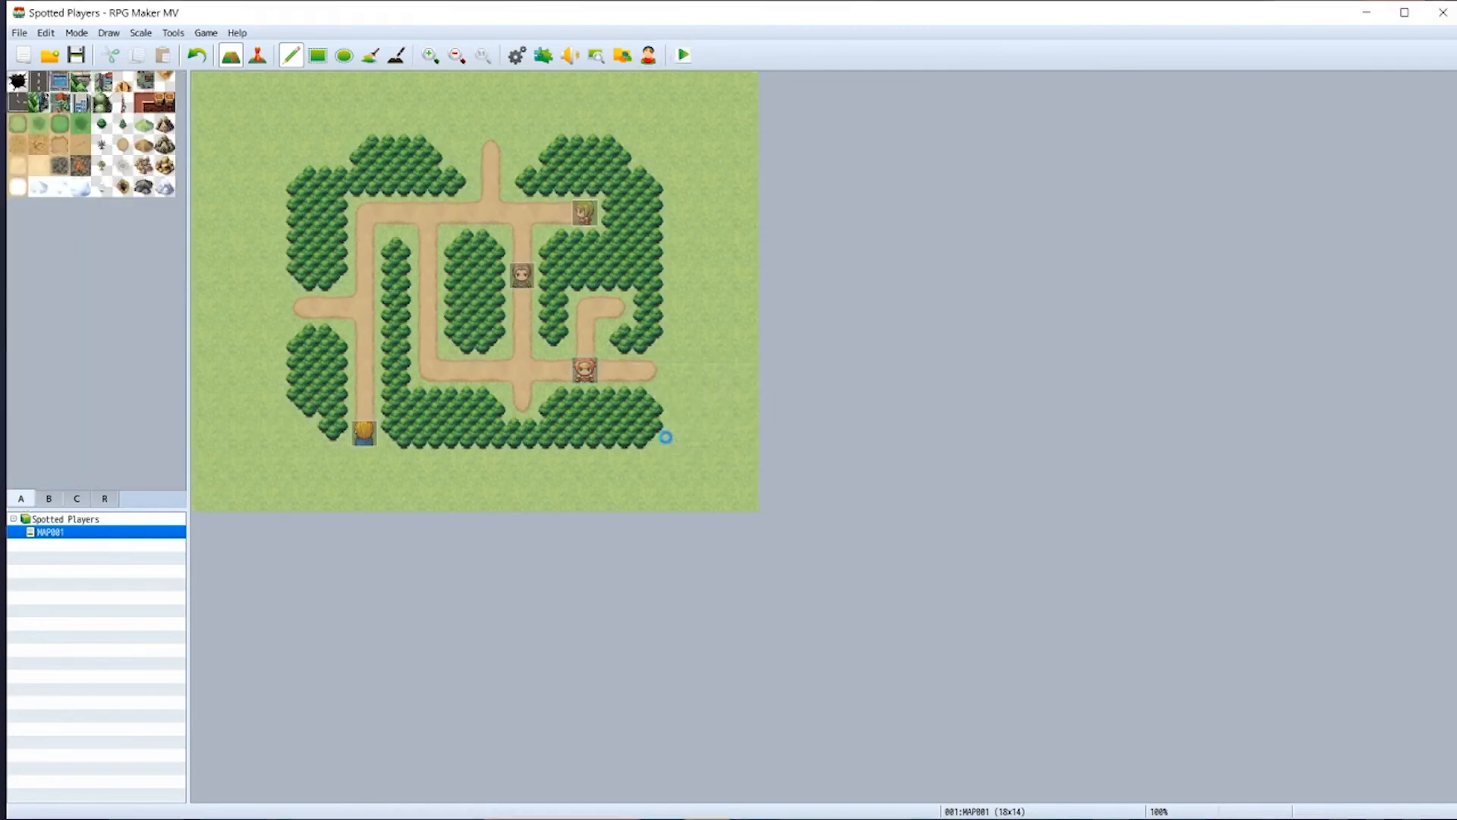
pyautogui.click(682, 55)
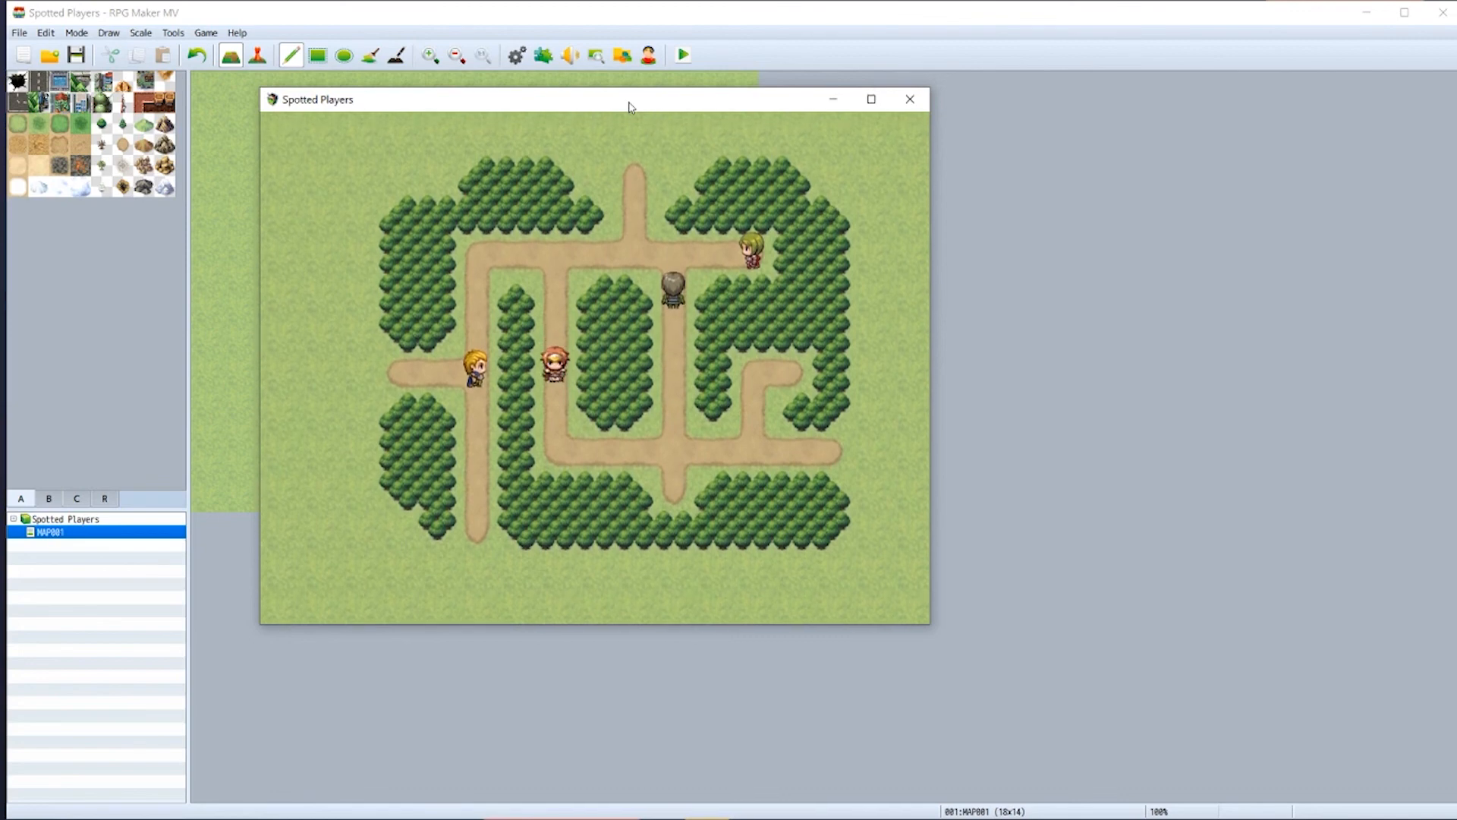
pyautogui.click(910, 100)
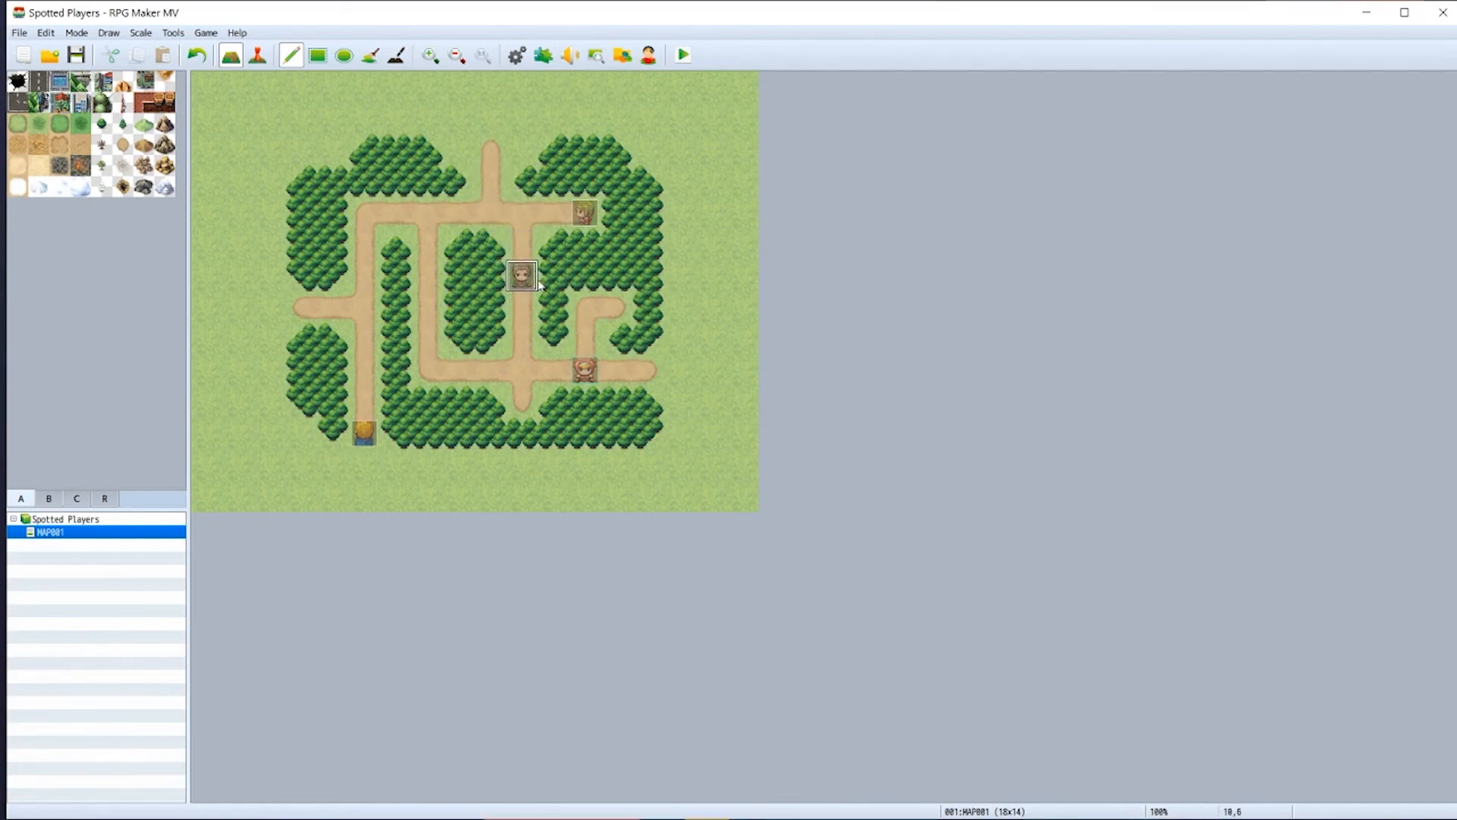
# - Reopen Gimmer_SpottingPlayers settings to reach the Track Spotter For Balloons parameter
pyautogui.click(544, 55)
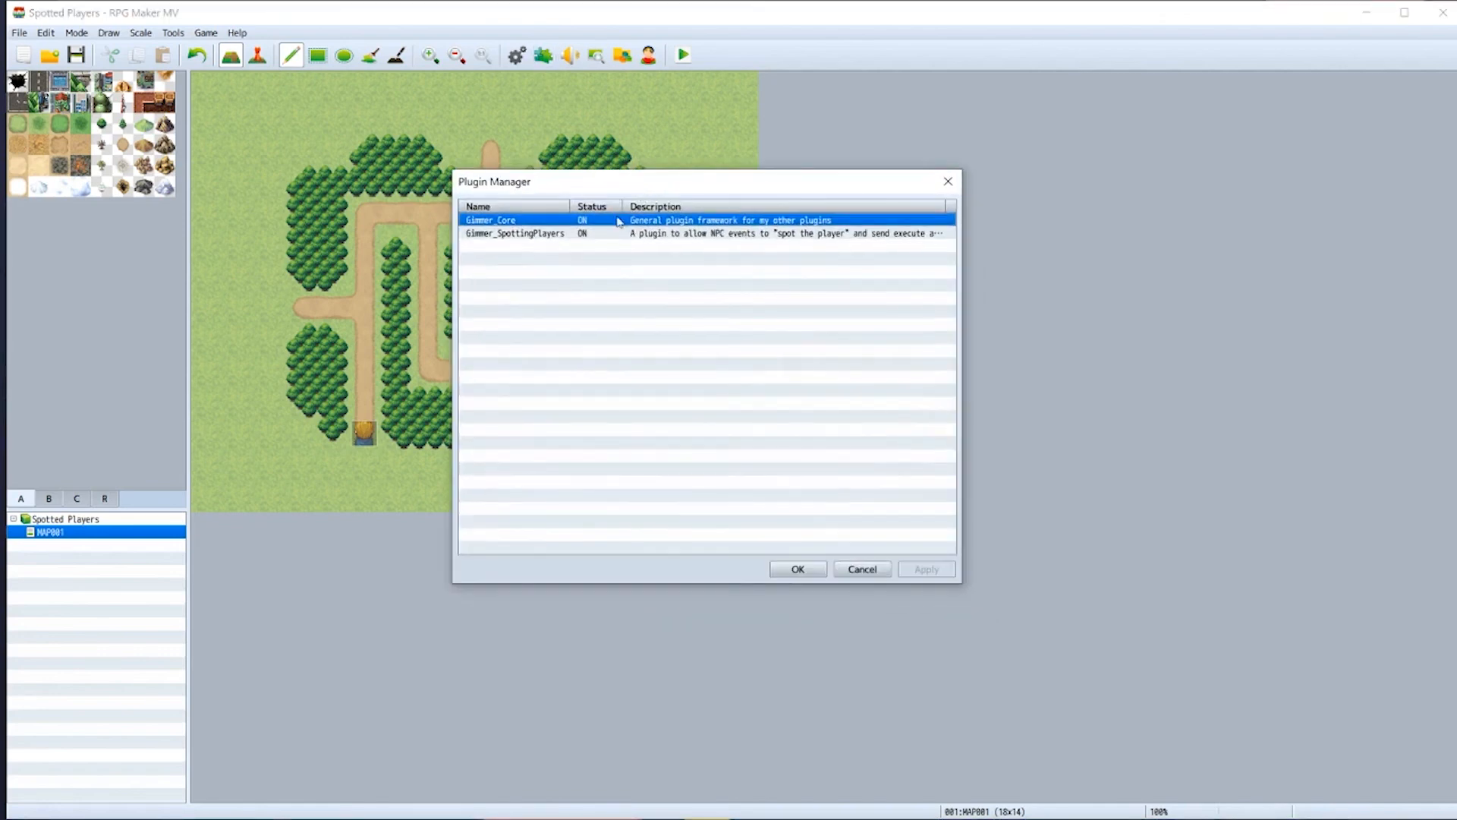
pyautogui.moveTo(495, 181); pyautogui.dragTo(595, 144)
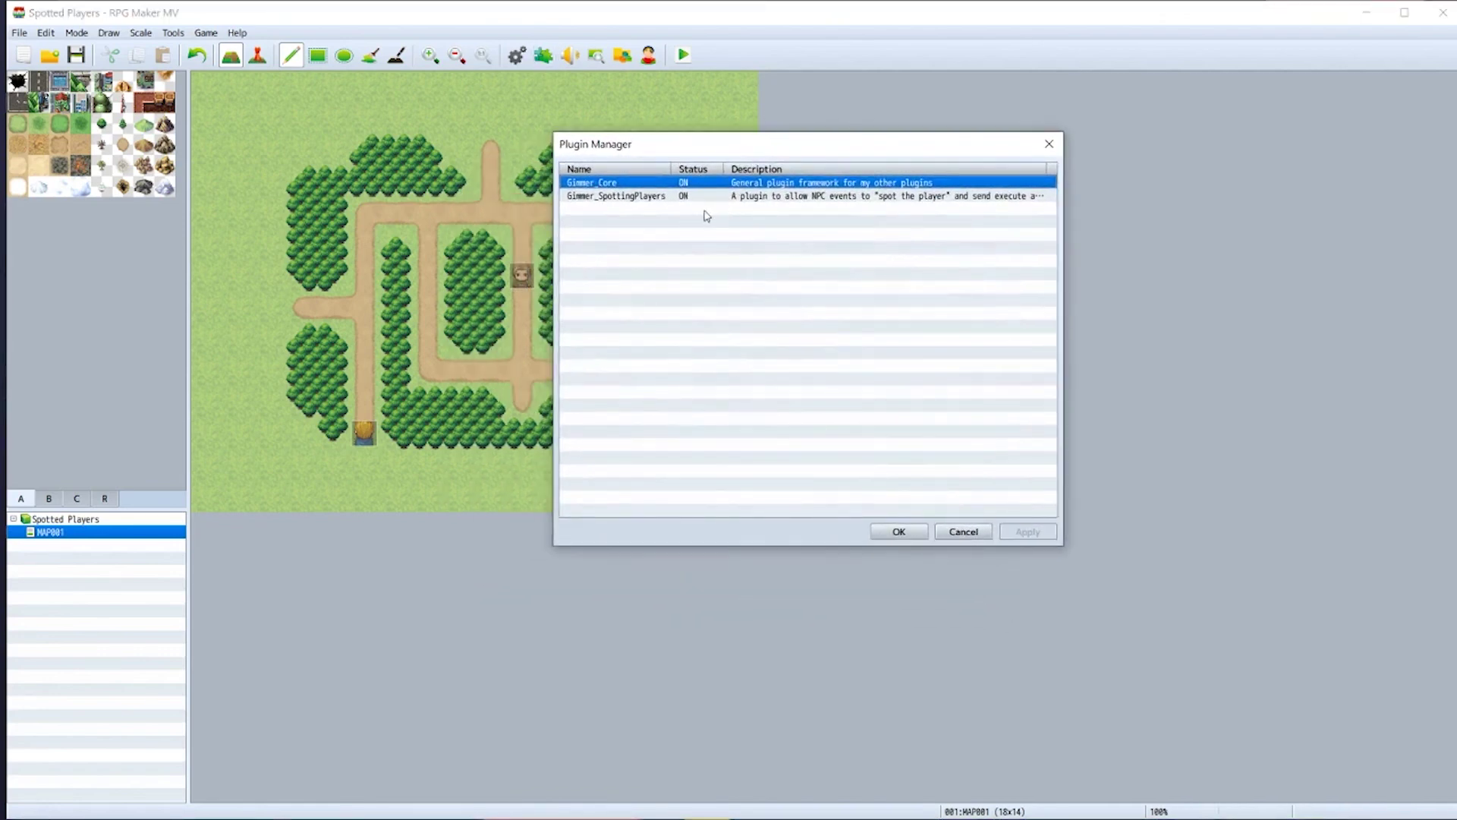
pyautogui.doubleClick(617, 196)
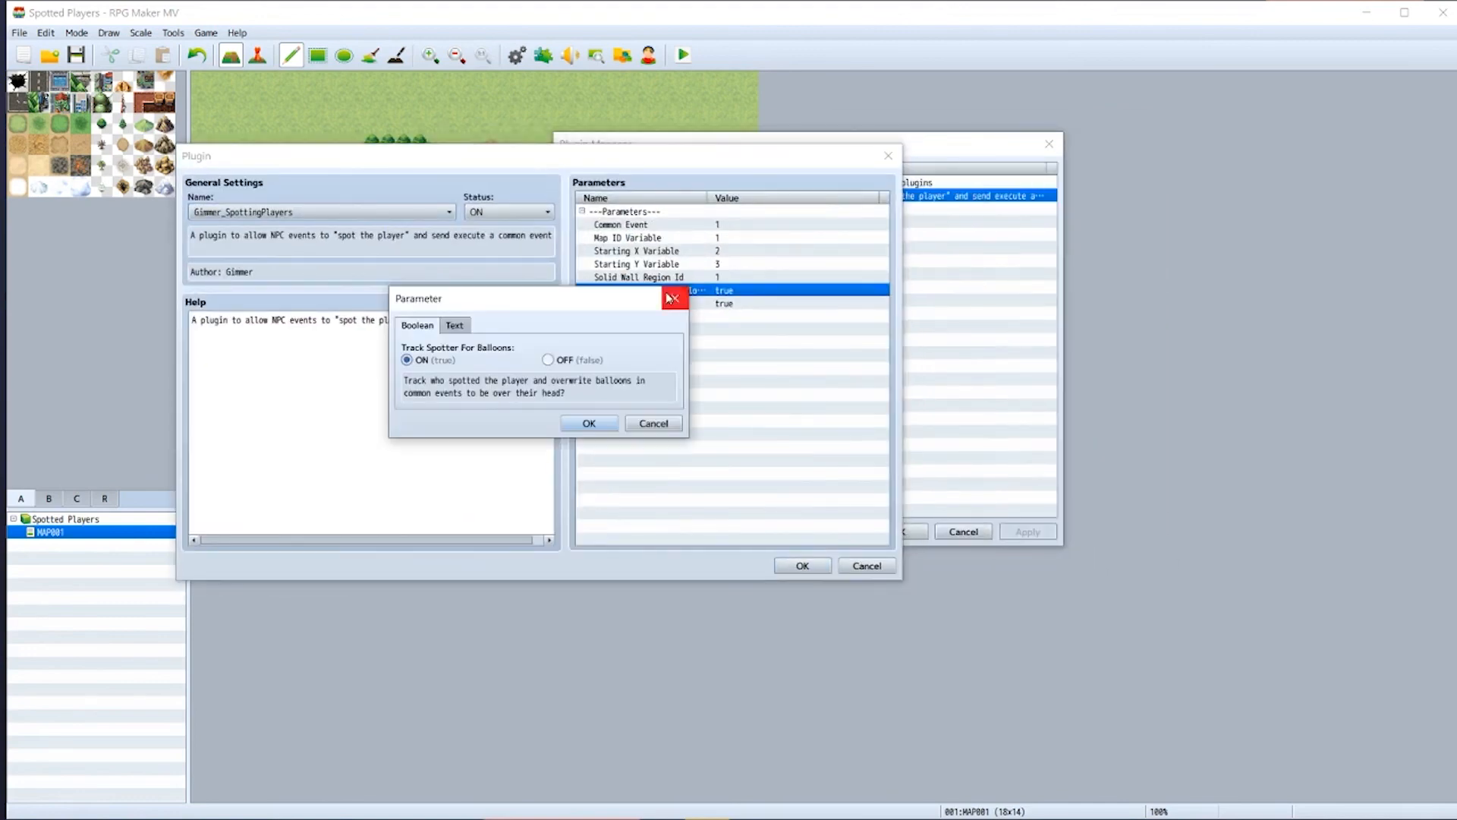
pyautogui.moveTo(454, 360)
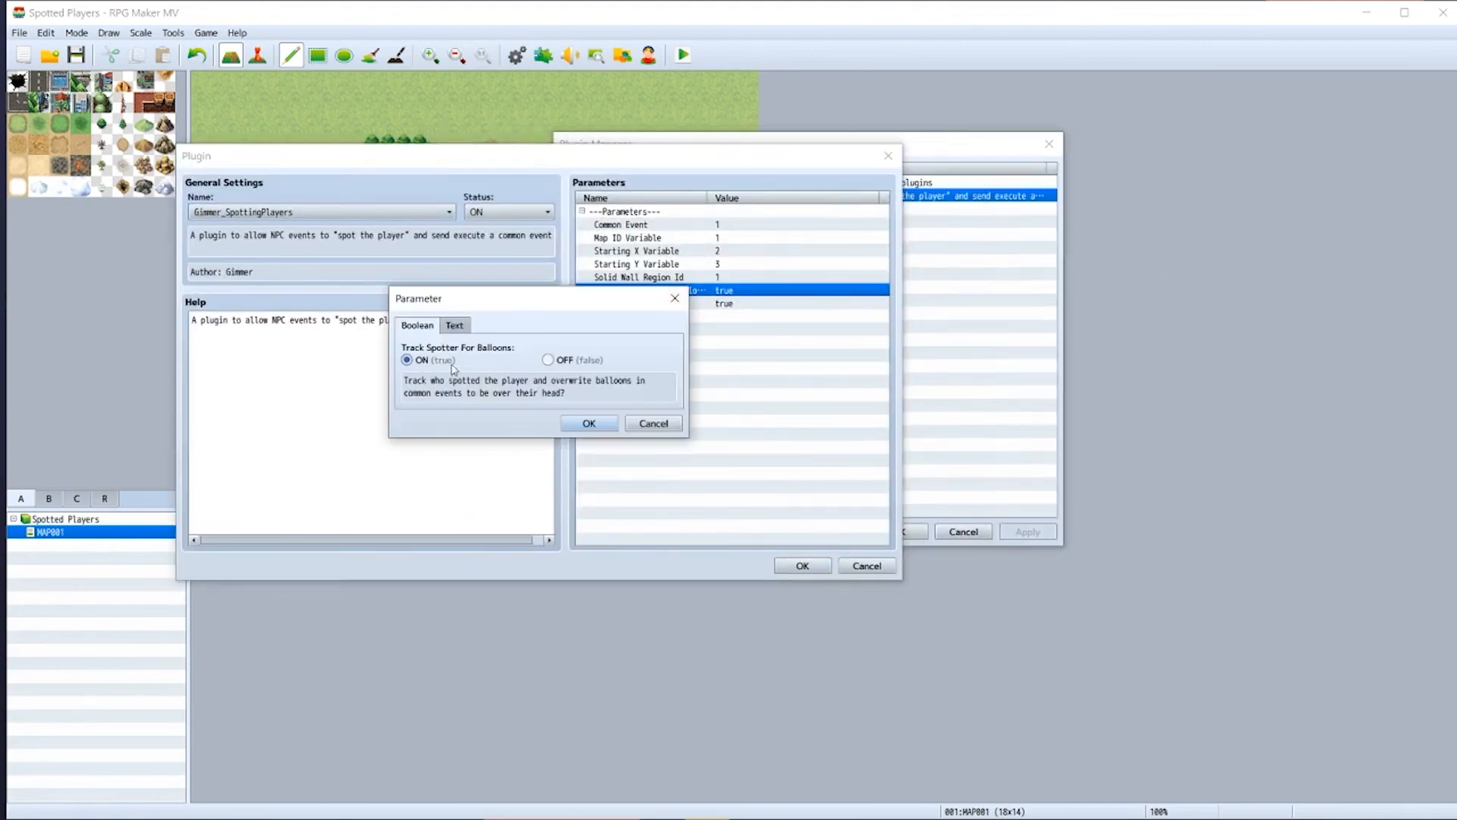